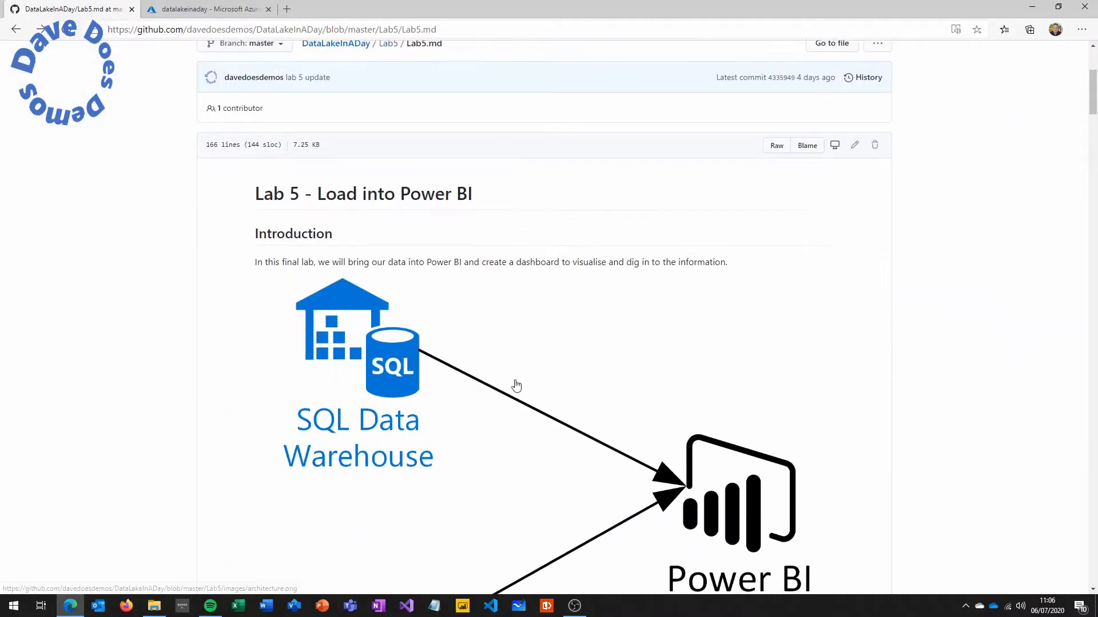
Save the 'here' weather data link to disk as weather.csv
{"action": "scroll", "scroll_direction": "down", "scroll_amount": 3}
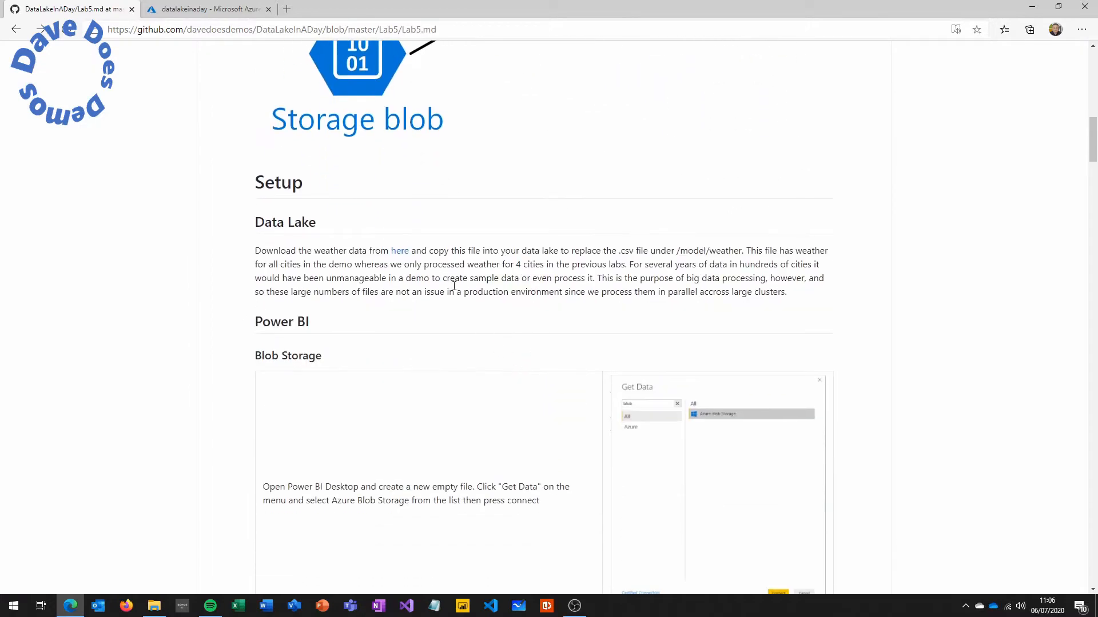
{"action": "right_click", "coordinate": [400, 251]}
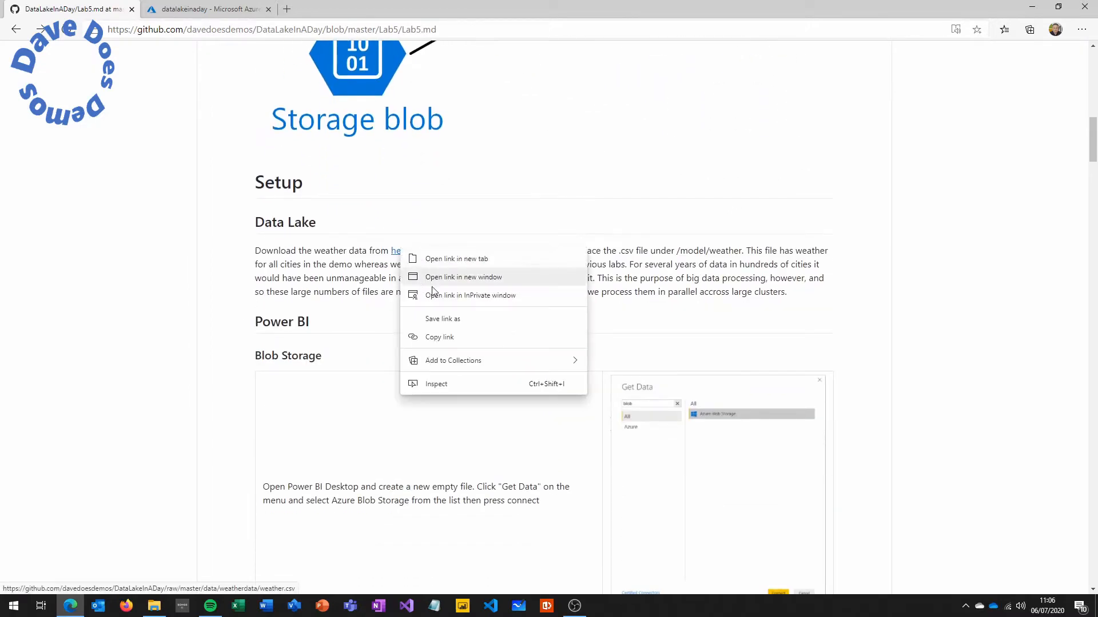
{"action": "left_click", "coordinate": [443, 319]}
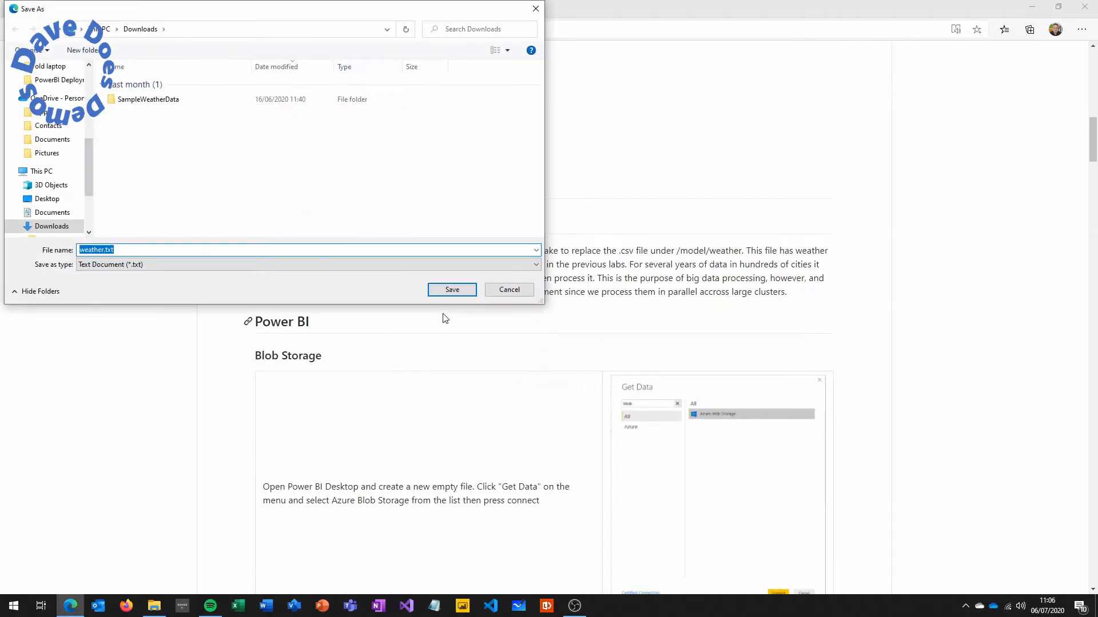
{"action": "type", "text": "weather."}
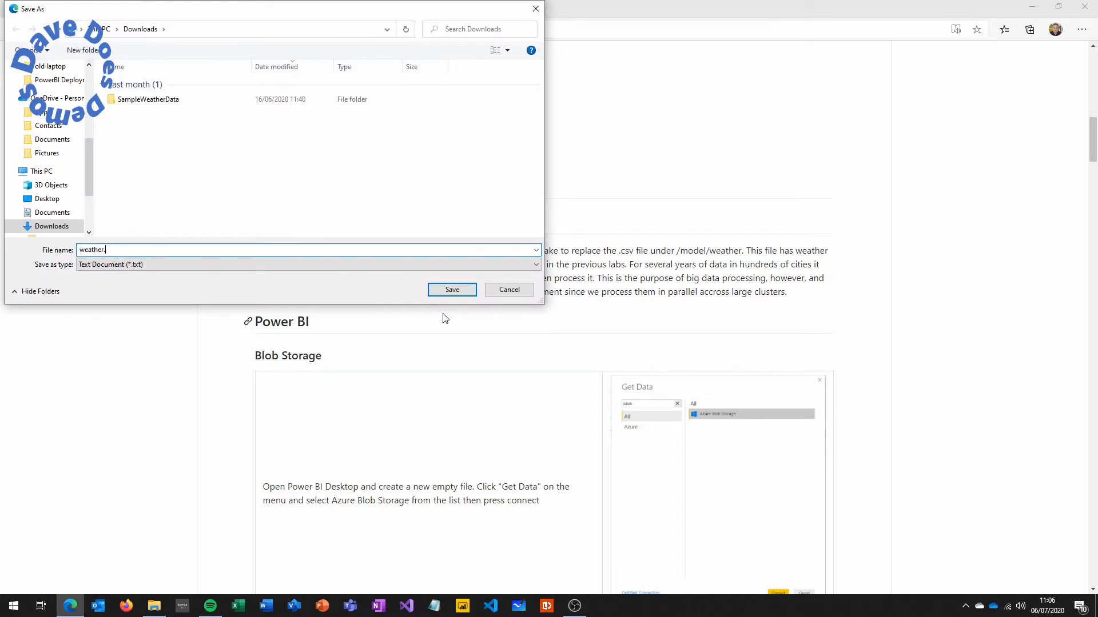
{"action": "type", "text": "csv"}
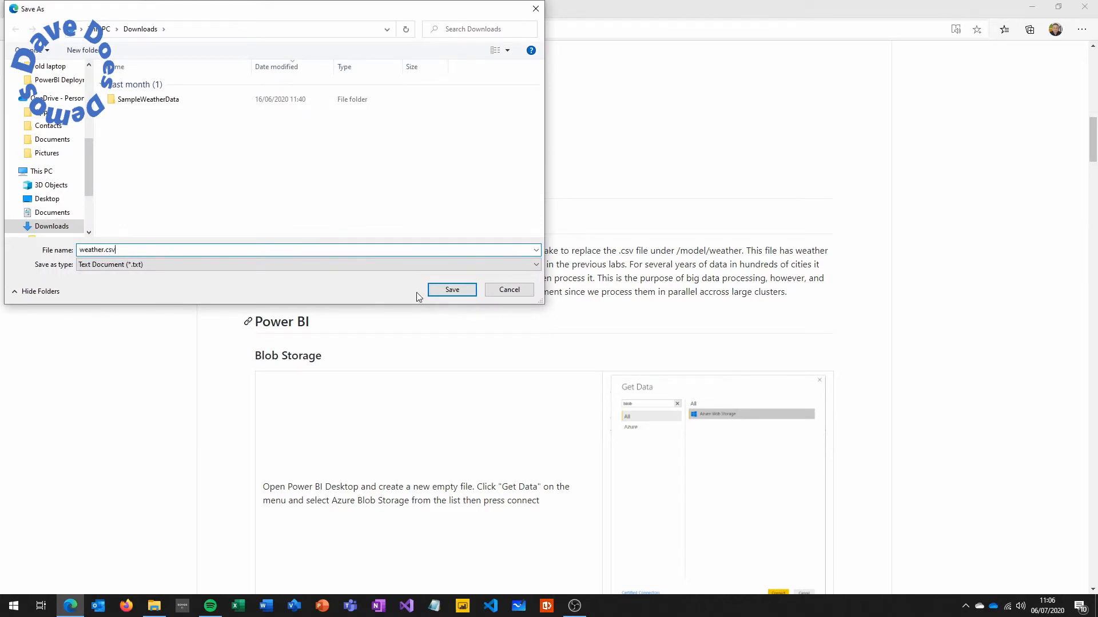
{"action": "left_click", "coordinate": [452, 290]}
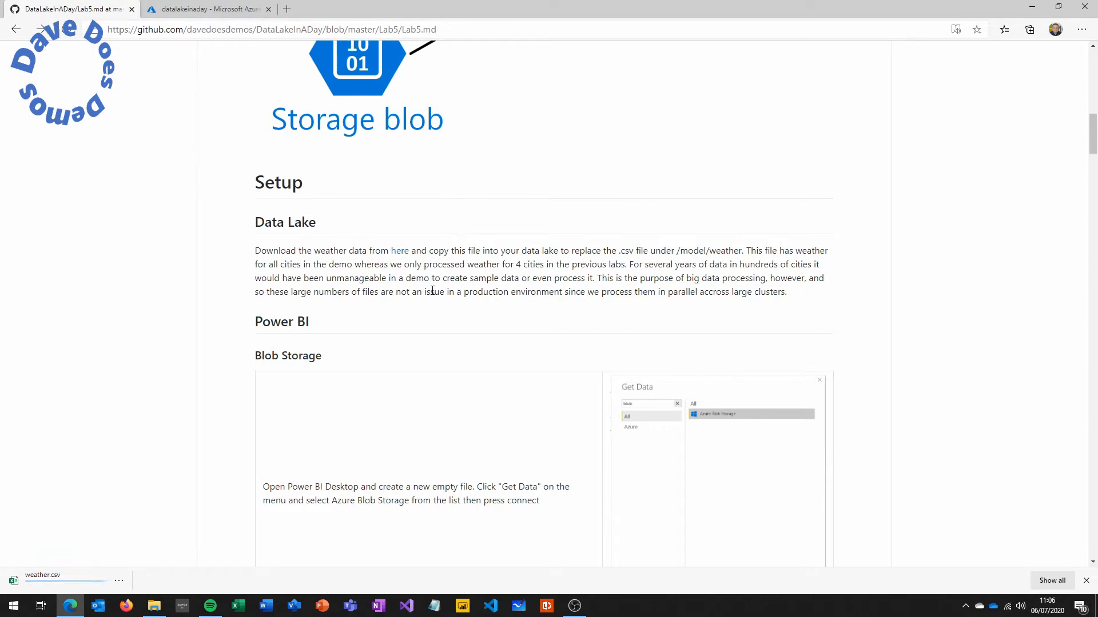
Delete the old blob from the datastore account's model container Weather folder
{"action": "left_click", "coordinate": [207, 9]}
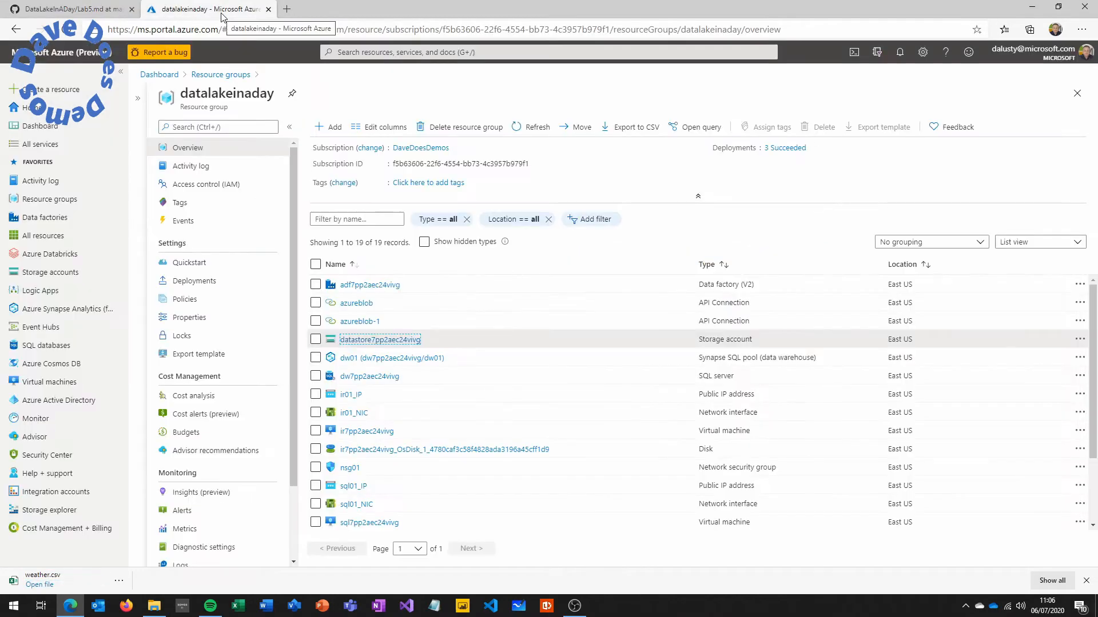
{"action": "mouse_move", "coordinate": [364, 346]}
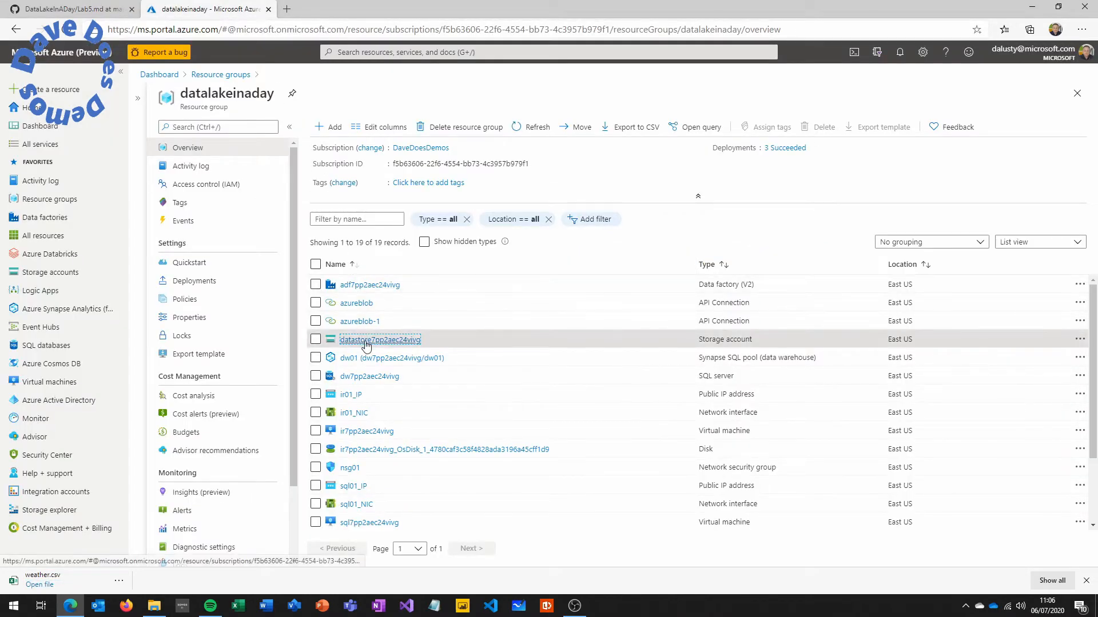
{"action": "left_click", "coordinate": [380, 340]}
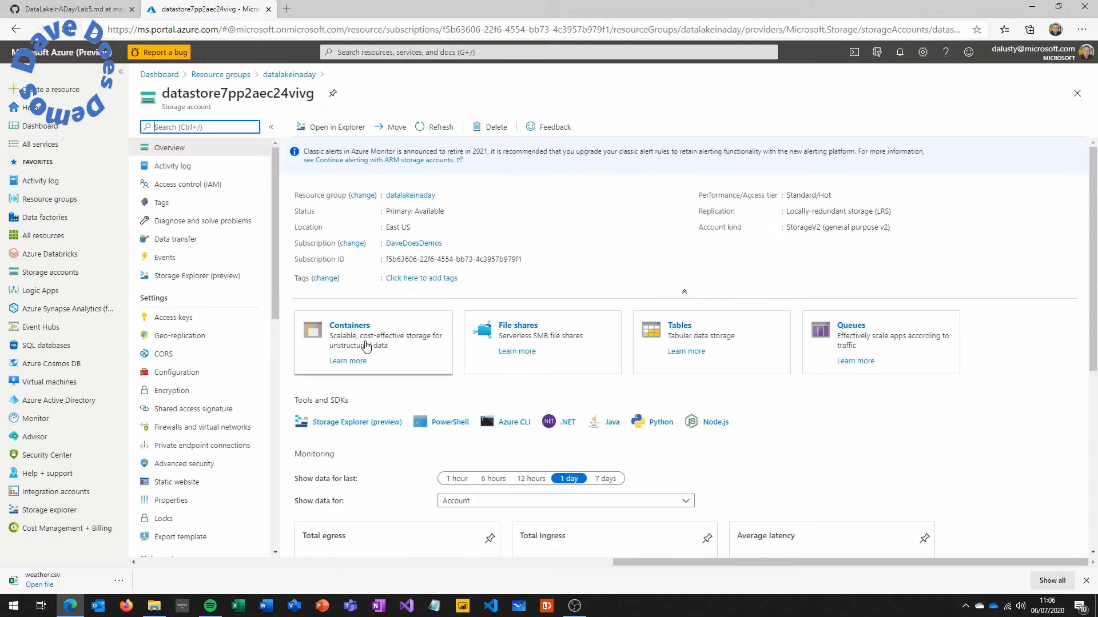
{"action": "left_click", "coordinate": [350, 325]}
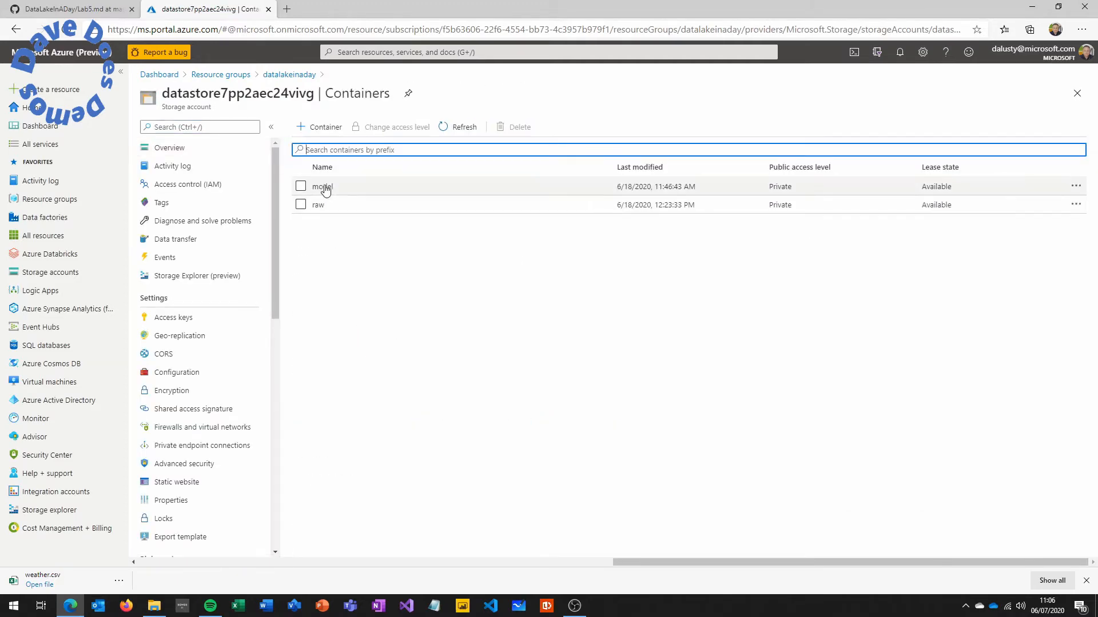
{"action": "left_click", "coordinate": [322, 187]}
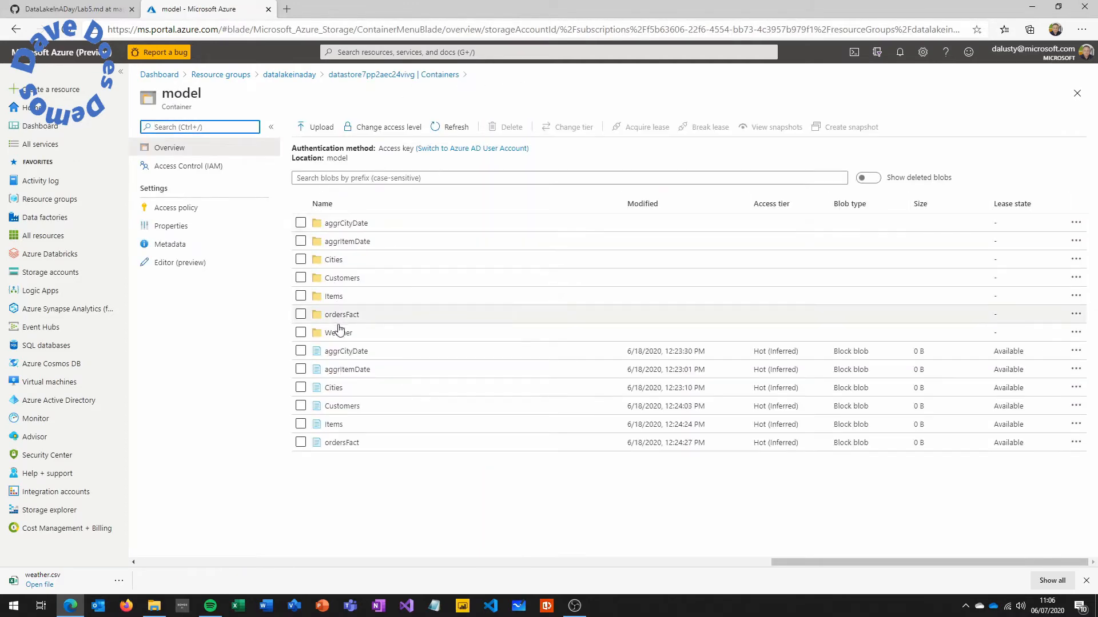
{"action": "left_click", "coordinate": [338, 332]}
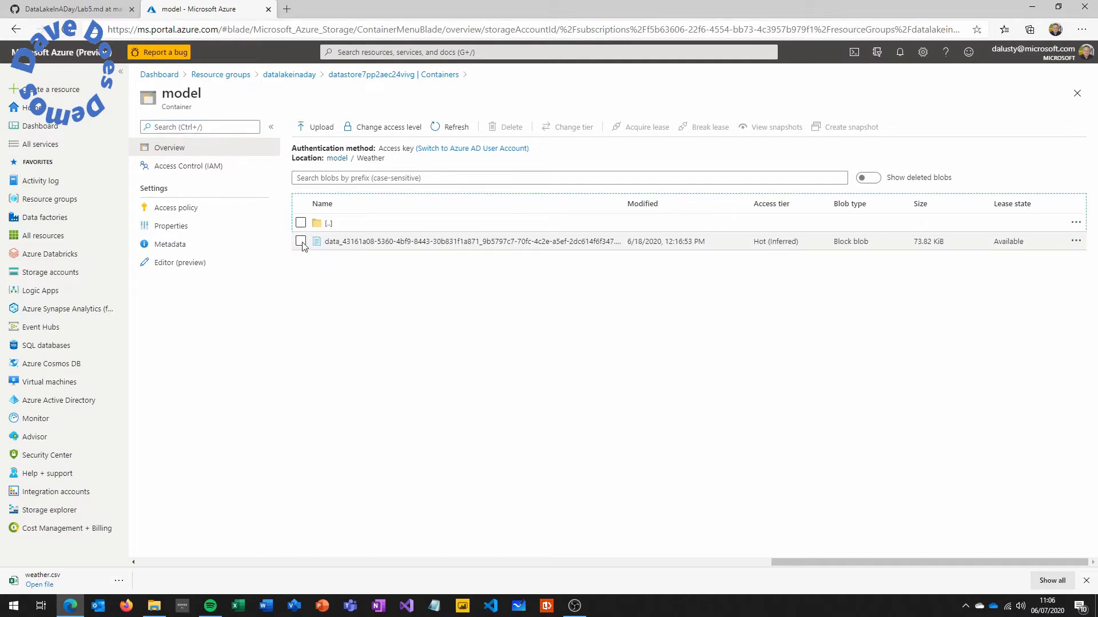
{"action": "left_click", "coordinate": [506, 127]}
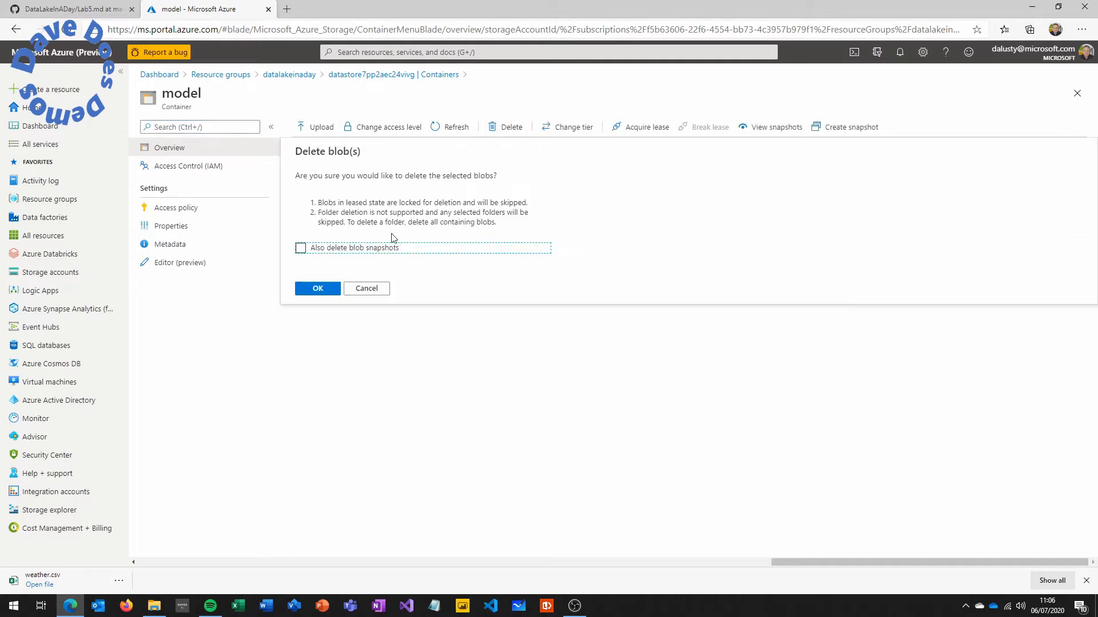
{"action": "left_click", "coordinate": [317, 288]}
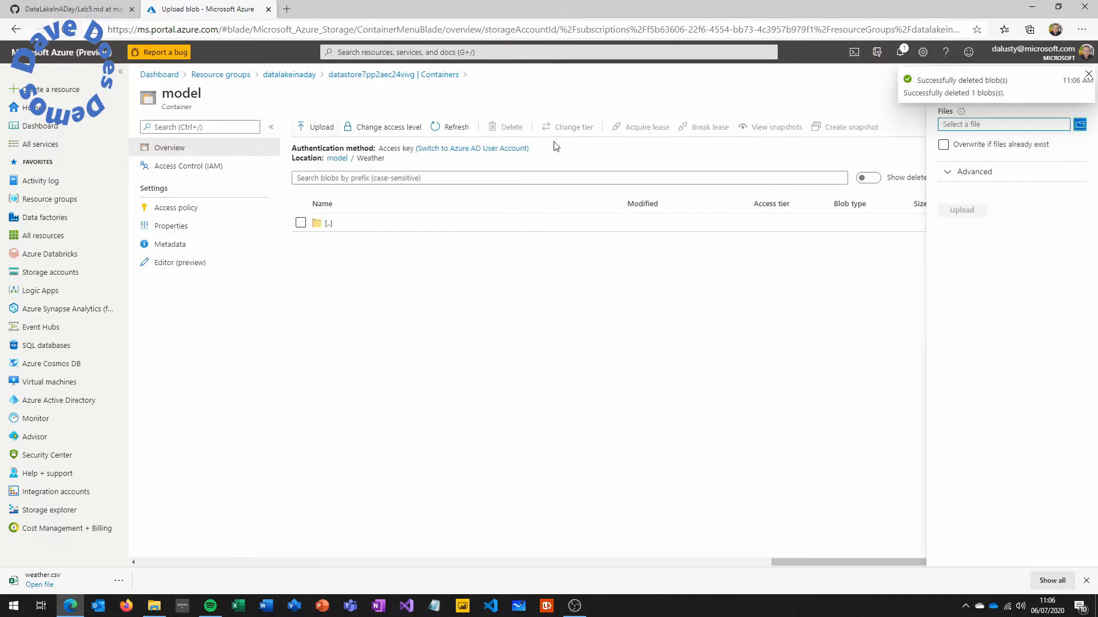
Upload weather.csv from Downloads into the Weather folder
{"action": "left_click", "coordinate": [1079, 124]}
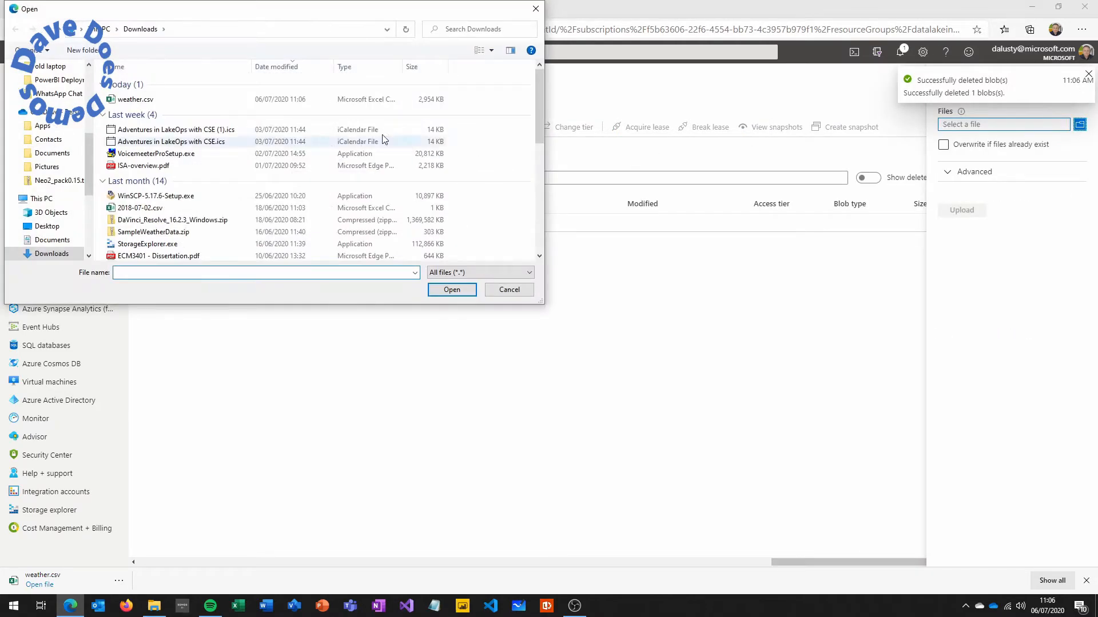
{"action": "left_click", "coordinate": [135, 99]}
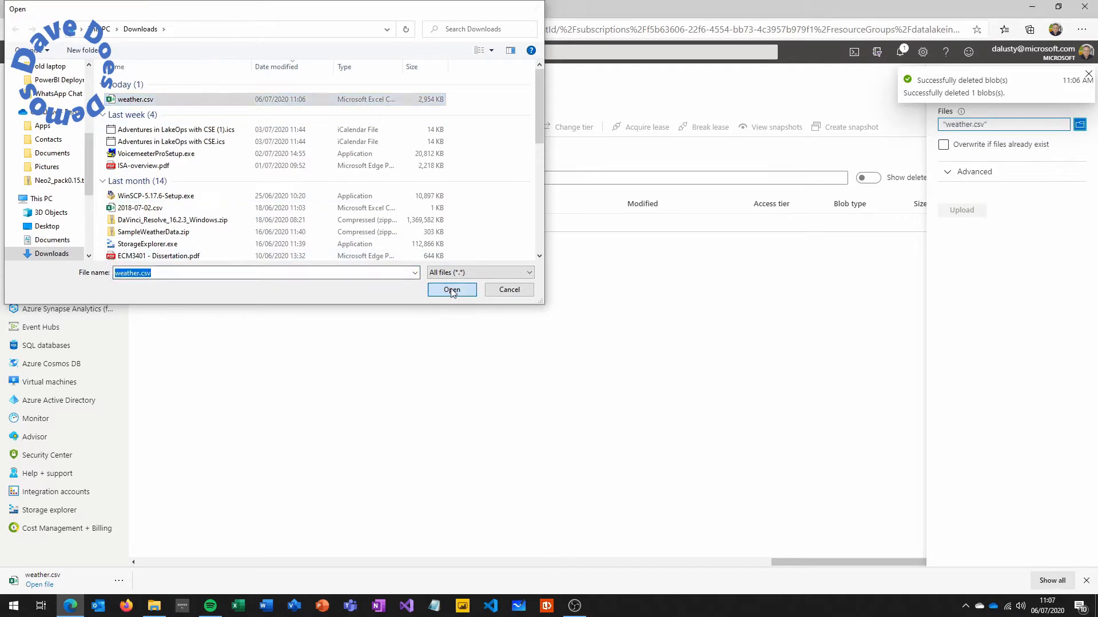
{"action": "left_click", "coordinate": [451, 289]}
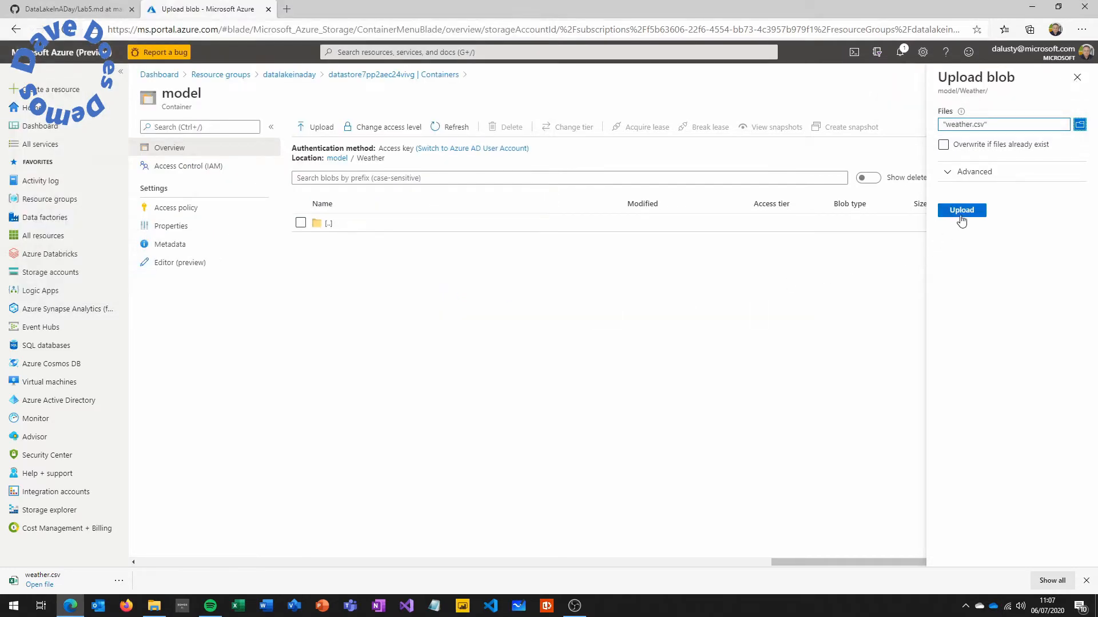
{"action": "left_click", "coordinate": [961, 211]}
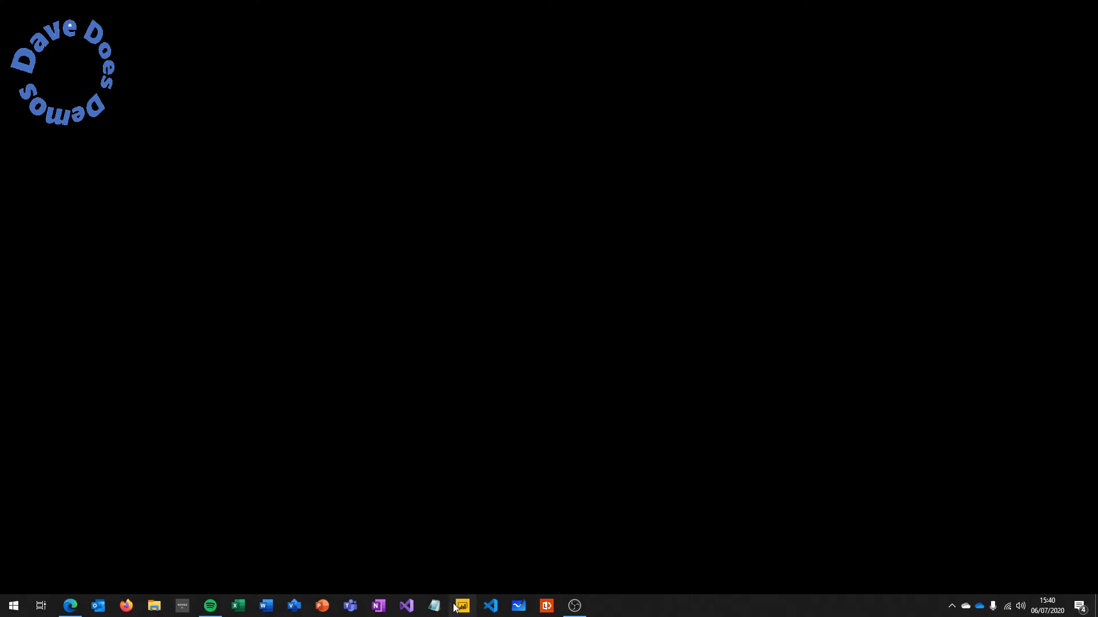
Launch Power BI Desktop and save the blank report as DLIAD
{"action": "left_click", "coordinate": [461, 606]}
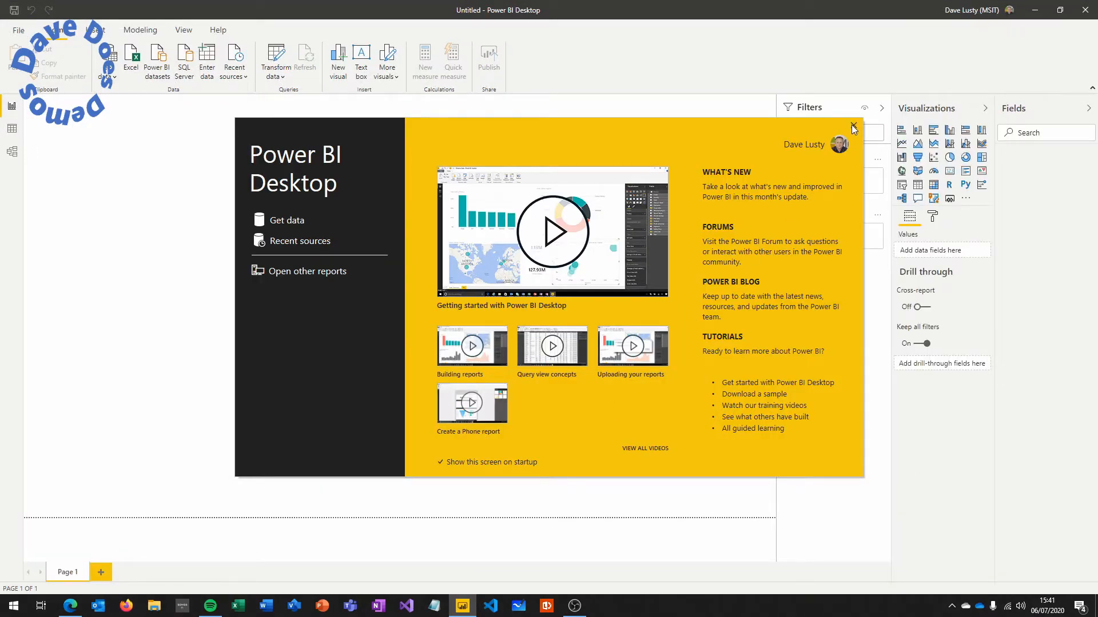
{"action": "left_click", "coordinate": [853, 127]}
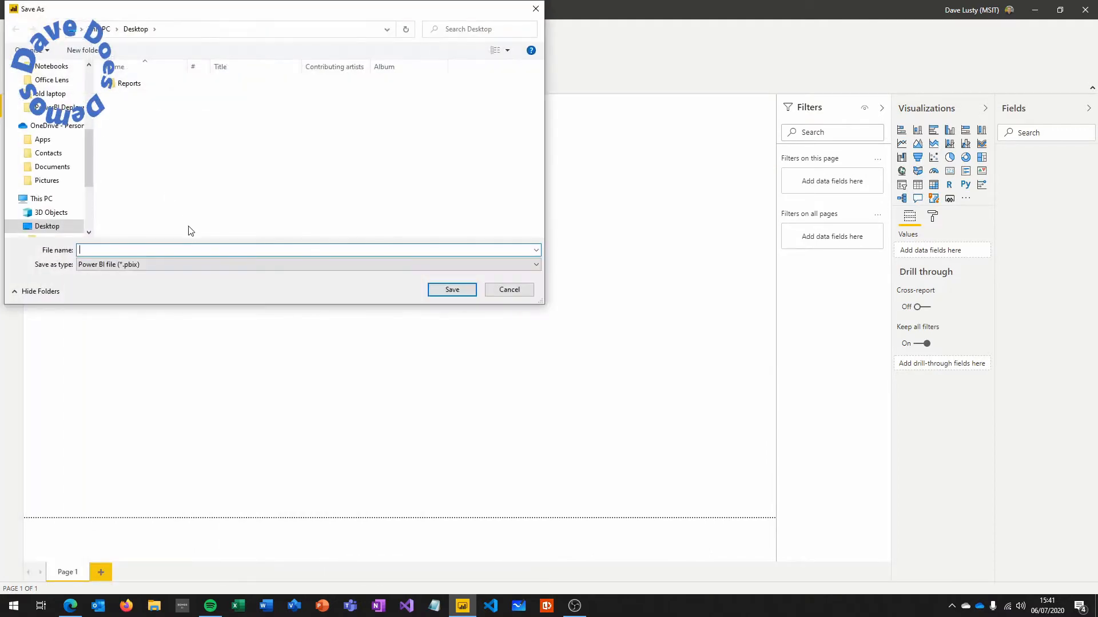
{"action": "type", "text": "DLIA"}
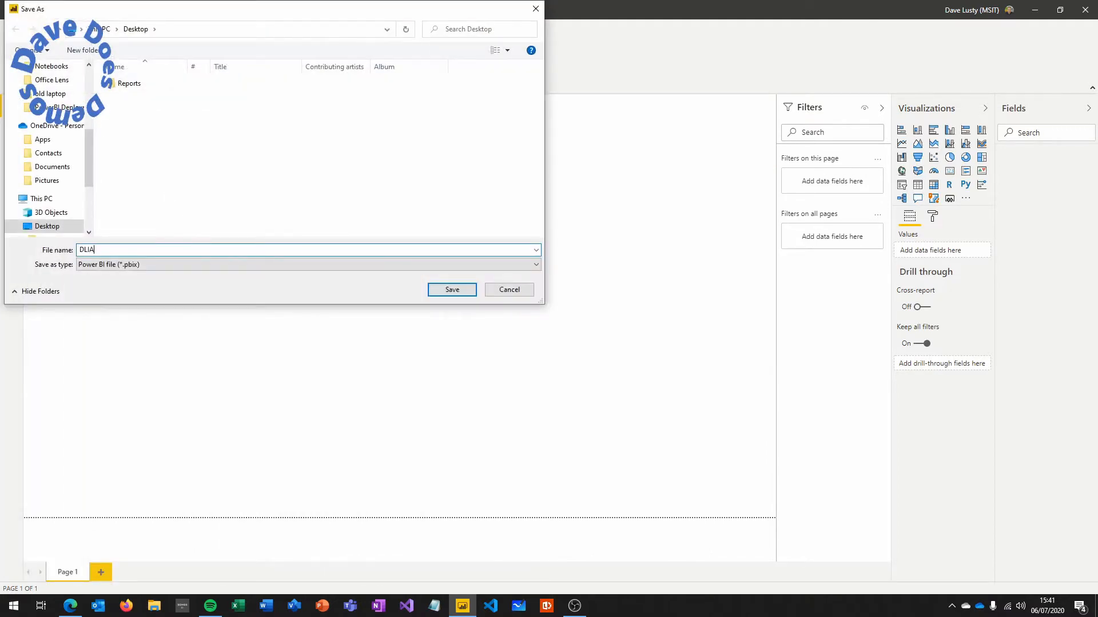
{"action": "type", "text": "D"}
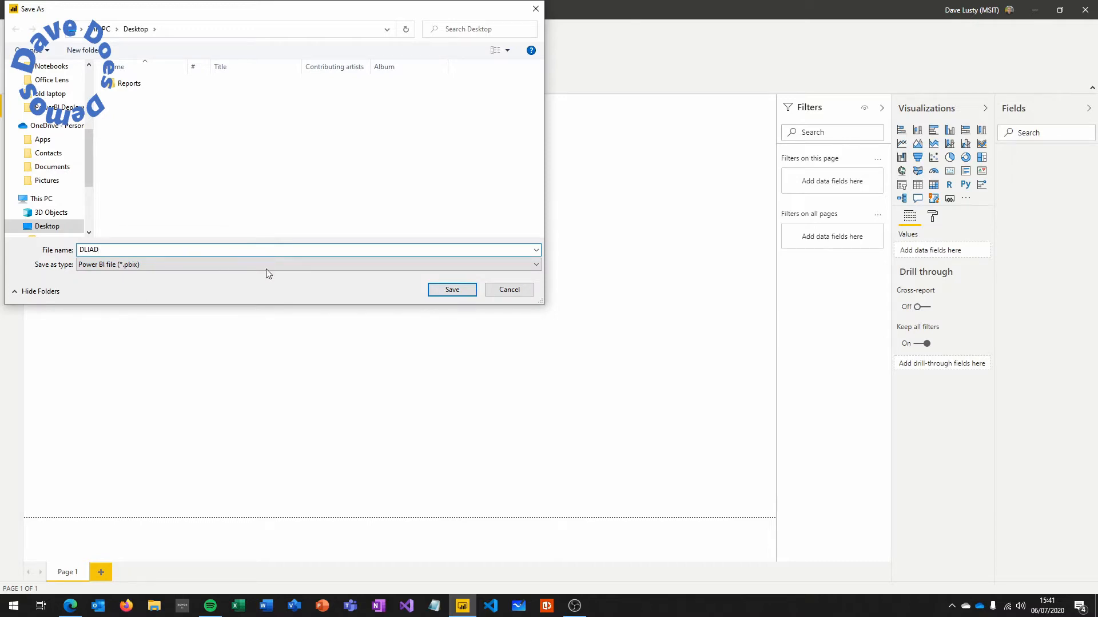
{"action": "left_click", "coordinate": [450, 290]}
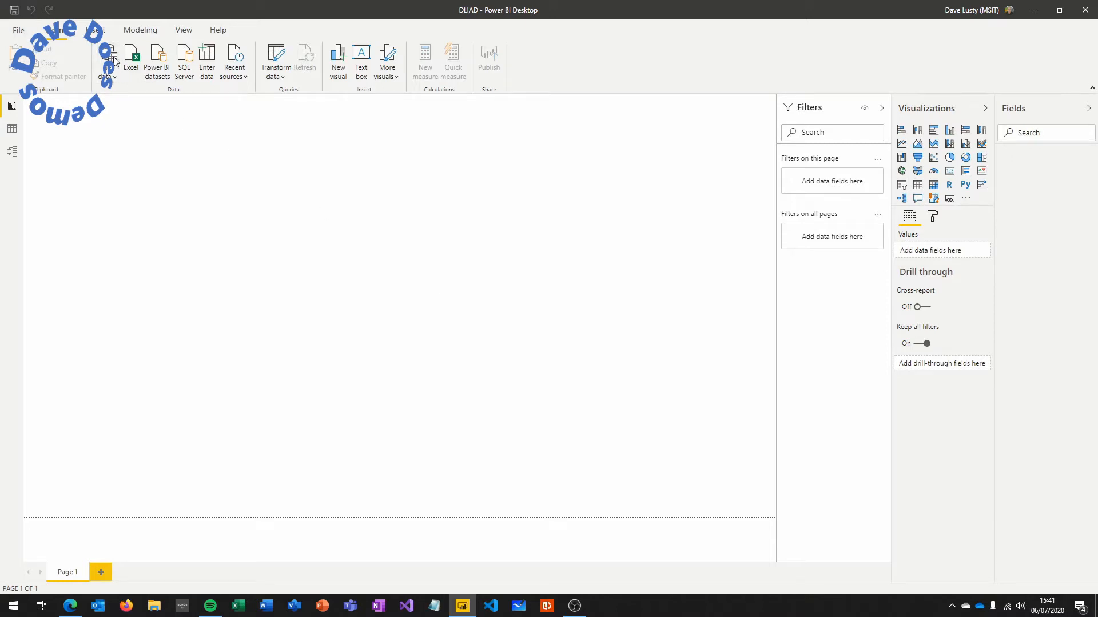
Start an Azure Blob Storage connection using the datastore blob service URL
{"action": "left_click", "coordinate": [106, 60]}
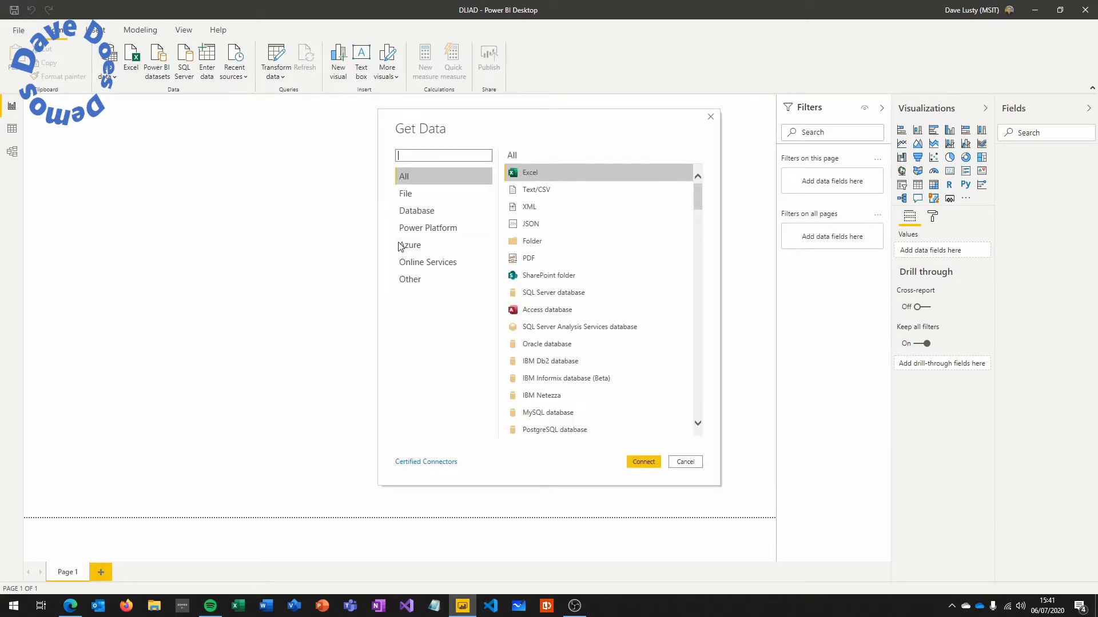
{"action": "left_click", "coordinate": [410, 245]}
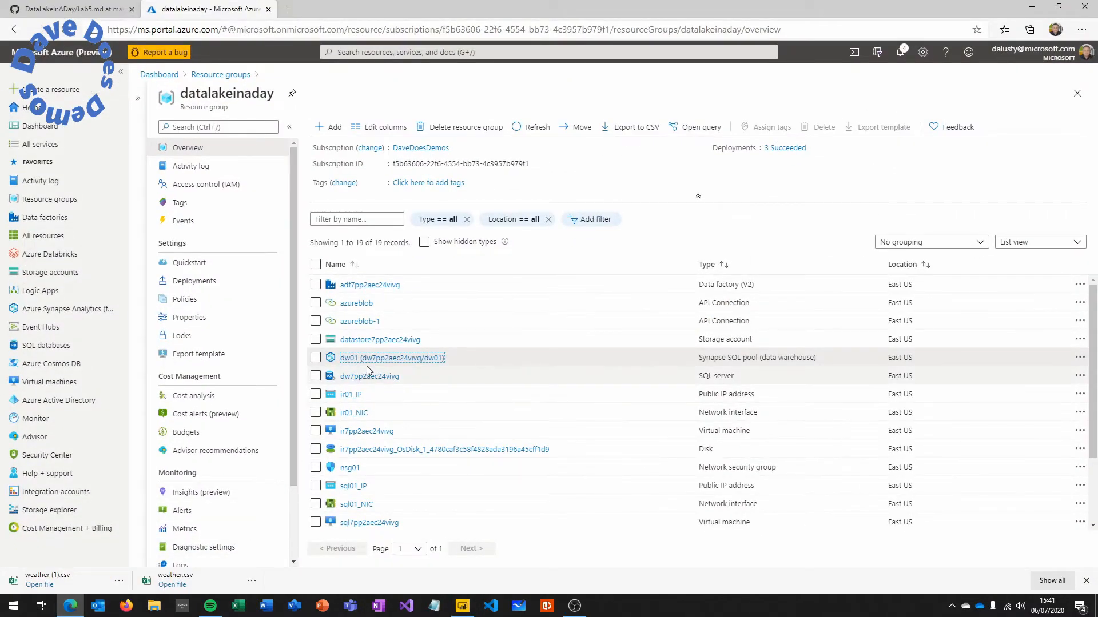
{"action": "left_click", "coordinate": [379, 340]}
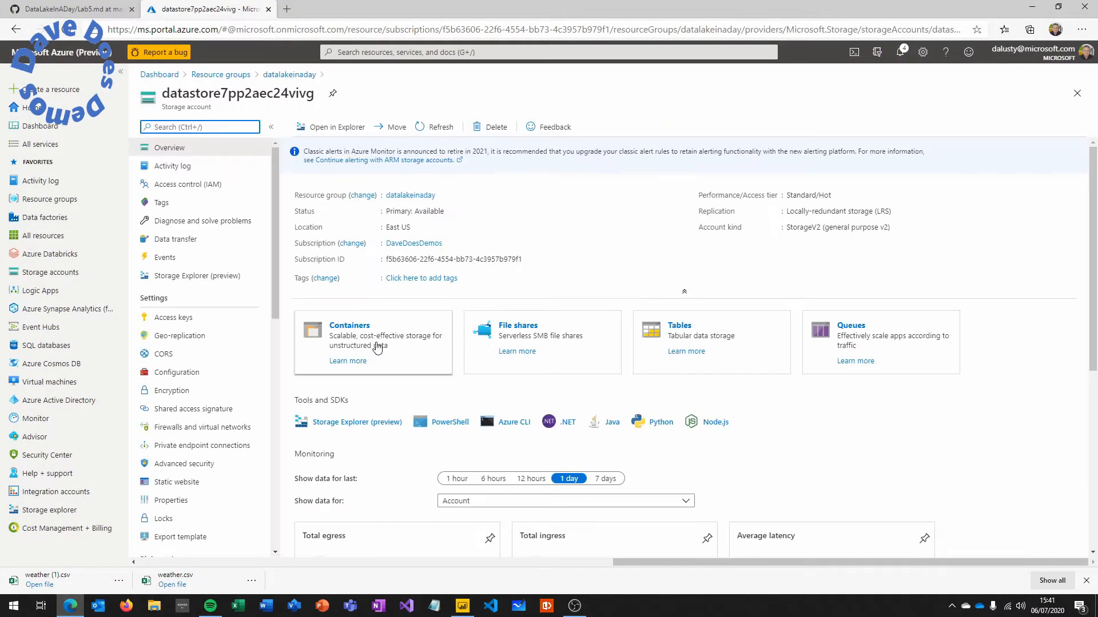
{"action": "mouse_move", "coordinate": [200, 418]}
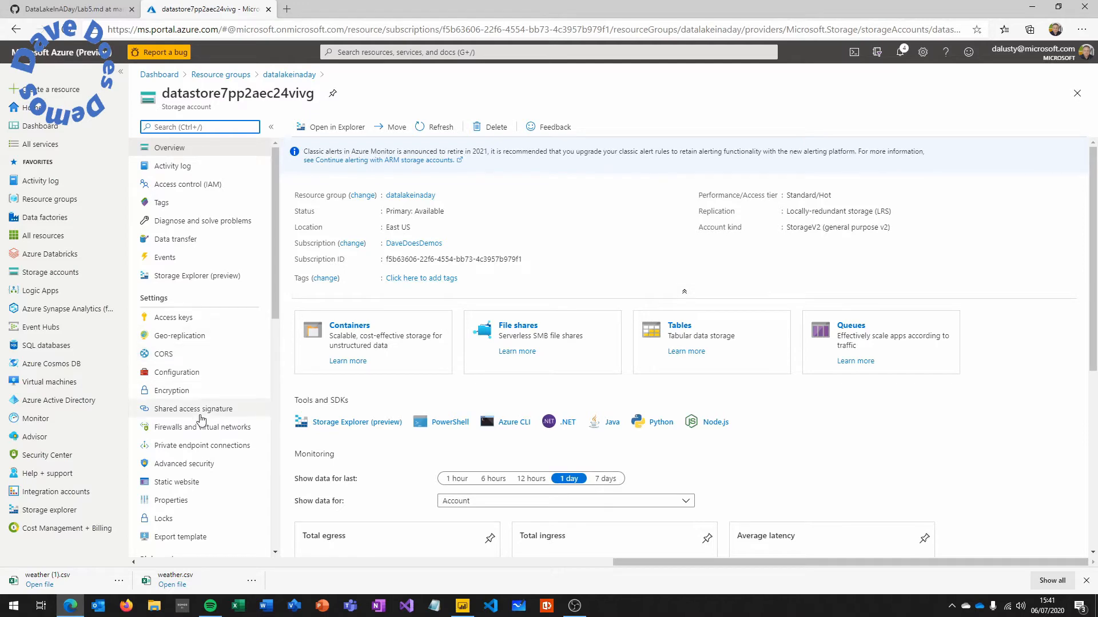
{"action": "left_click", "coordinate": [170, 500]}
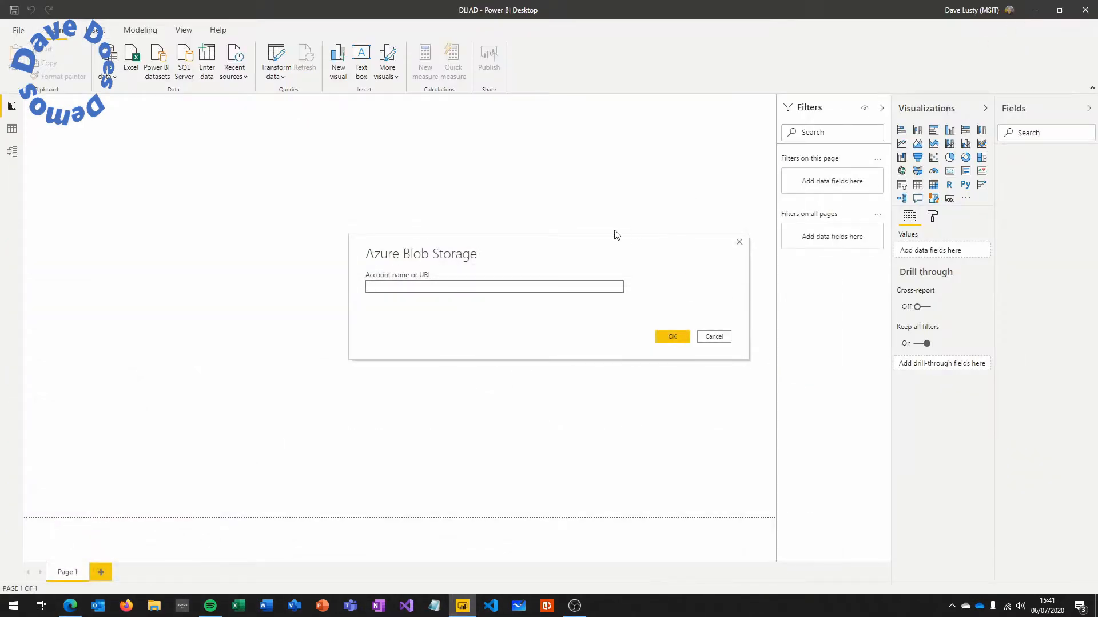
{"action": "right_click", "coordinate": [494, 286]}
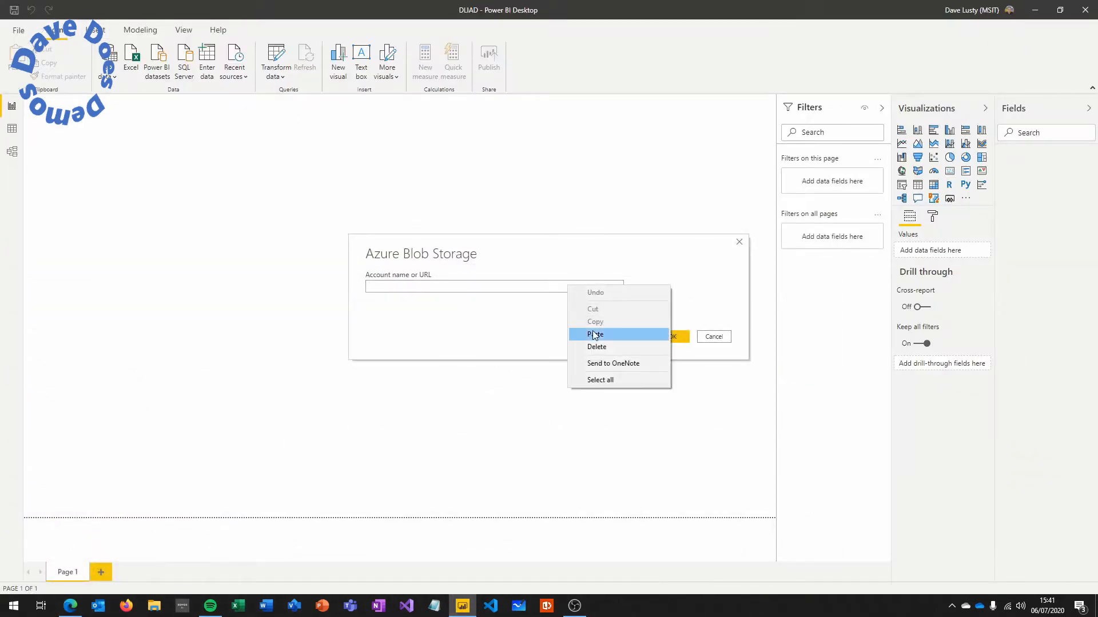
{"action": "left_click", "coordinate": [595, 333]}
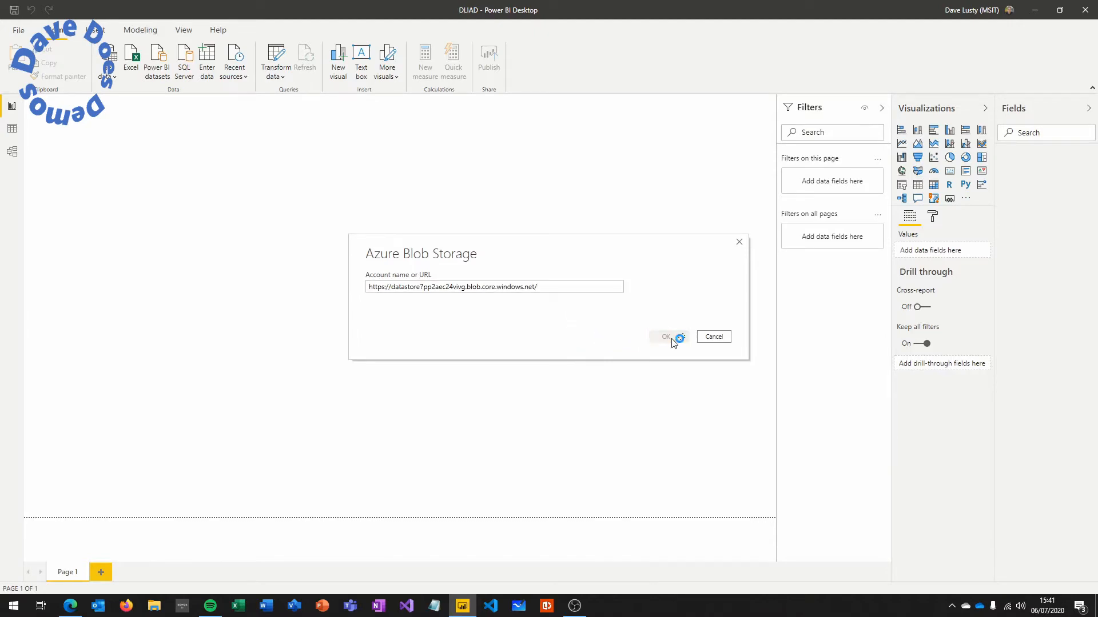
{"action": "left_click", "coordinate": [665, 336]}
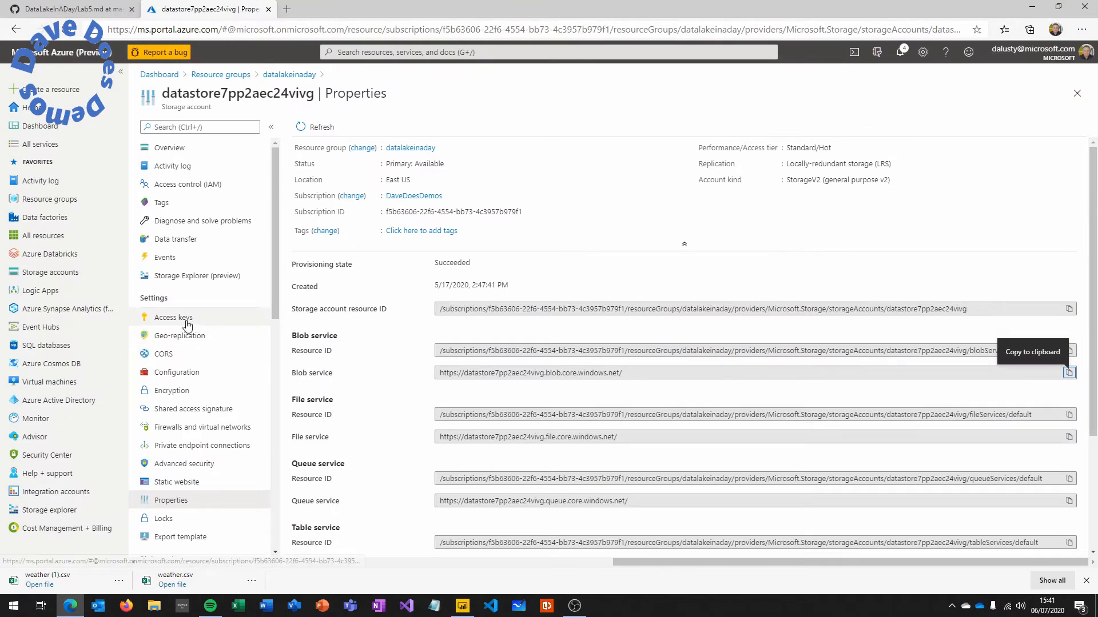
Supply the storage account's access key as the Account key
{"action": "left_click", "coordinate": [173, 317]}
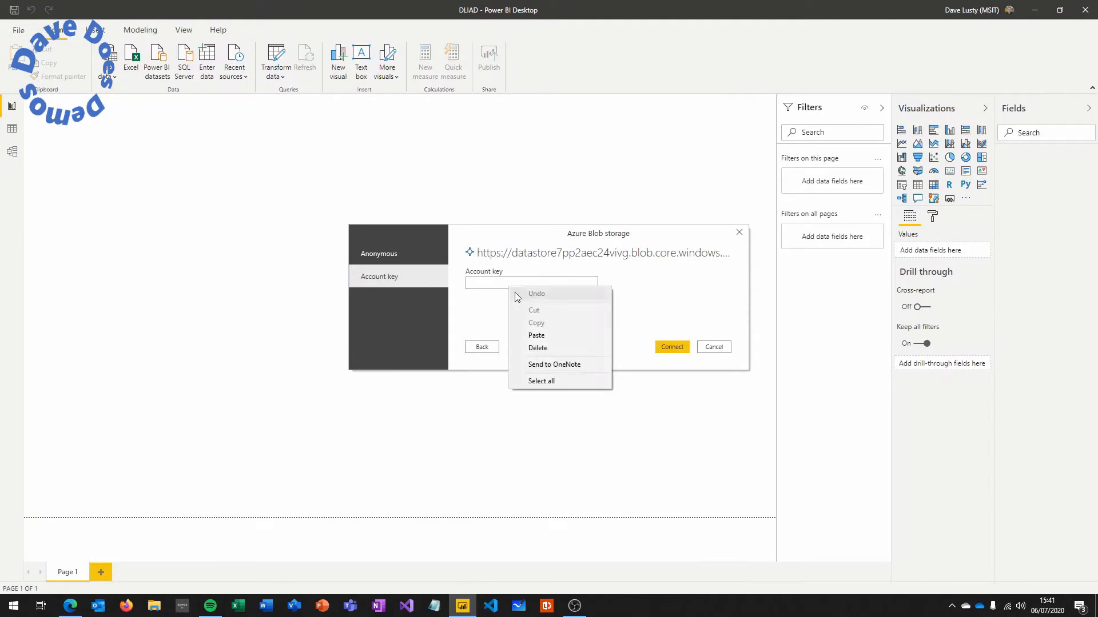
{"action": "left_click", "coordinate": [535, 335]}
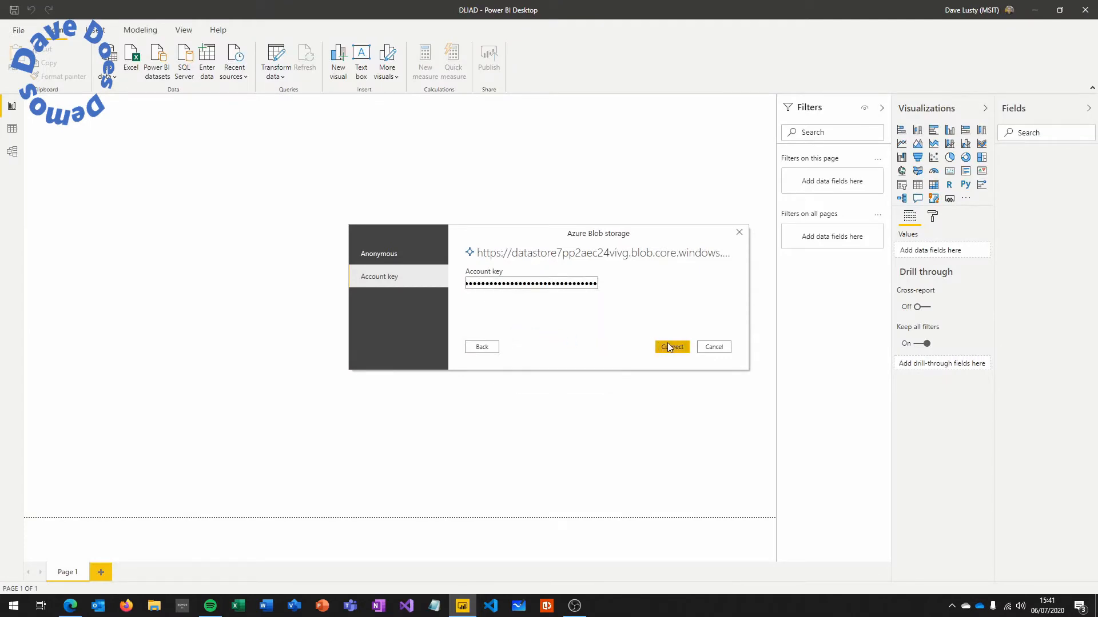
Connect, load the model container's contents and apply the query changes
{"action": "left_click", "coordinate": [672, 347]}
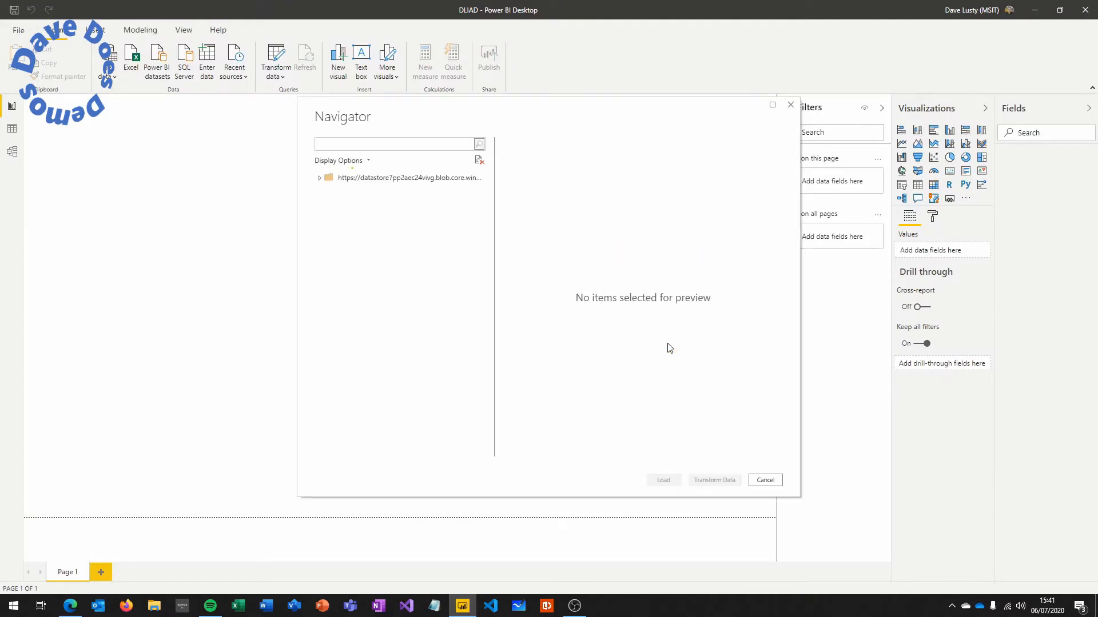
{"action": "left_click", "coordinate": [319, 177]}
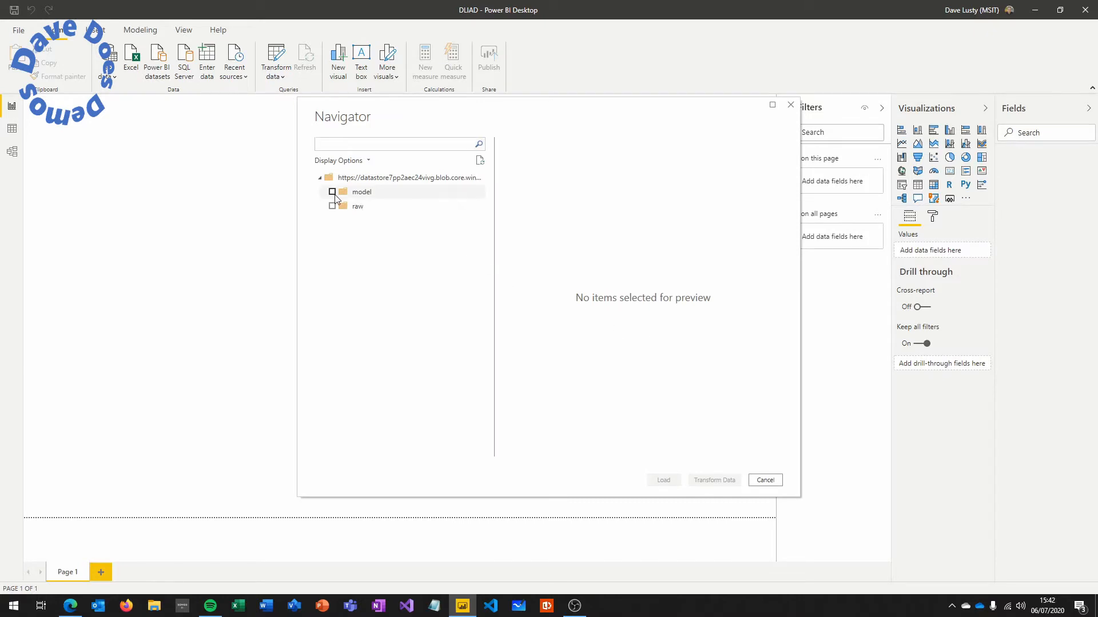
{"action": "left_click", "coordinate": [333, 193]}
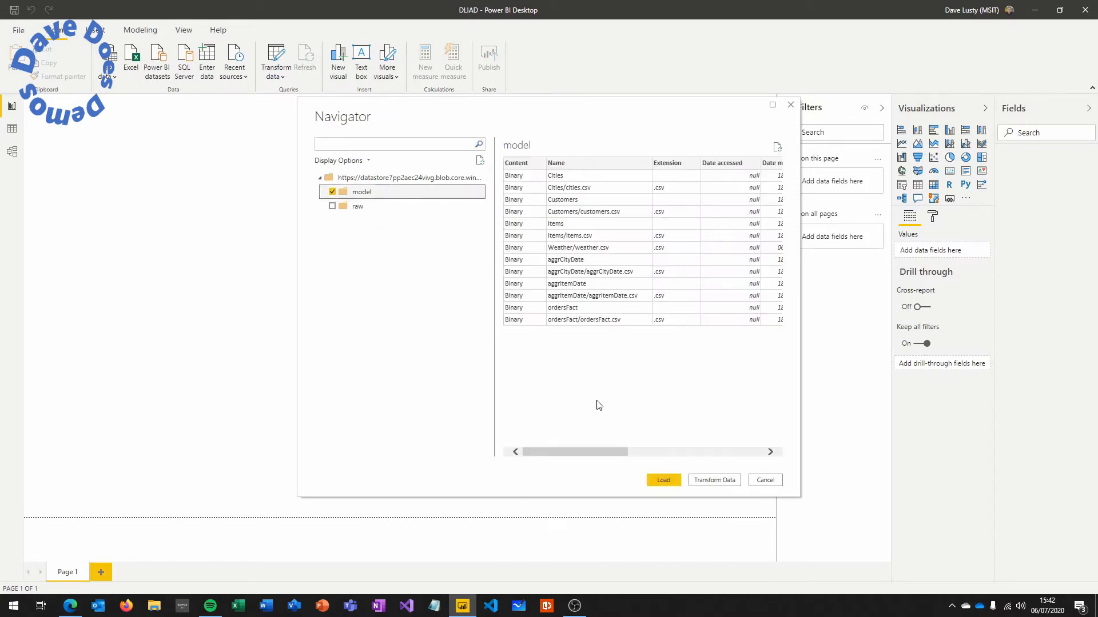
{"action": "left_click", "coordinate": [662, 480]}
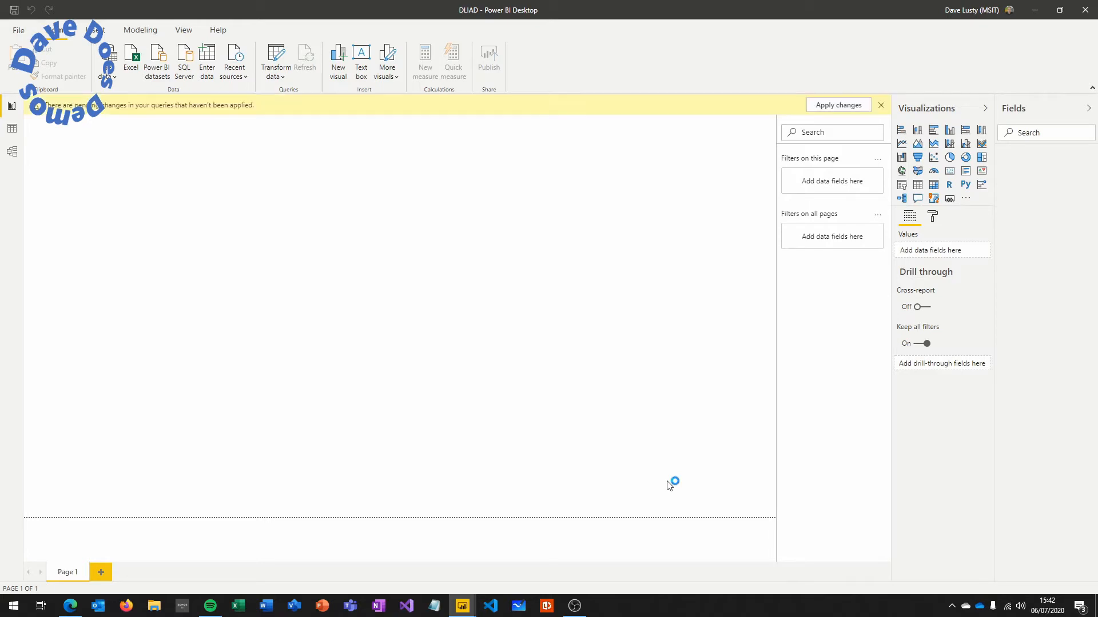
{"action": "left_click", "coordinate": [837, 105]}
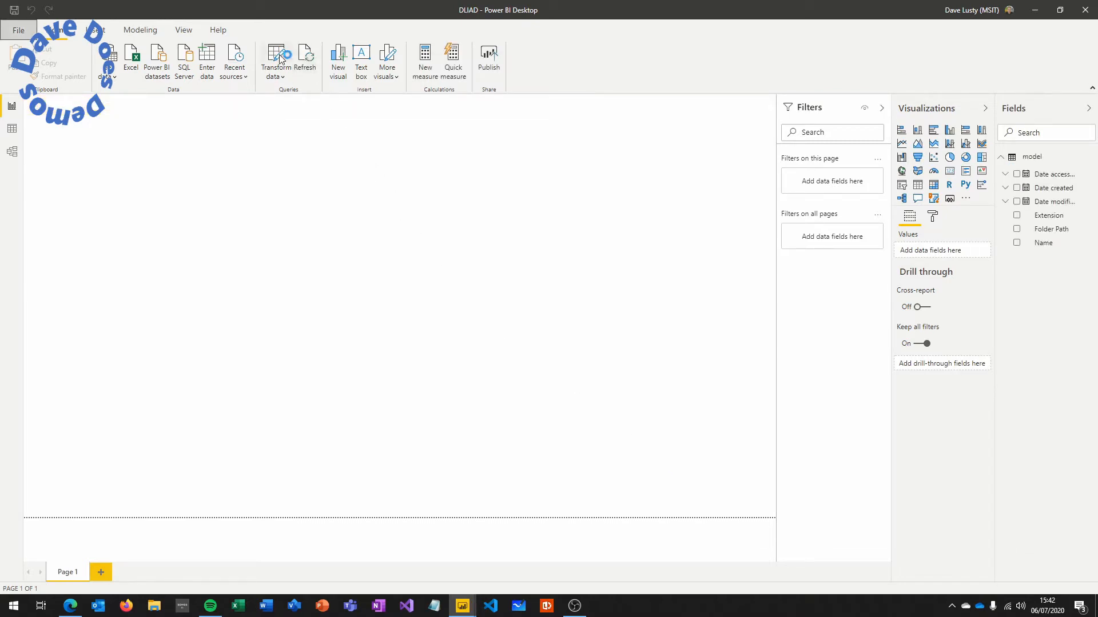
In Power Query Editor, rename the first three model queries to Cities, Customers and Items
{"action": "left_click", "coordinate": [276, 62]}
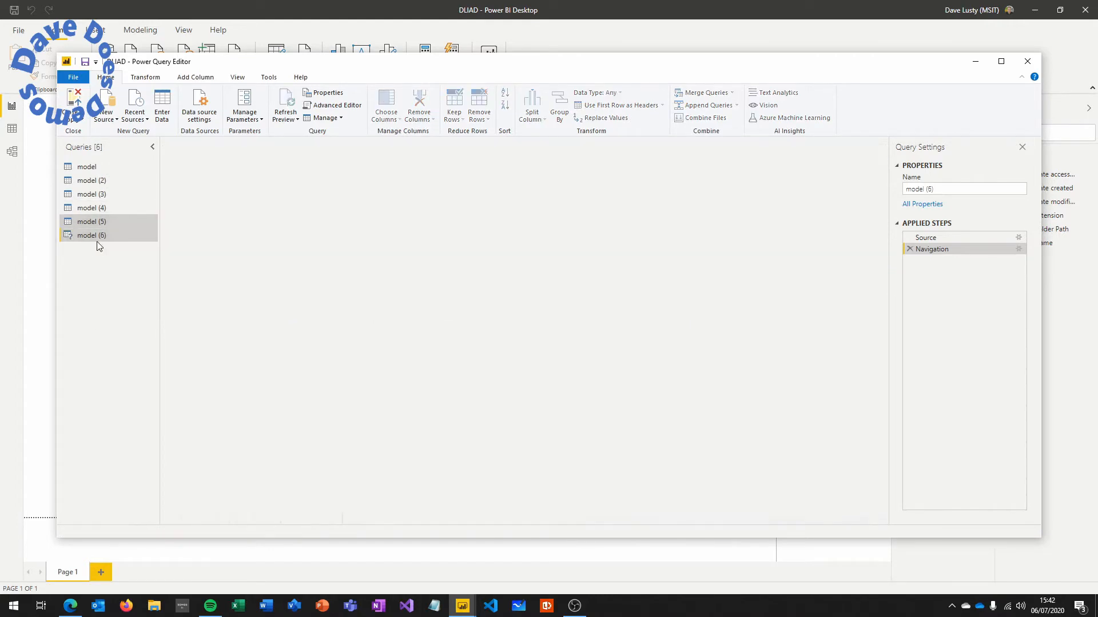
{"action": "right_click", "coordinate": [85, 167]}
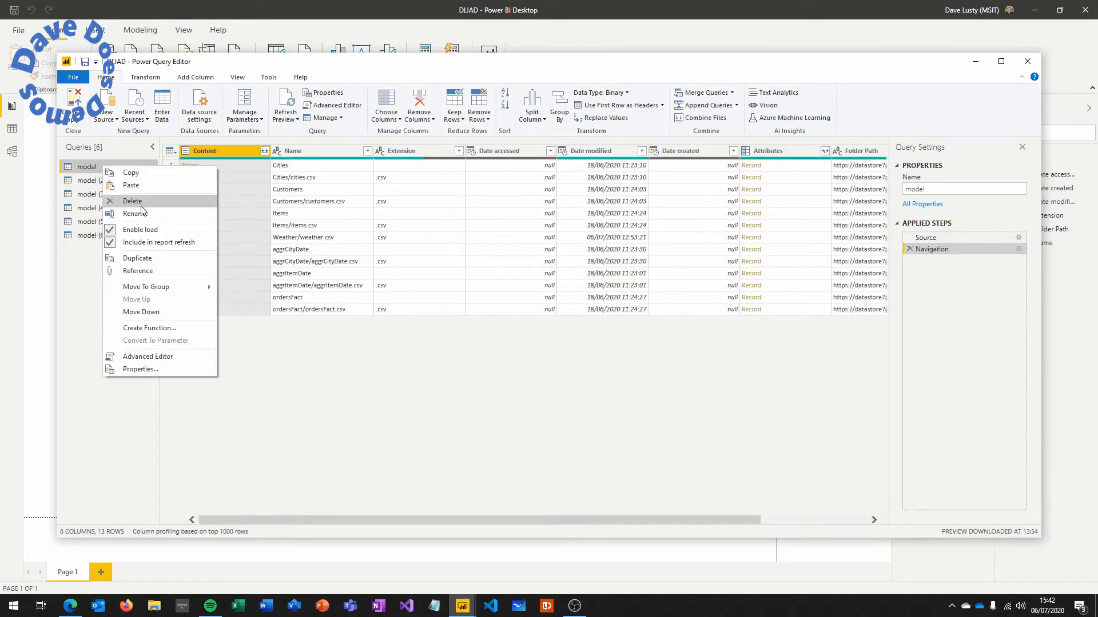
{"action": "left_click", "coordinate": [135, 213]}
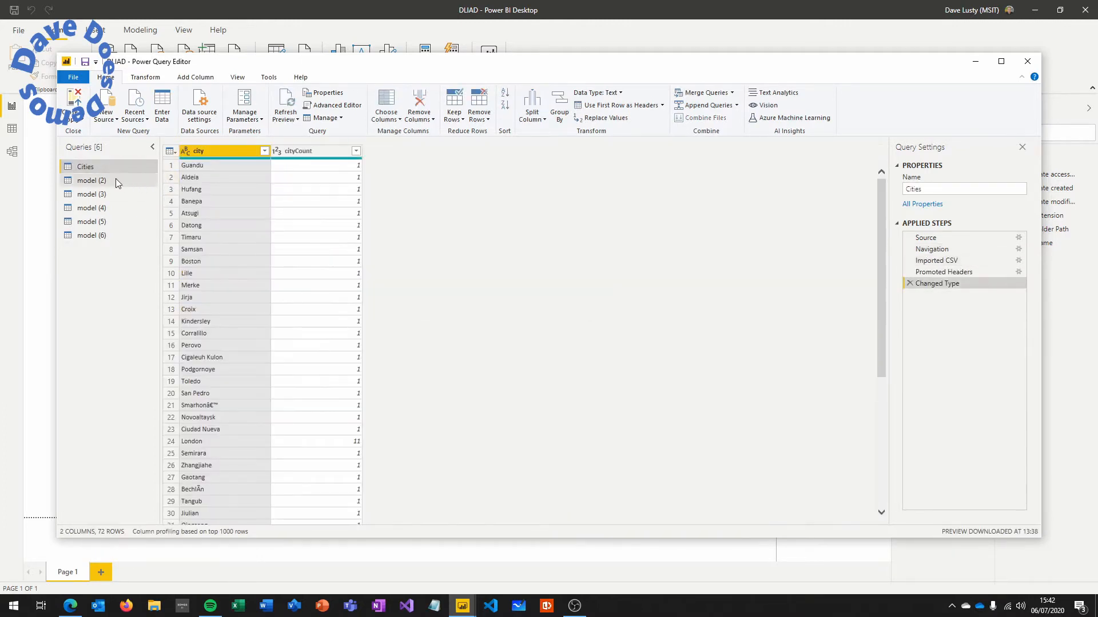
{"action": "right_click", "coordinate": [91, 180]}
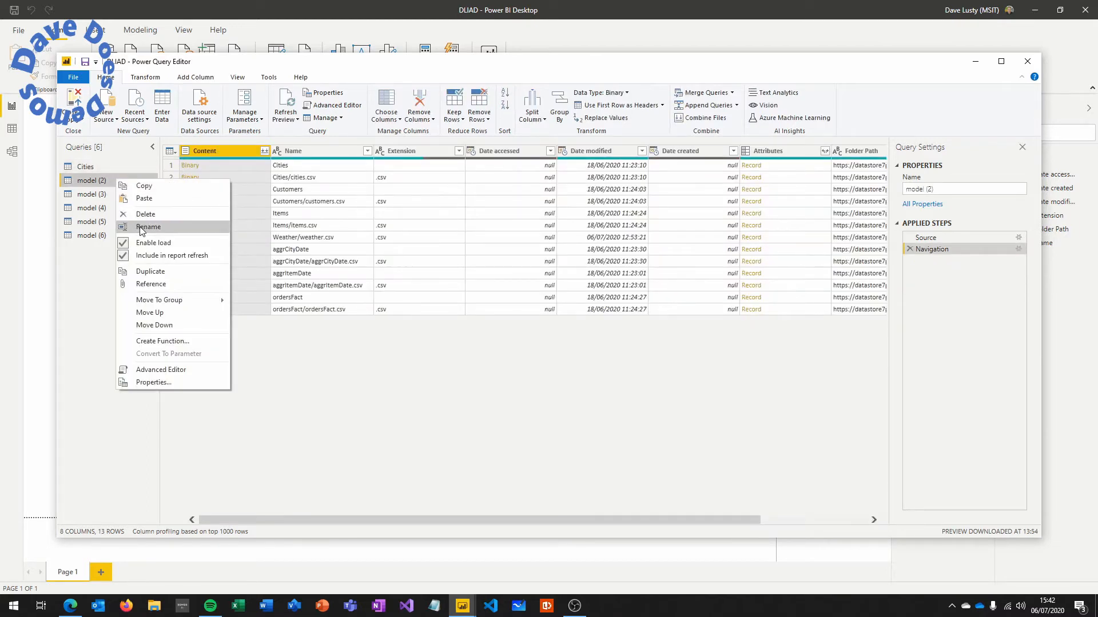
{"action": "left_click", "coordinate": [149, 227]}
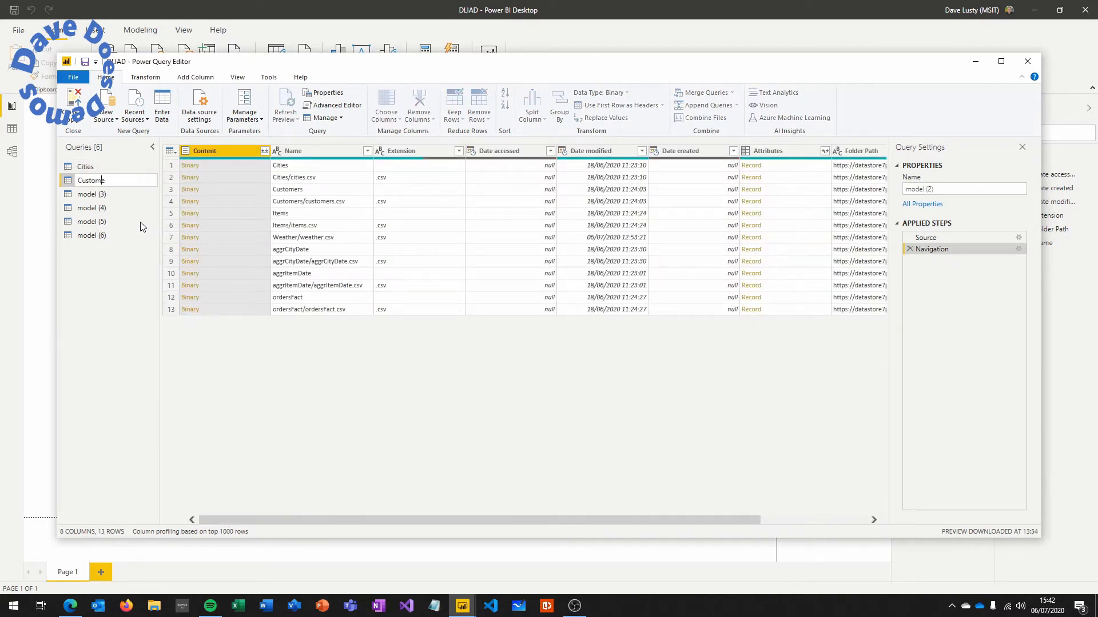
{"action": "left_click", "coordinate": [91, 179]}
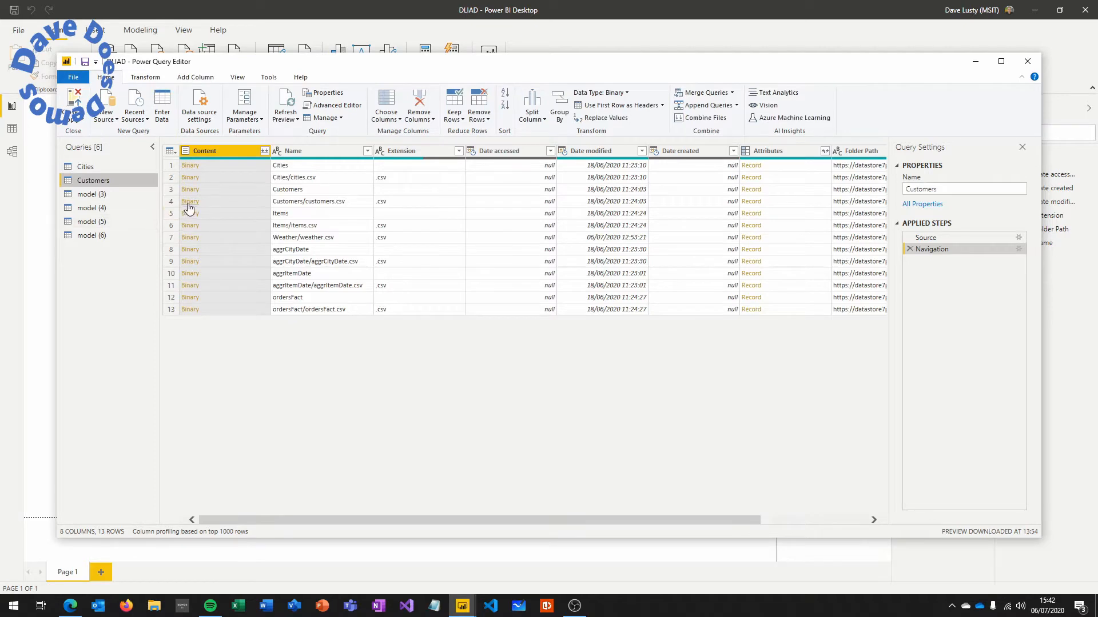
{"action": "left_click", "coordinate": [91, 195]}
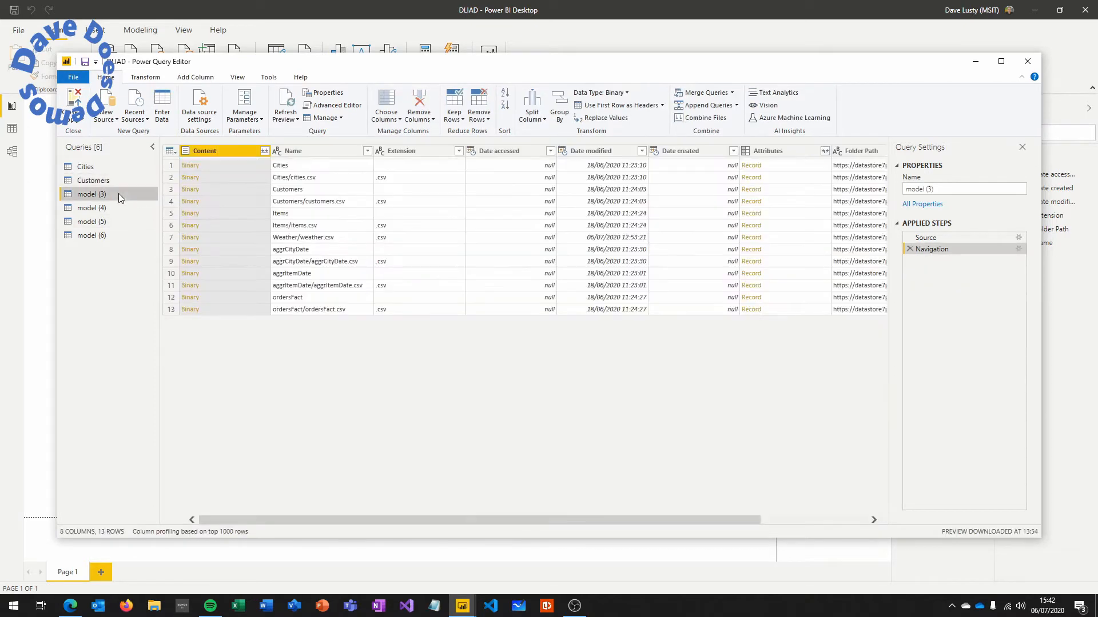
{"action": "right_click", "coordinate": [91, 195]}
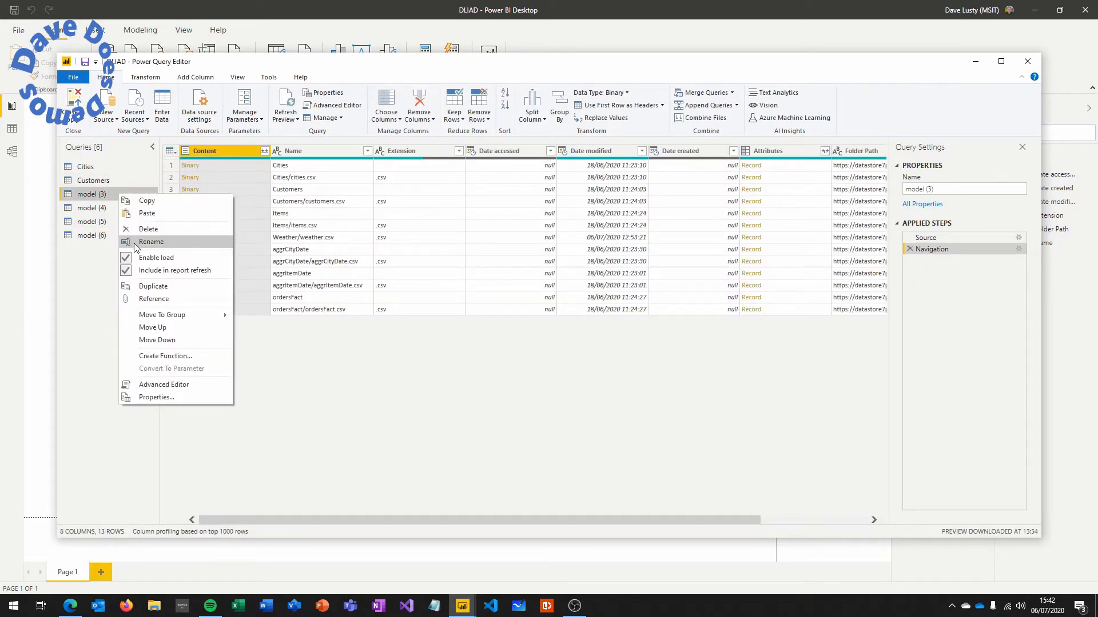
{"action": "left_click", "coordinate": [151, 242]}
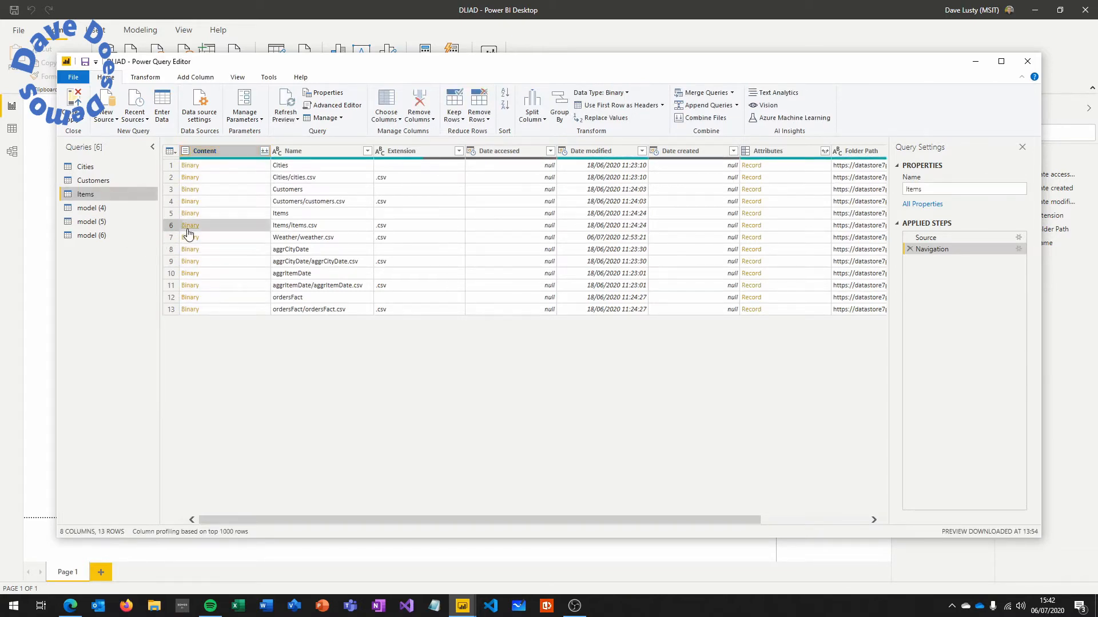
Import the Items and aggrCityDate CSVs and rename the remaining queries aggrItemDate and Weather
{"action": "left_click", "coordinate": [92, 208]}
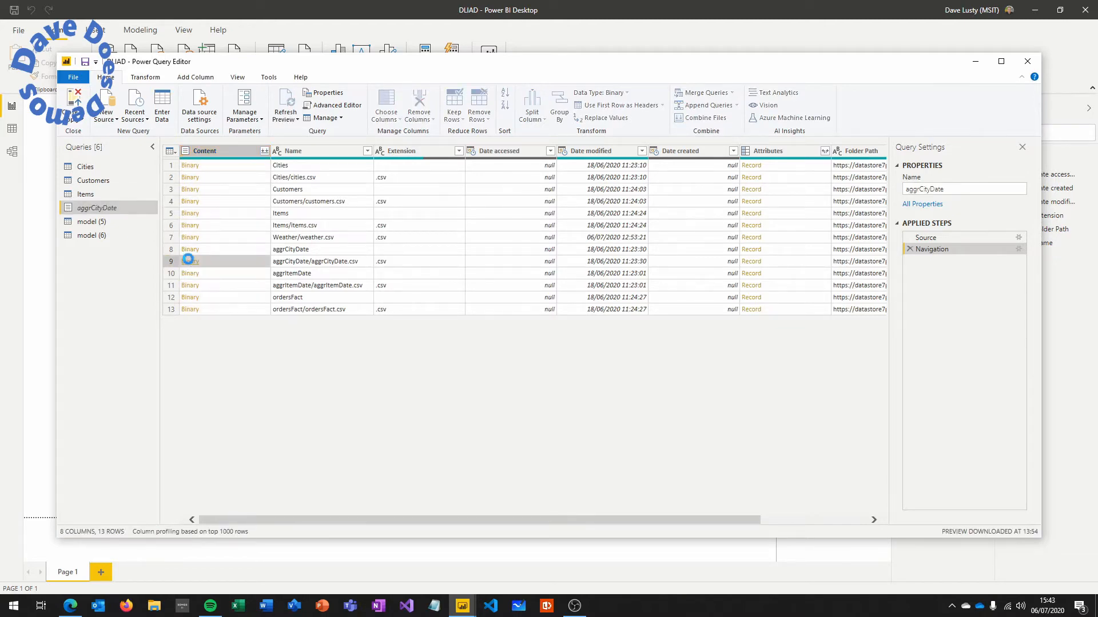
{"action": "left_click", "coordinate": [91, 222]}
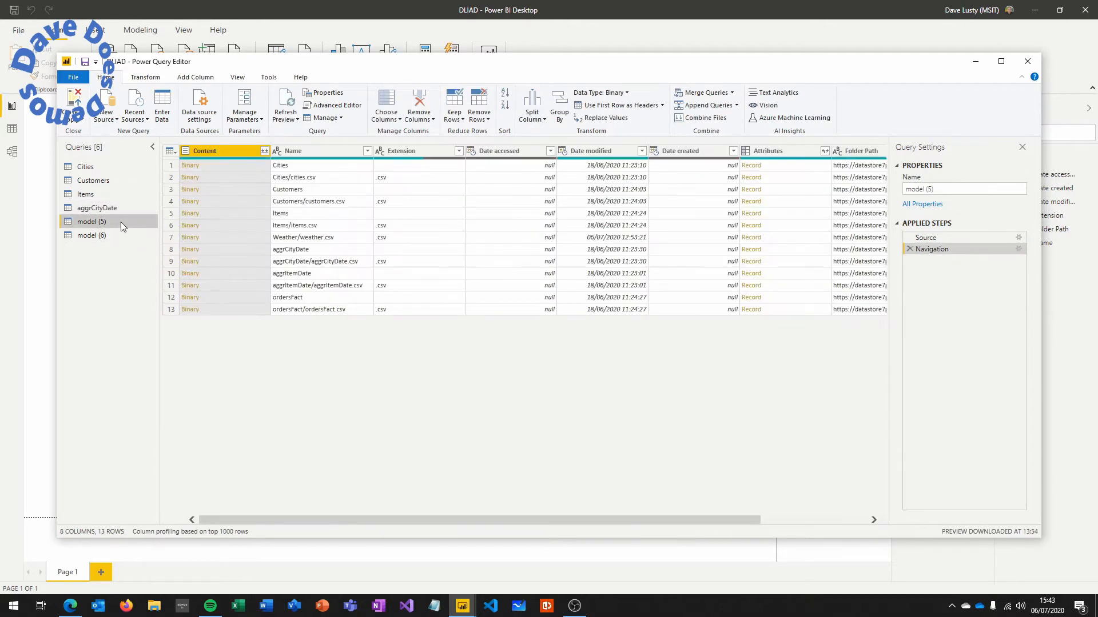
{"action": "double_click", "coordinate": [92, 221]}
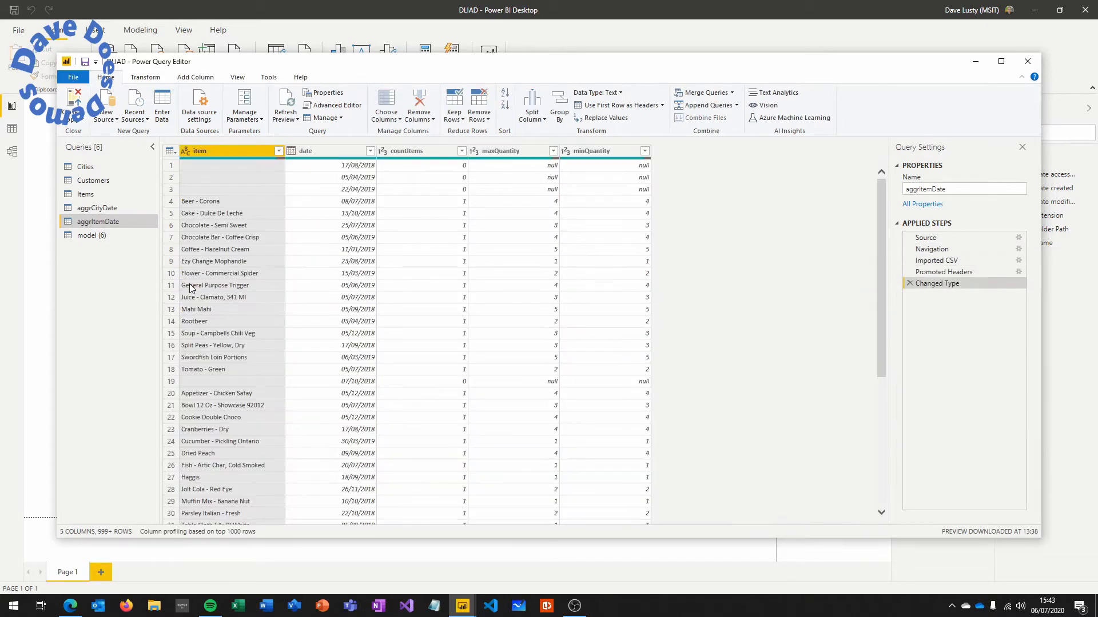
{"action": "left_click", "coordinate": [91, 235]}
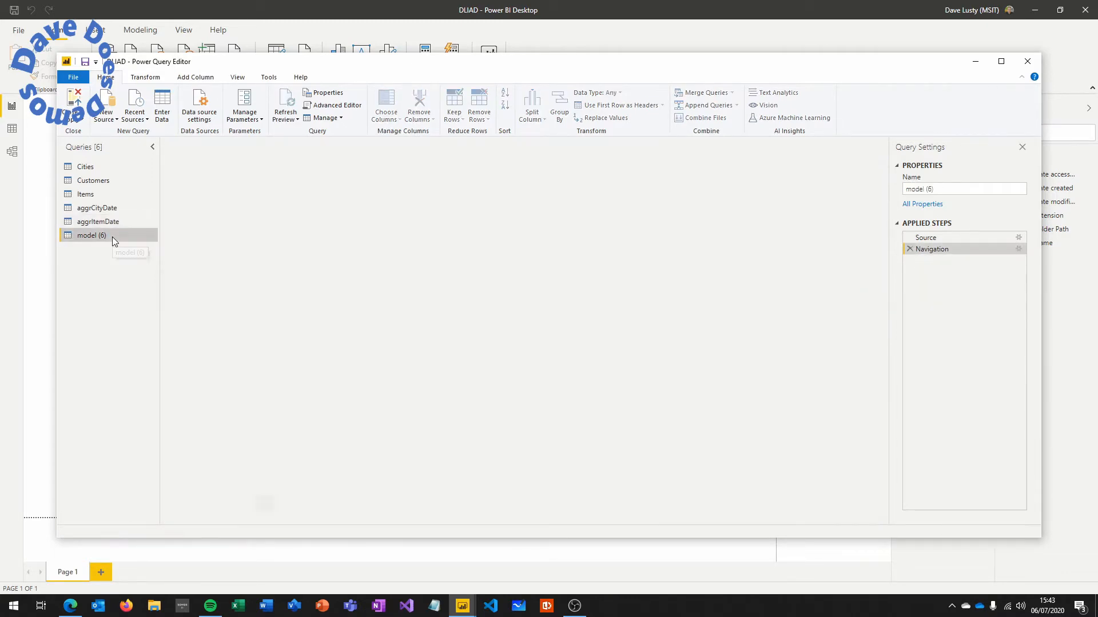
{"action": "right_click", "coordinate": [91, 235]}
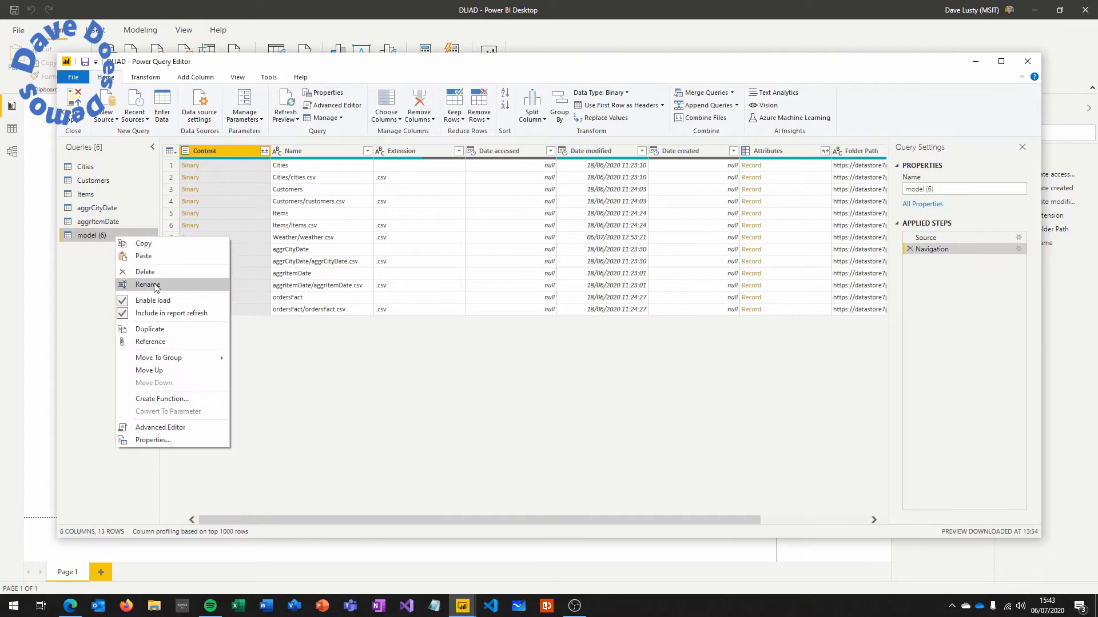
{"action": "left_click", "coordinate": [148, 285]}
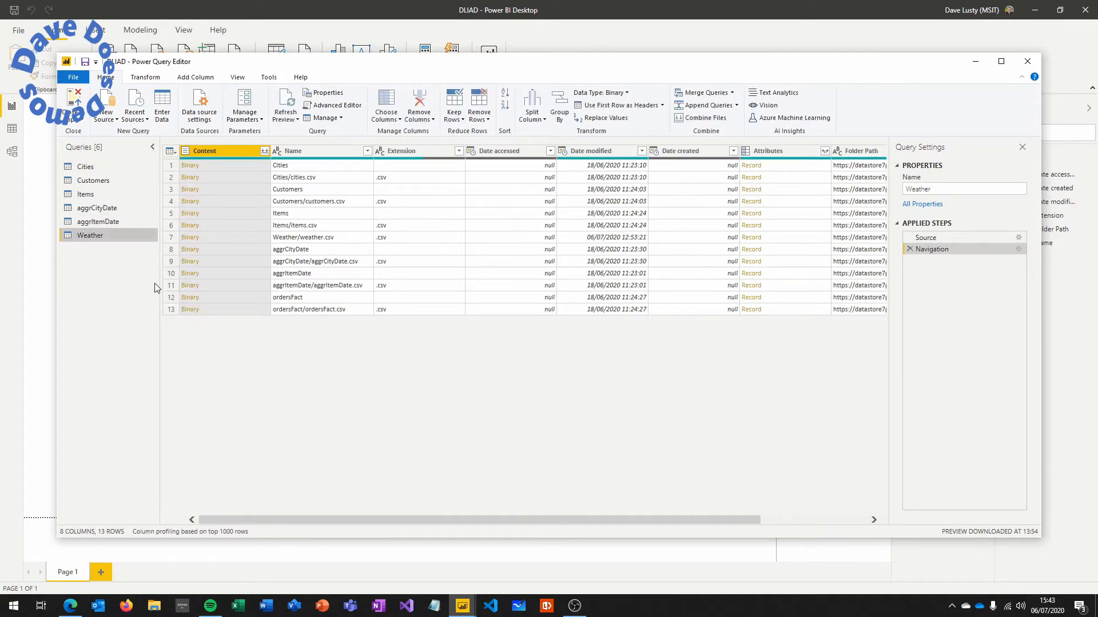
{"action": "mouse_move", "coordinate": [168, 272]}
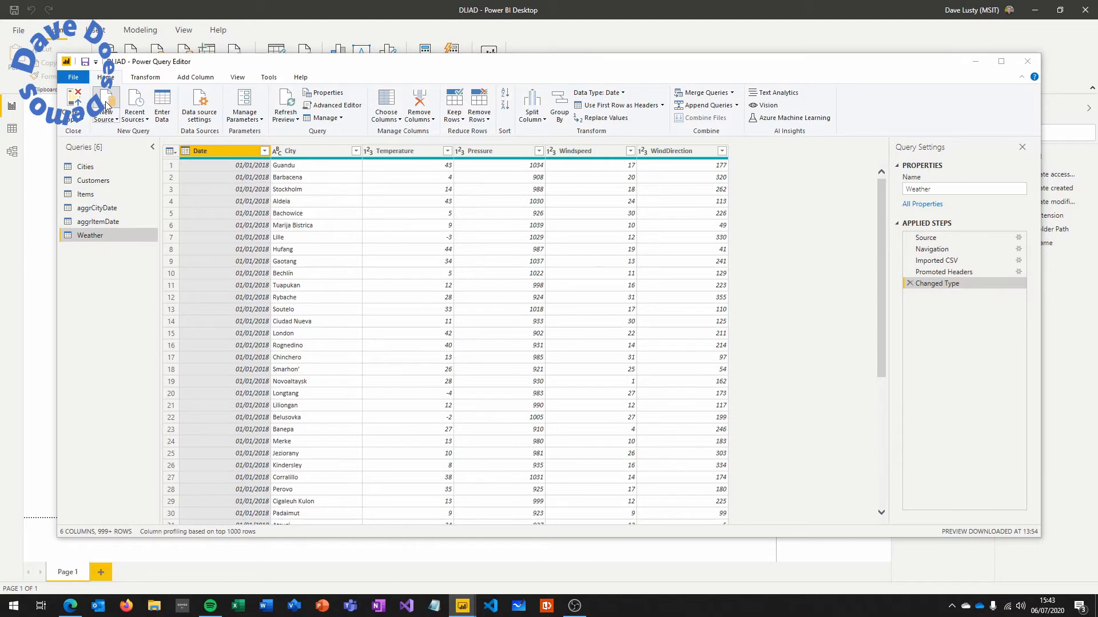
Set up a DirectQuery SQL connection to DW01 on dw7pp2aec24vivg.database.windows.net
{"action": "left_click", "coordinate": [104, 105]}
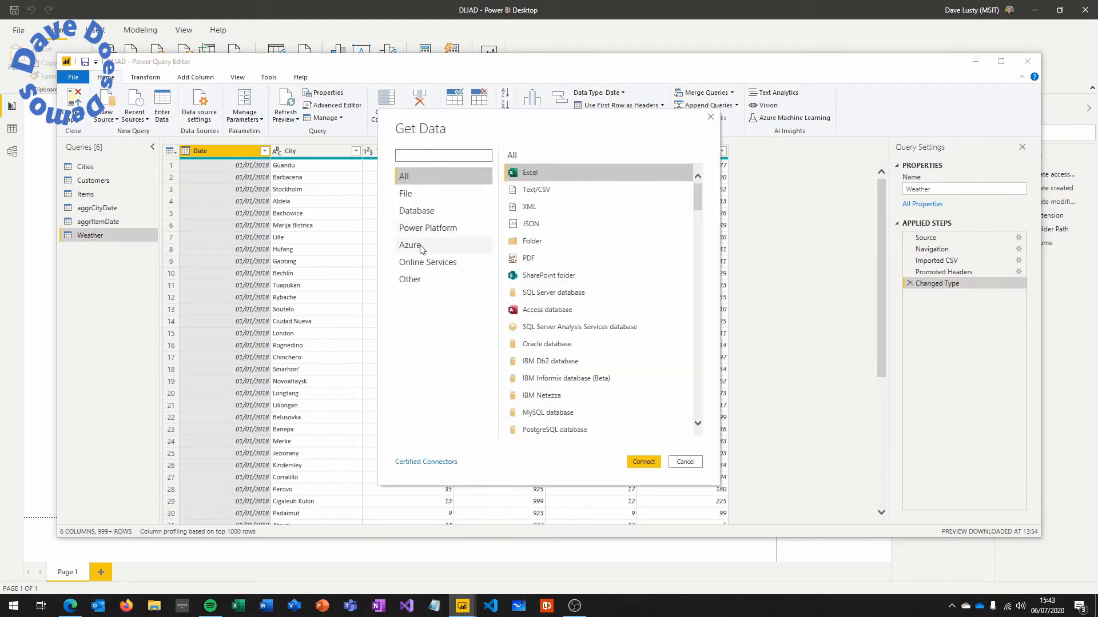
{"action": "left_click", "coordinate": [411, 244]}
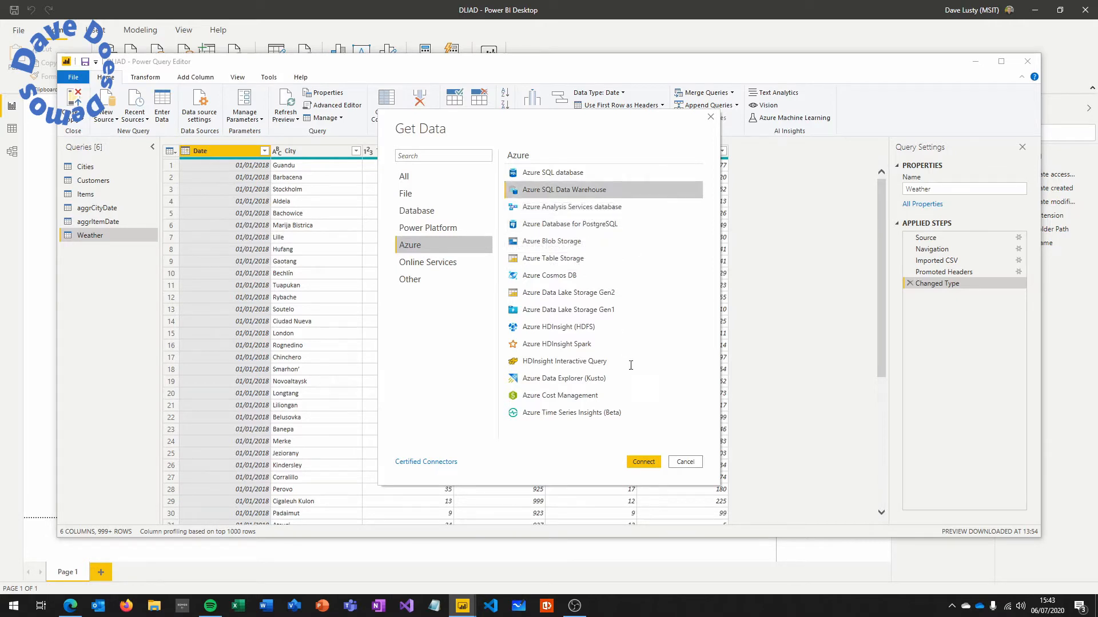
{"action": "left_click", "coordinate": [642, 461]}
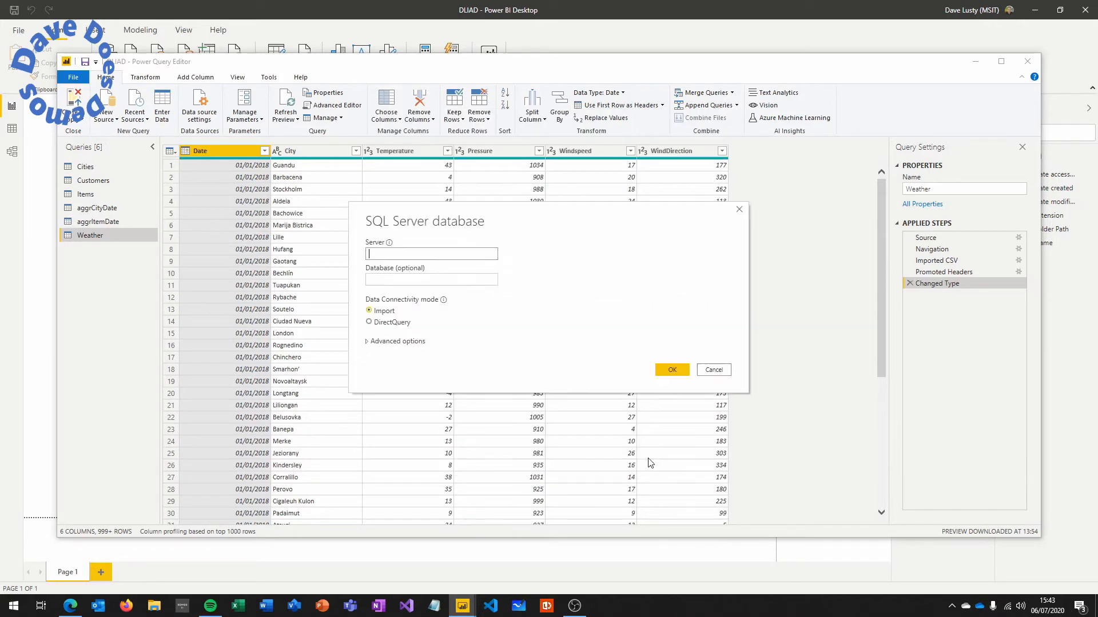
{"action": "mouse_move", "coordinate": [70, 606]}
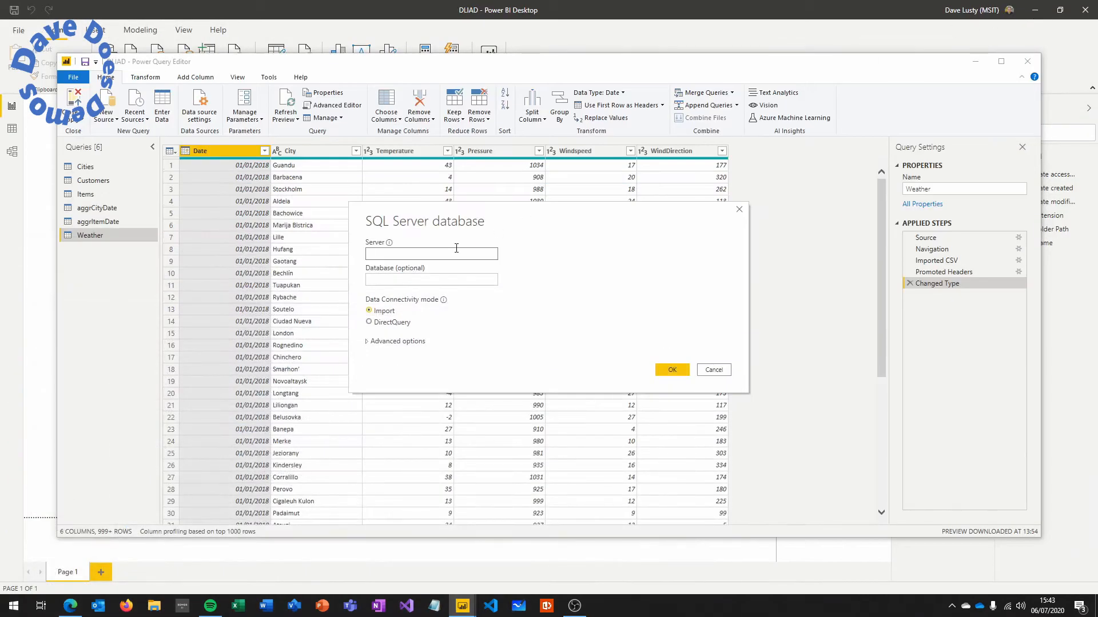
{"action": "type", "text": "dw7pp2aec24vivg.database.windows.net"}
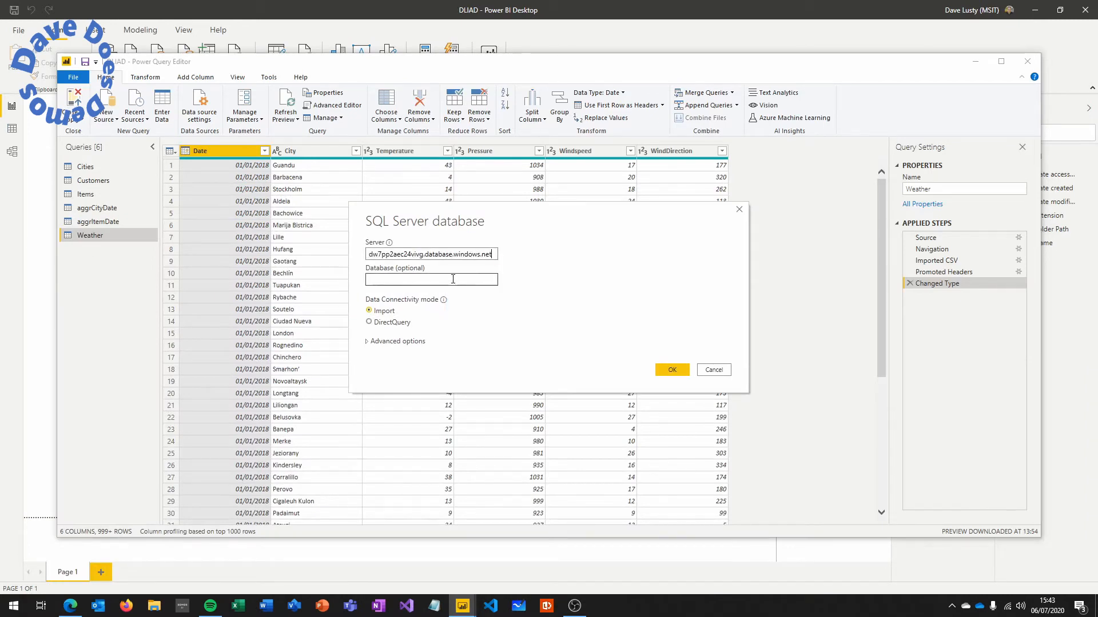
{"action": "type", "text": "DW01"}
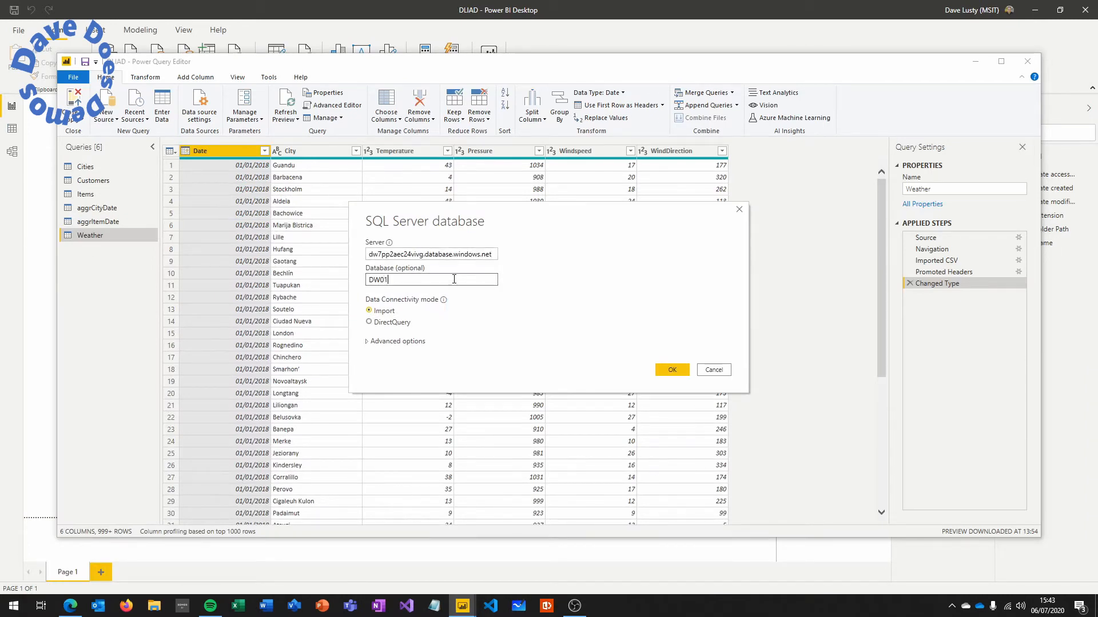
{"action": "left_click", "coordinate": [369, 321]}
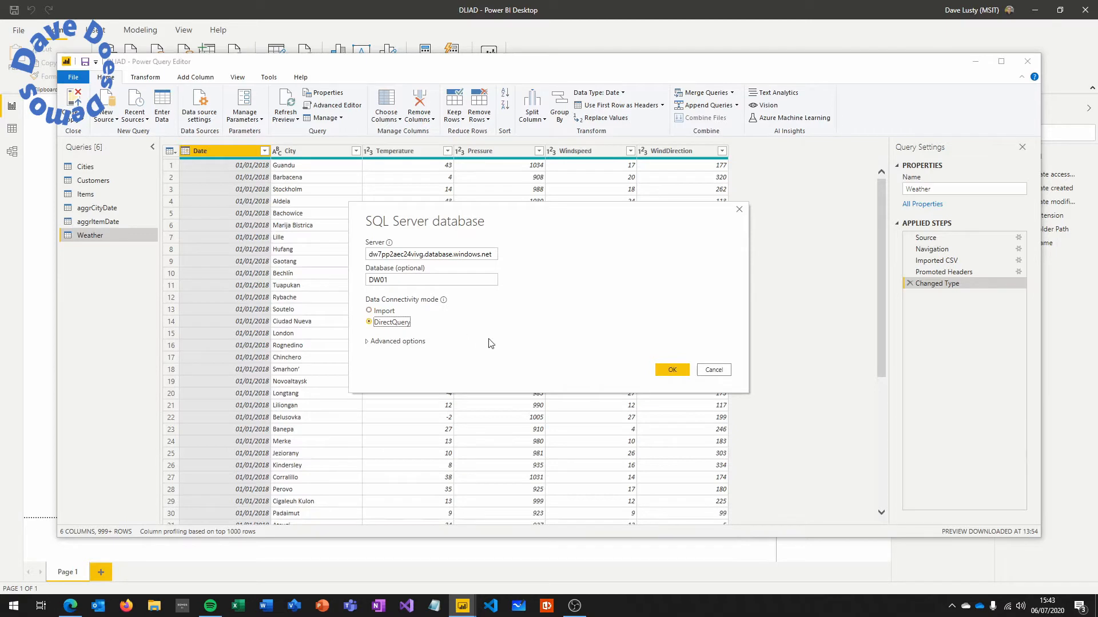
Sign in with database user demo and add the orders table as a query
{"action": "left_click", "coordinate": [671, 369]}
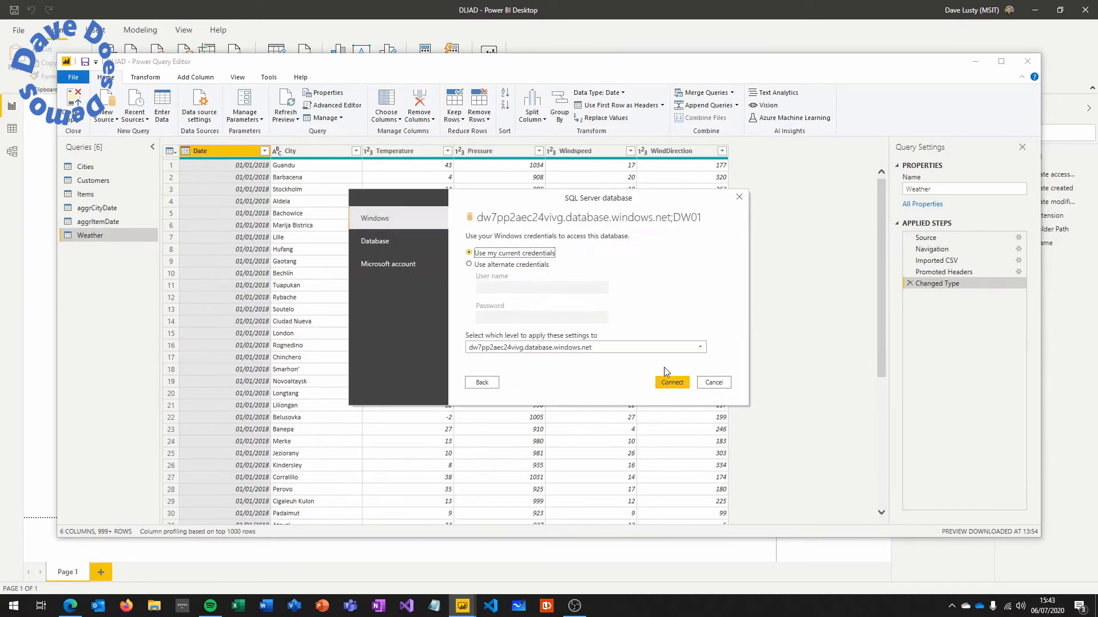
{"action": "left_click", "coordinate": [375, 241]}
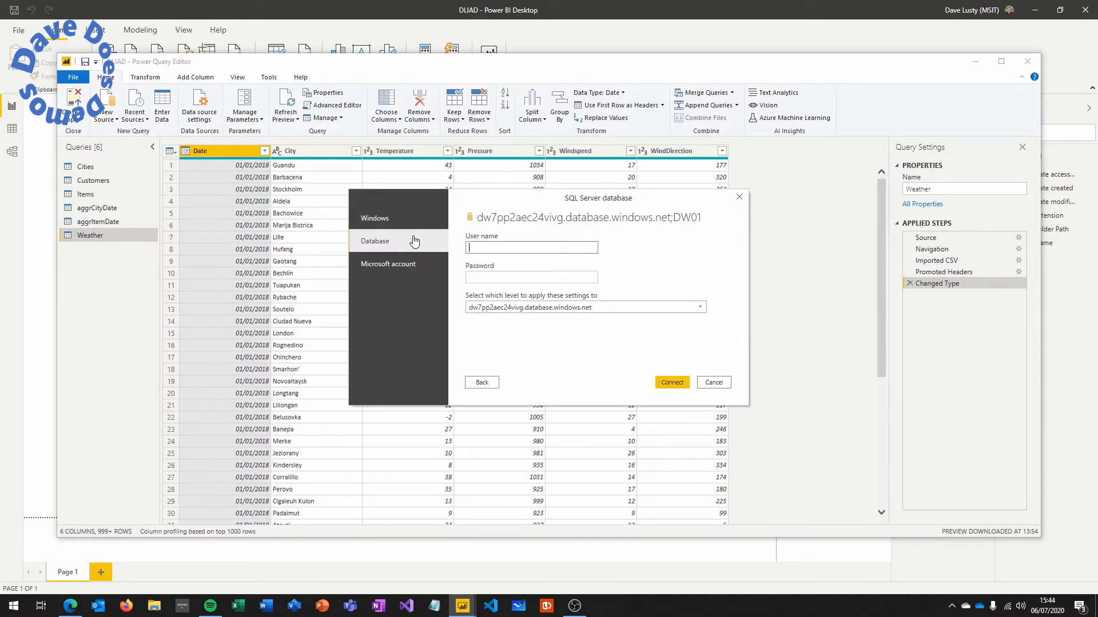
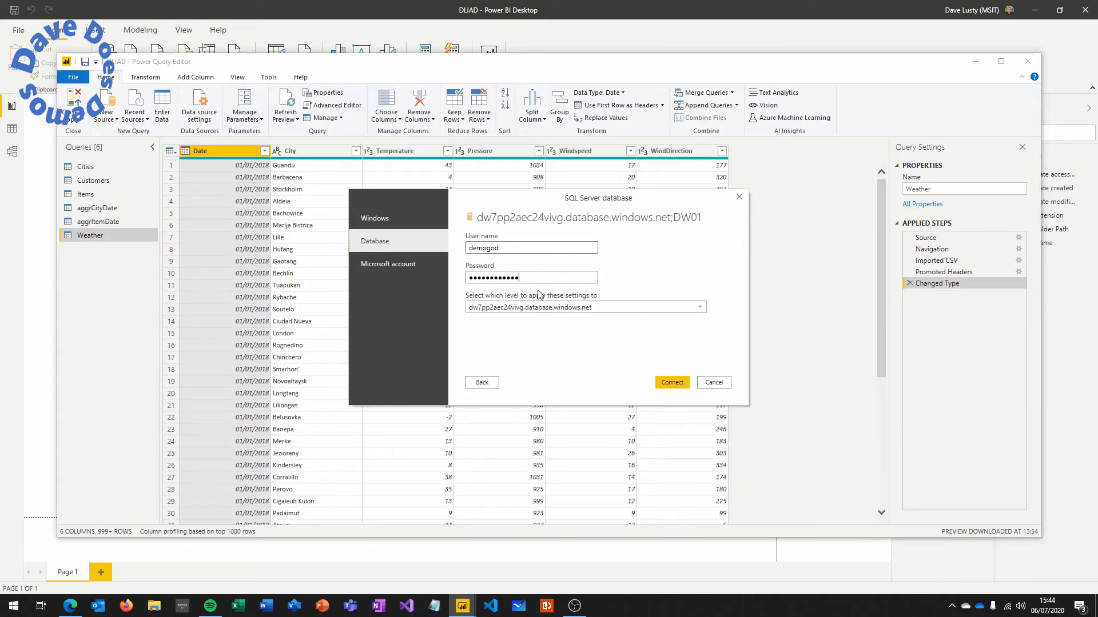
{"action": "left_click", "coordinate": [670, 381]}
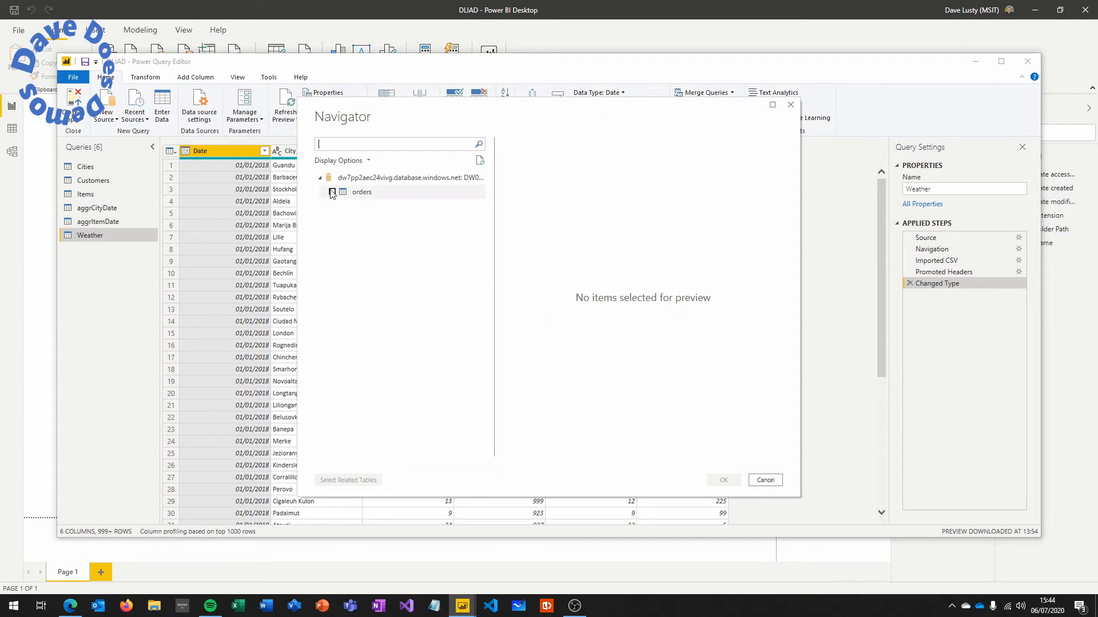
{"action": "left_click", "coordinate": [332, 192]}
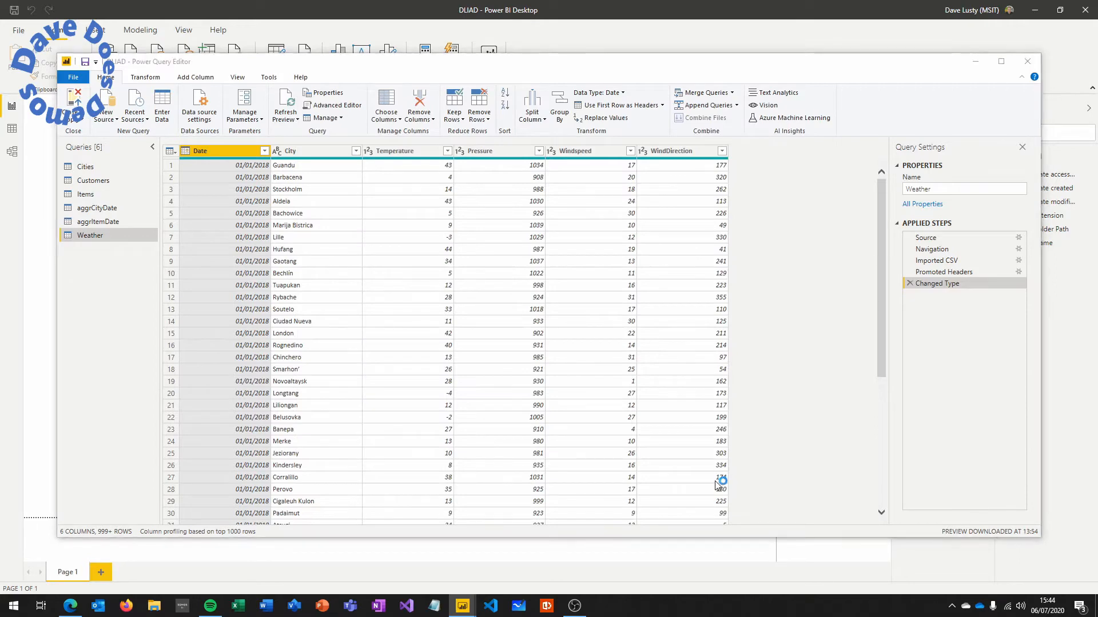
{"action": "left_click", "coordinate": [86, 248]}
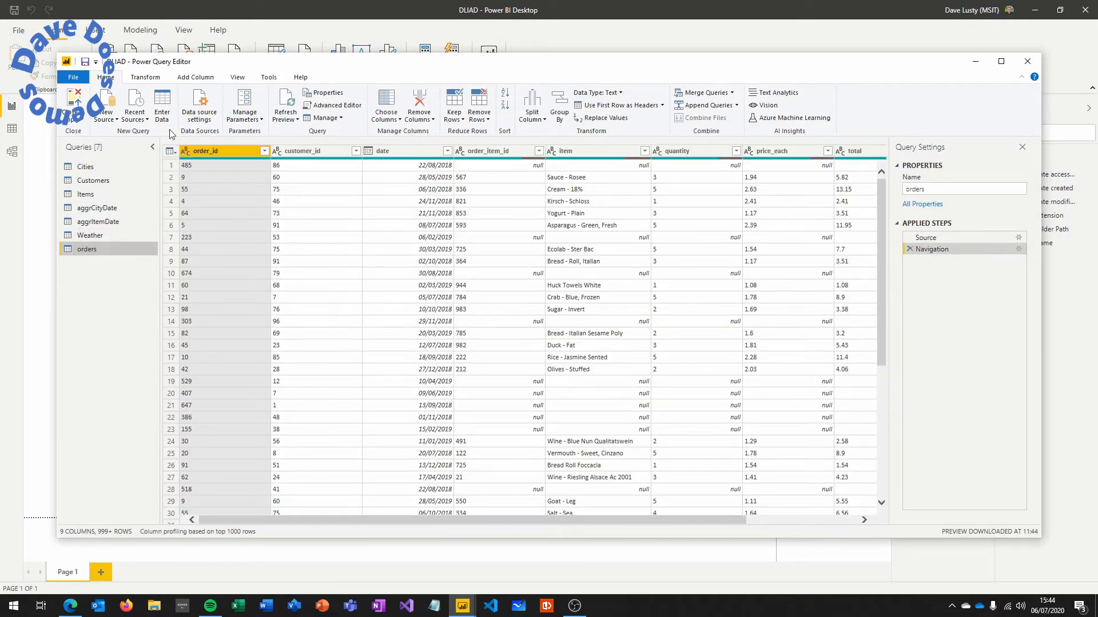
Close & Apply the queries and accept the security warning to build the model
{"action": "left_click", "coordinate": [72, 106]}
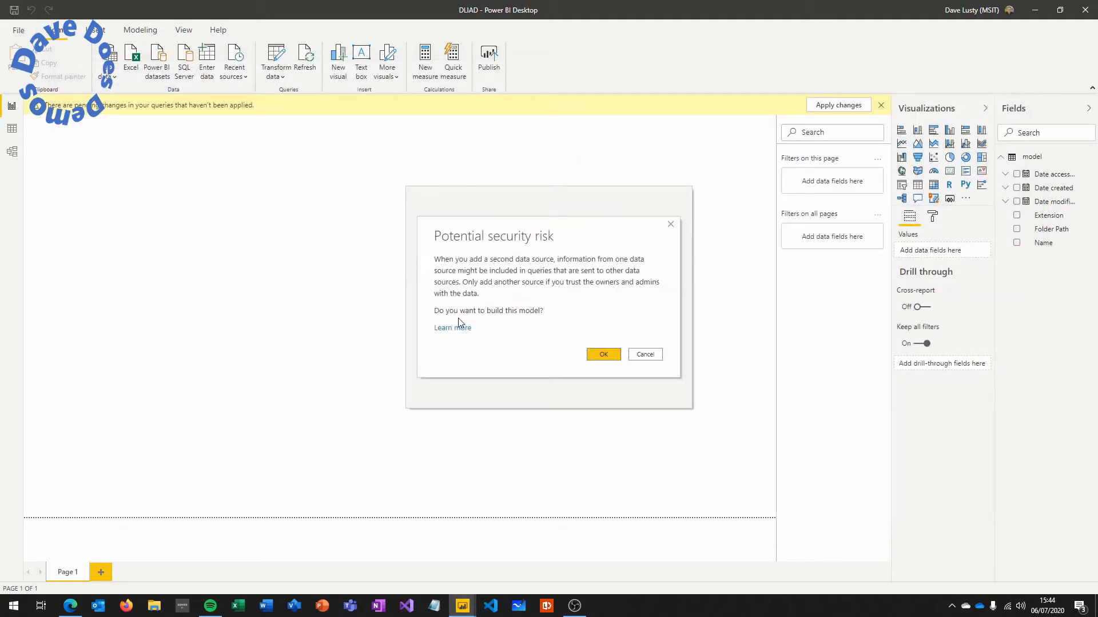
{"action": "left_click", "coordinate": [603, 353]}
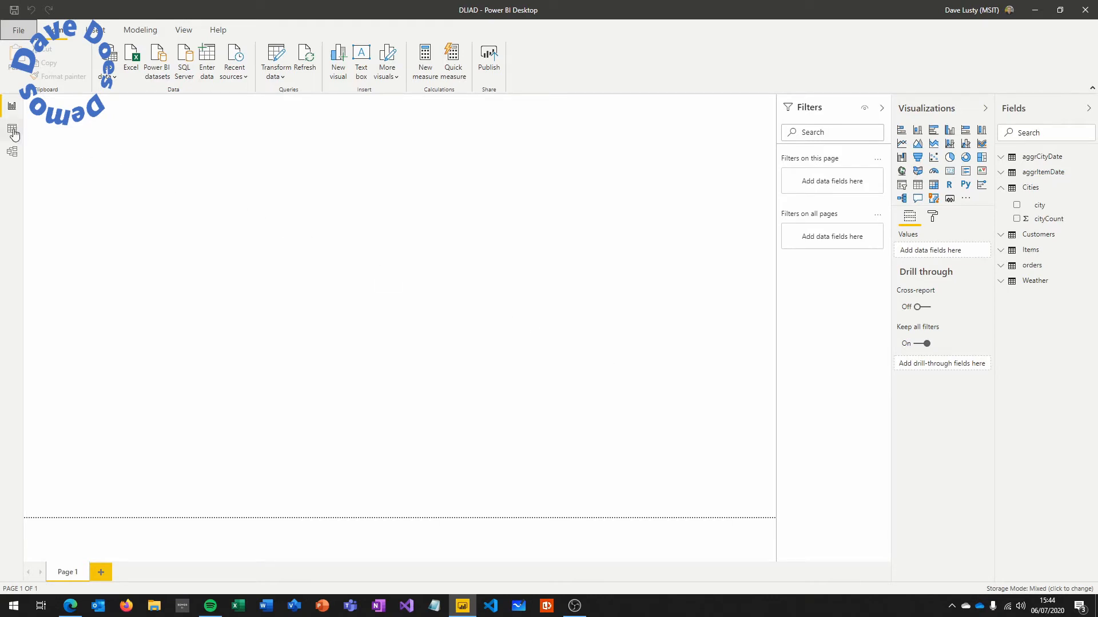
In Data view, create the Dates table with Dates = CALENDARAUTO()
{"action": "left_click", "coordinate": [11, 127]}
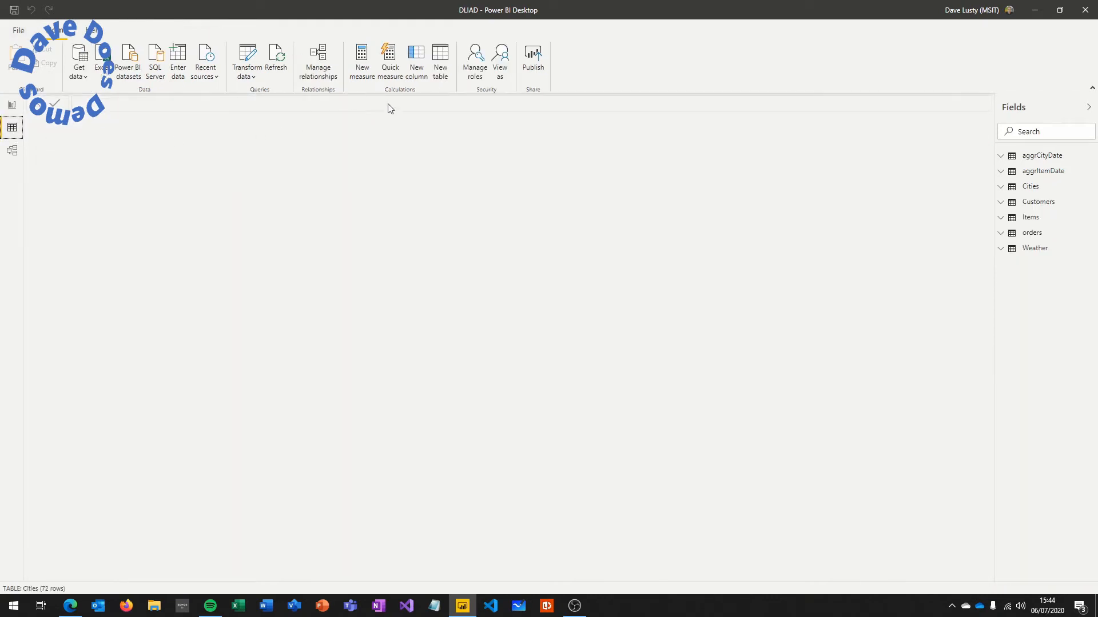
{"action": "left_click", "coordinate": [439, 62]}
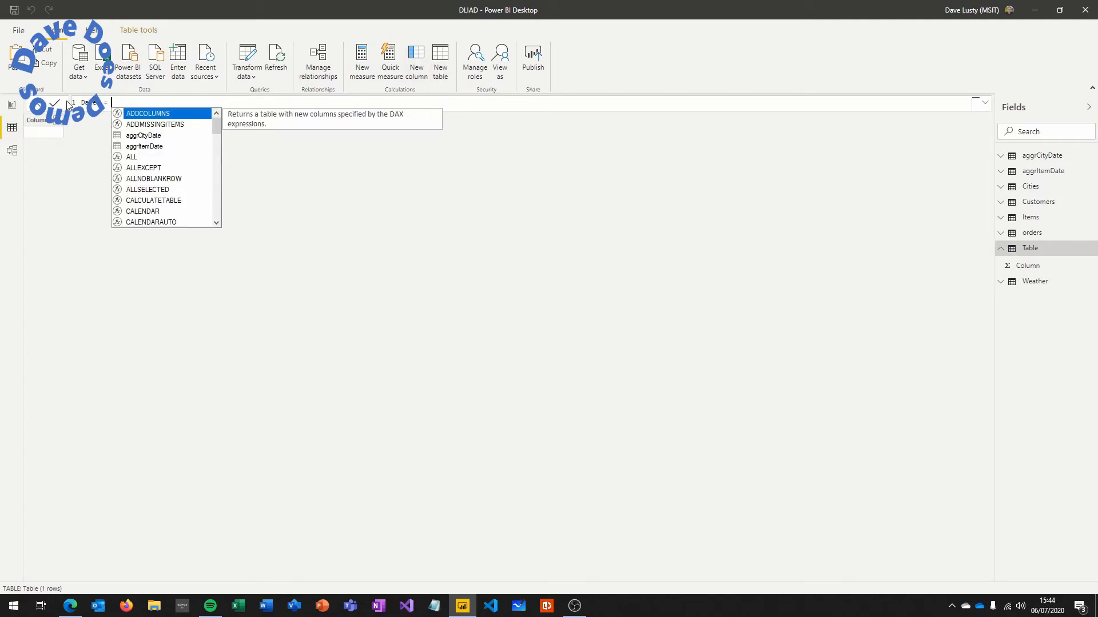
{"action": "type", "text": "calenda"}
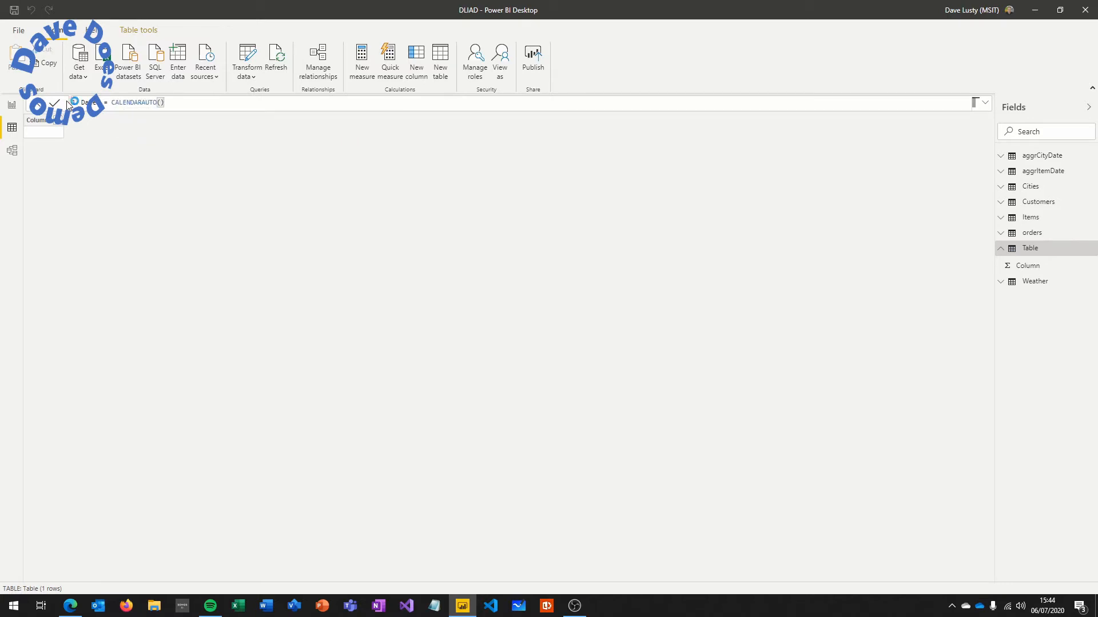
{"action": "left_click", "coordinate": [55, 103]}
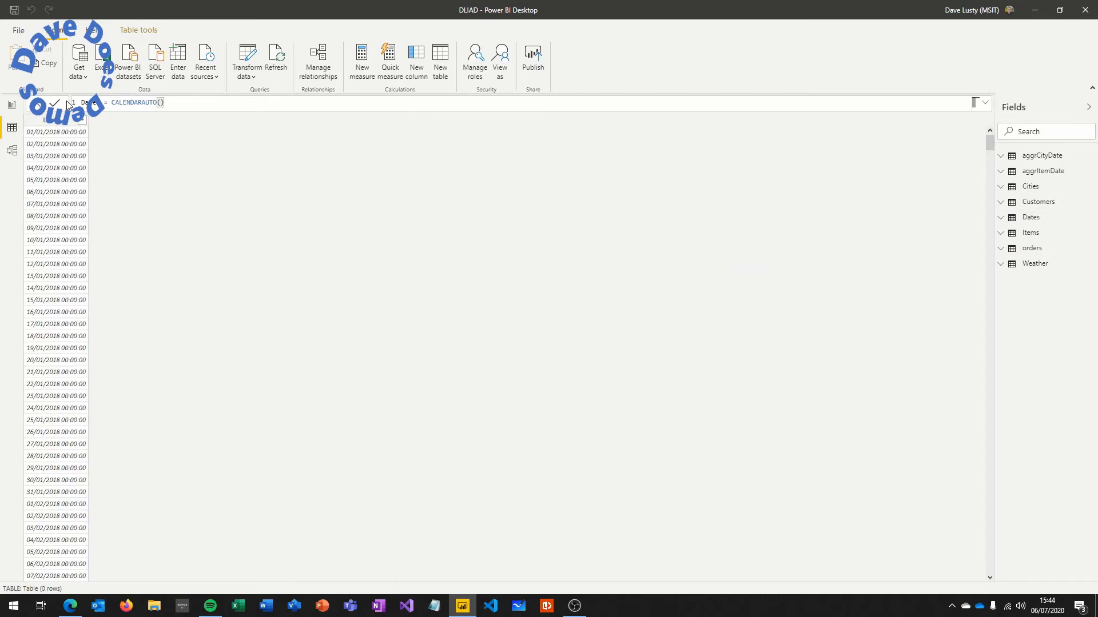
{"action": "mouse_move", "coordinate": [21, 142]}
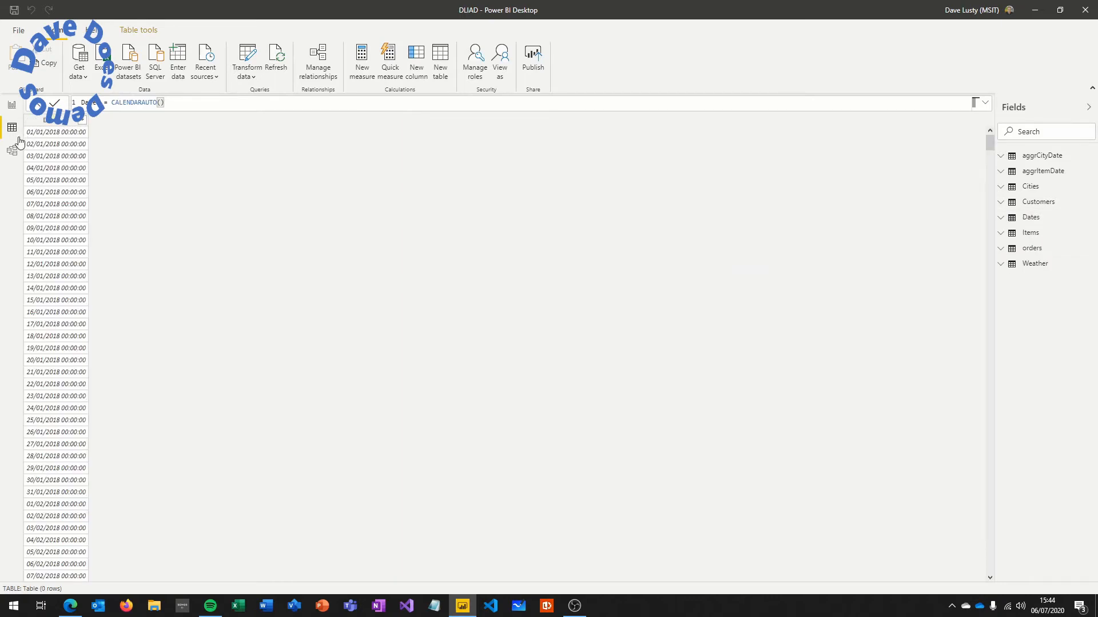
In Model view, fit the diagram to page and drag the tables into a compact group near Cities
{"action": "left_click", "coordinate": [11, 150]}
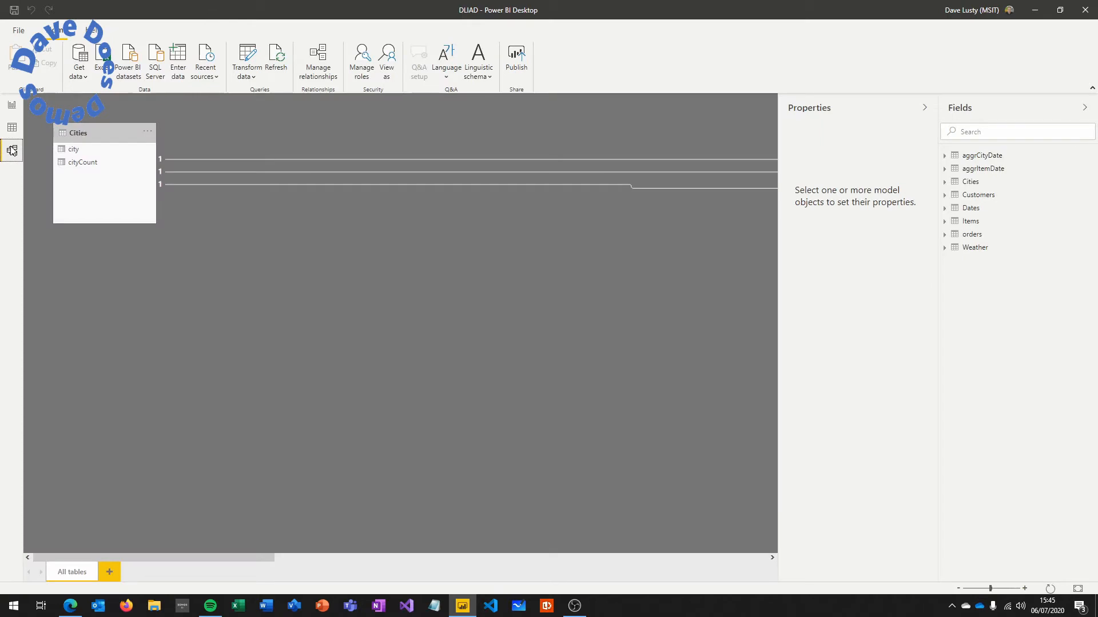
{"action": "left_click", "coordinate": [1077, 588]}
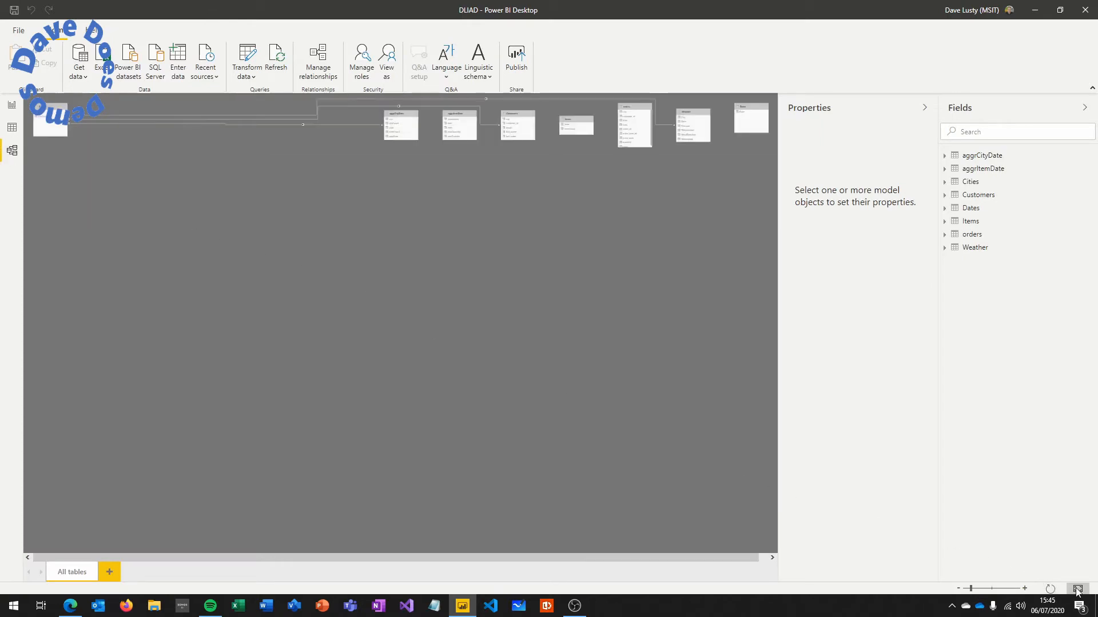
{"action": "mouse_move", "coordinate": [1049, 564]}
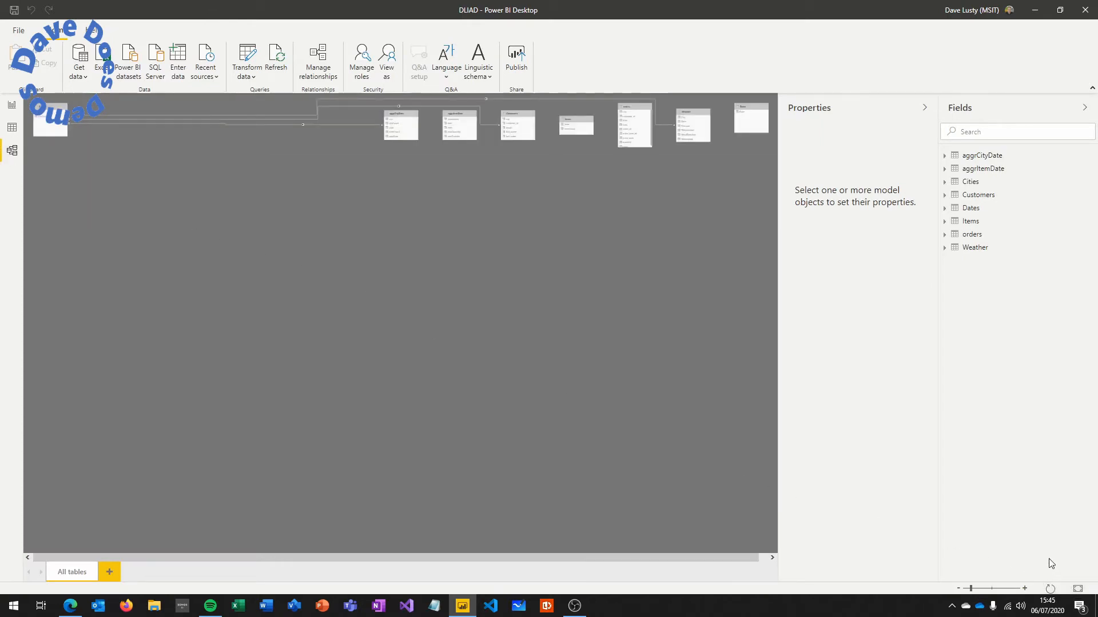
{"action": "left_click_drag", "start_coordinate": [399, 123], "coordinate": [298, 139]}
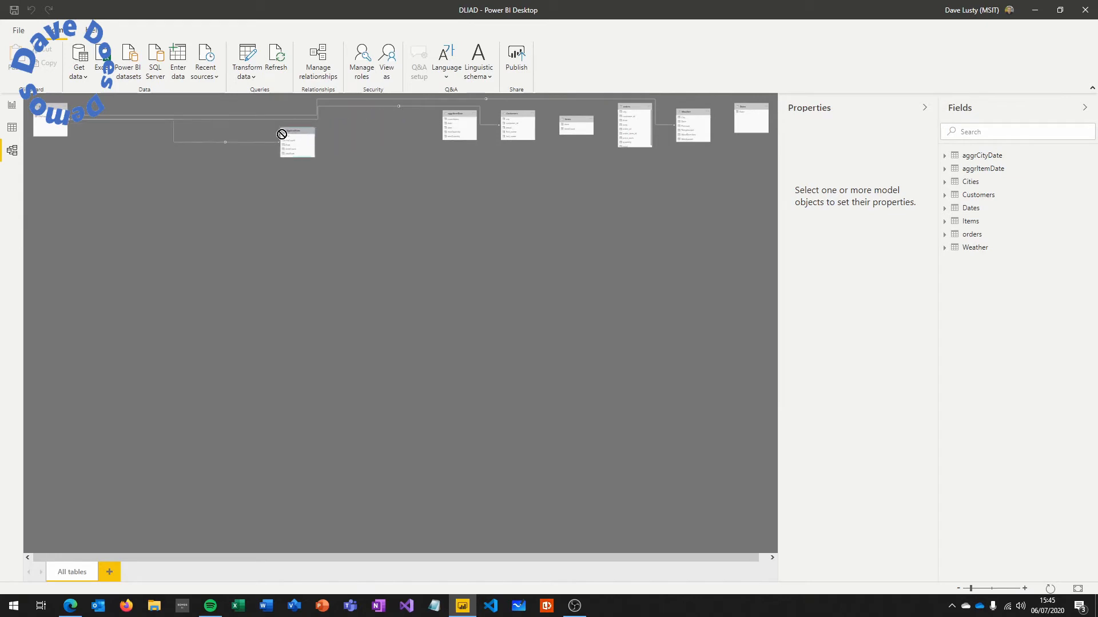
{"action": "left_click_drag", "start_coordinate": [297, 142], "coordinate": [55, 169]}
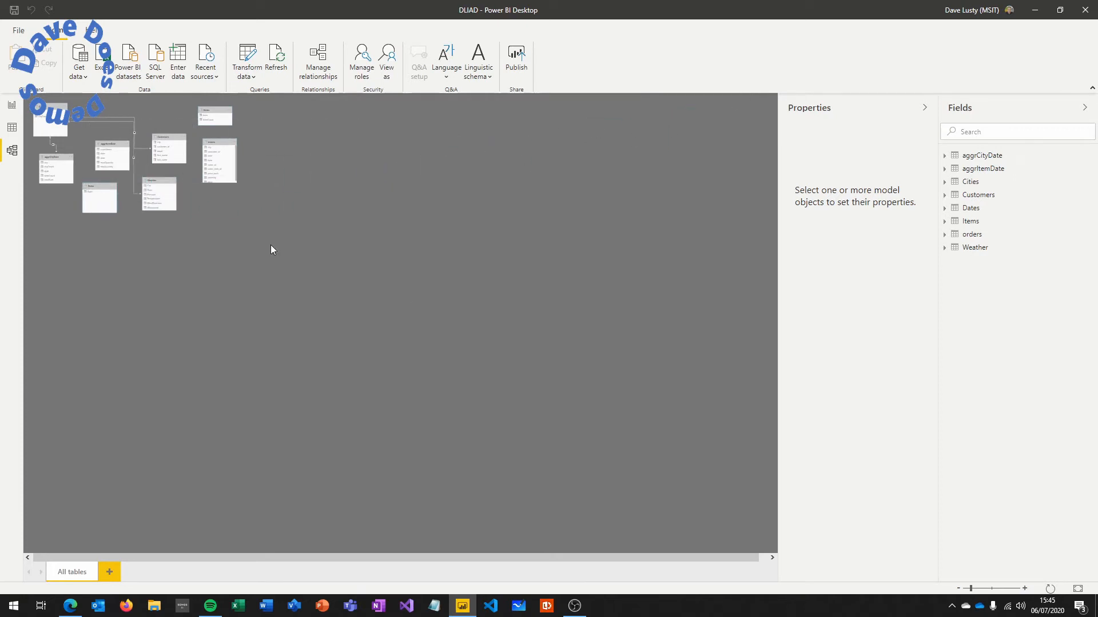
{"action": "left_click", "coordinate": [1076, 587]}
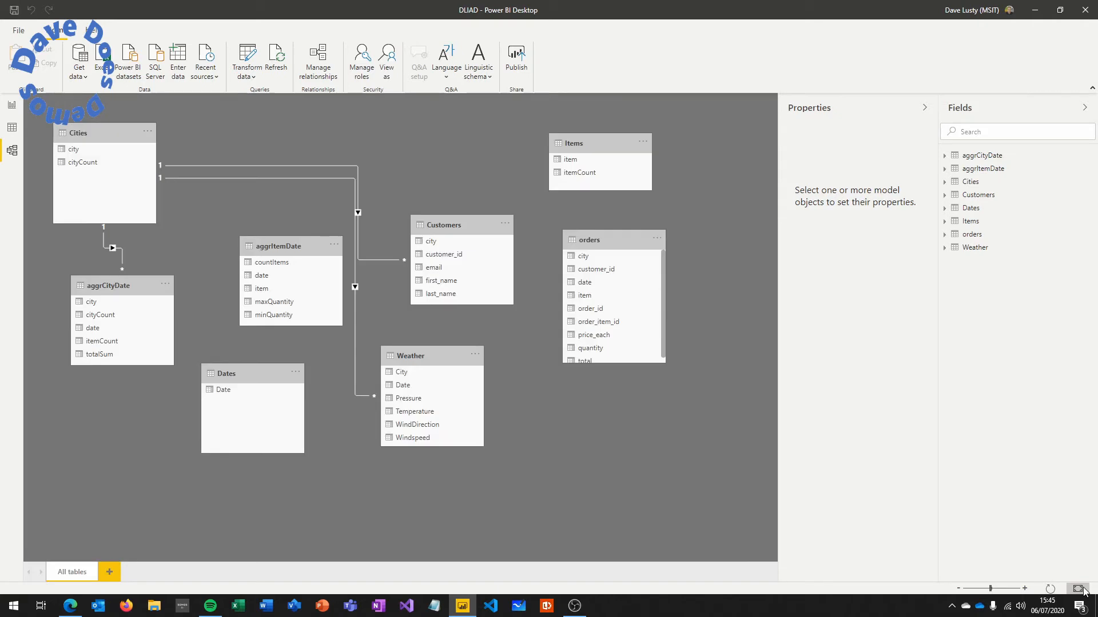
{"action": "mouse_move", "coordinate": [249, 390]}
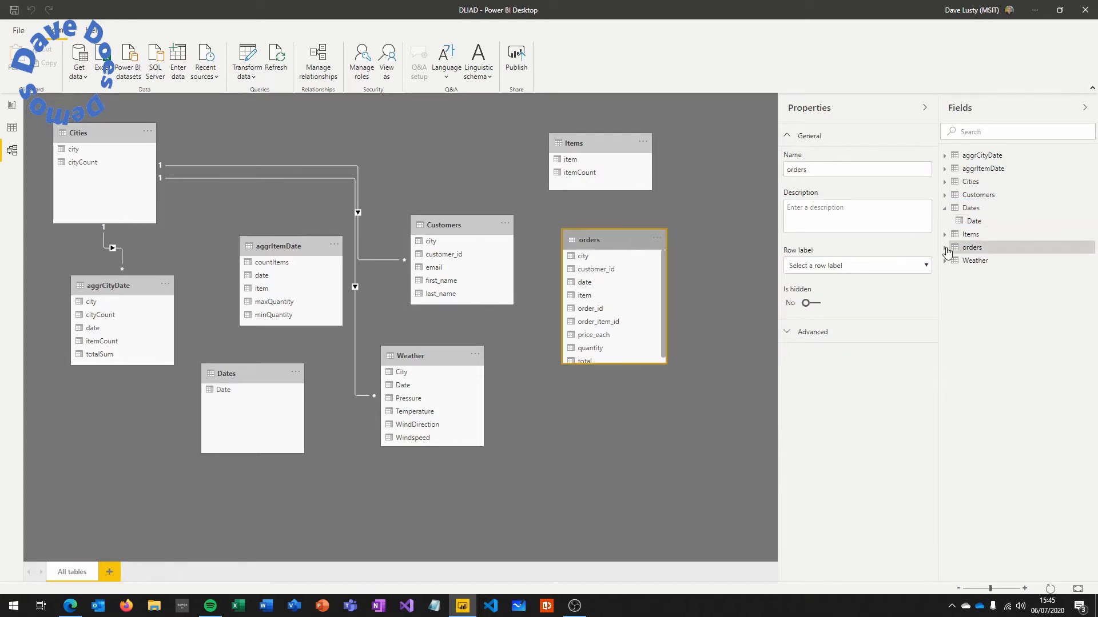
Make the orders total column a Decimal number and choose a number format for it
{"action": "left_click", "coordinate": [974, 364]}
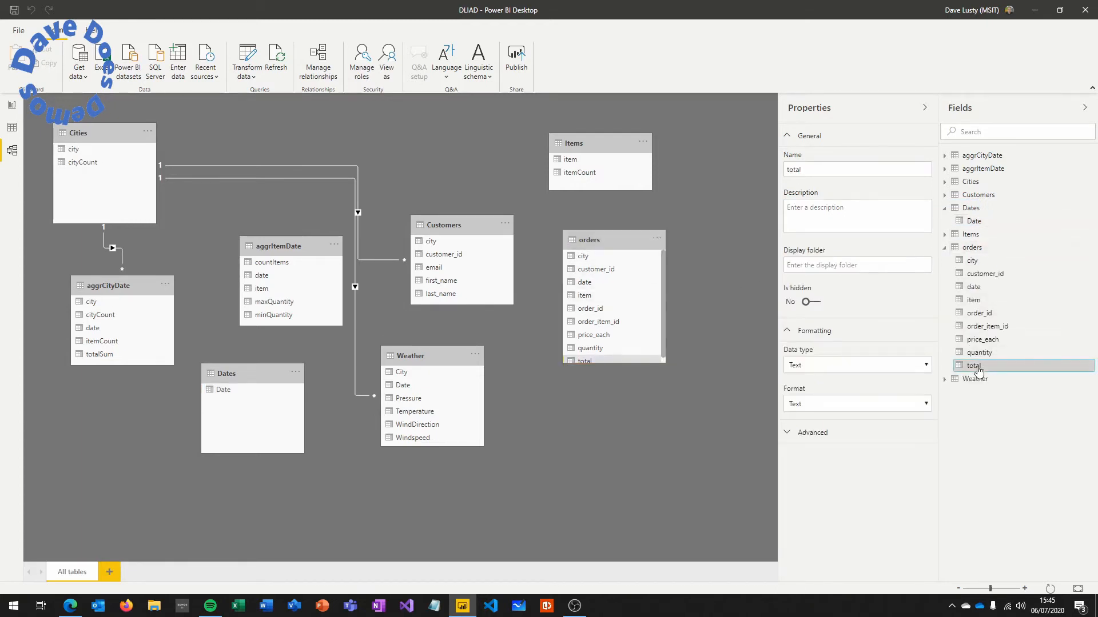
{"action": "left_click", "coordinate": [920, 365]}
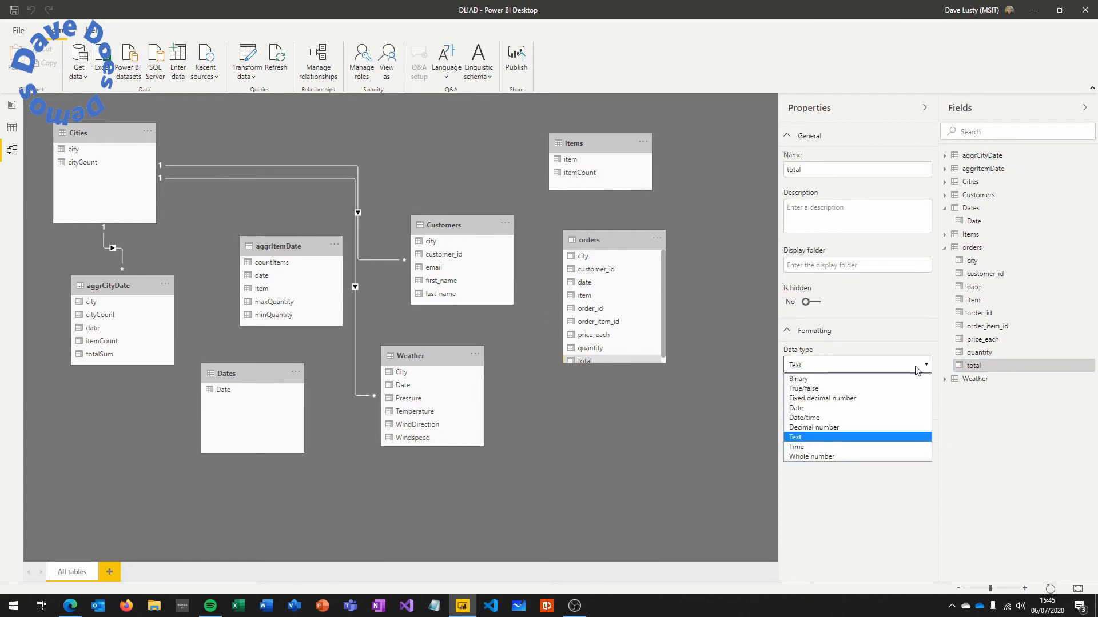
{"action": "left_click", "coordinate": [813, 426]}
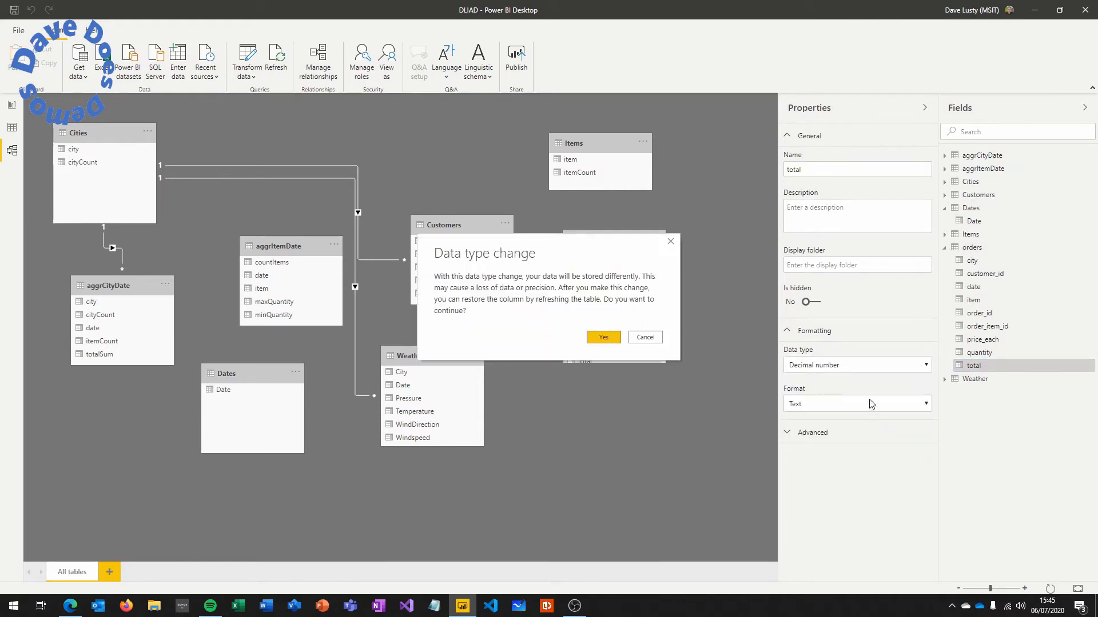
{"action": "left_click", "coordinate": [855, 404]}
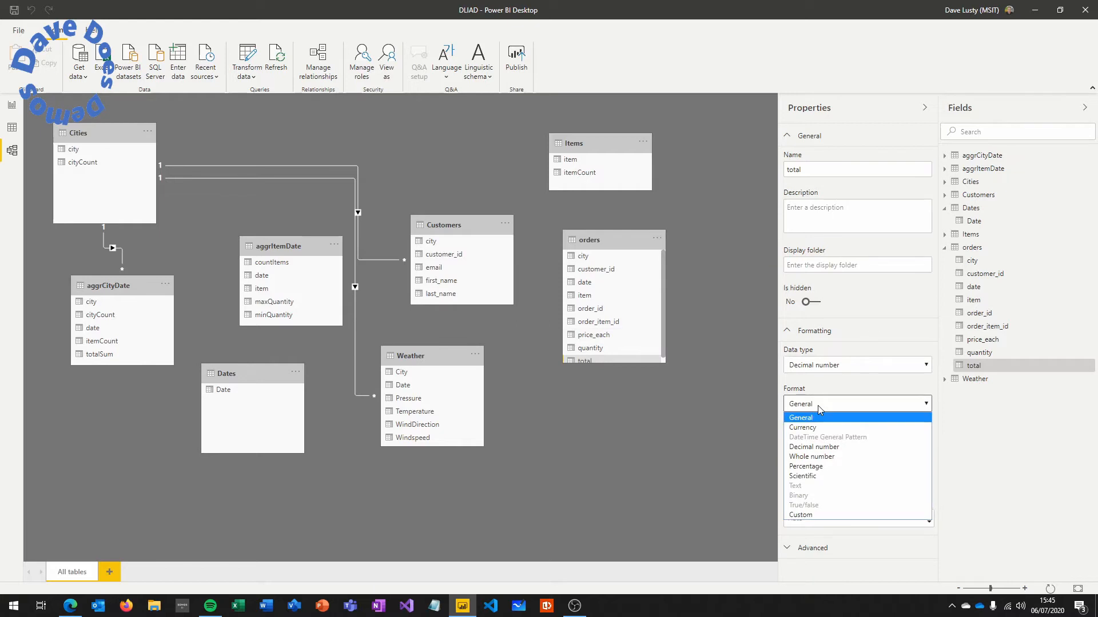
{"action": "left_click", "coordinate": [802, 427]}
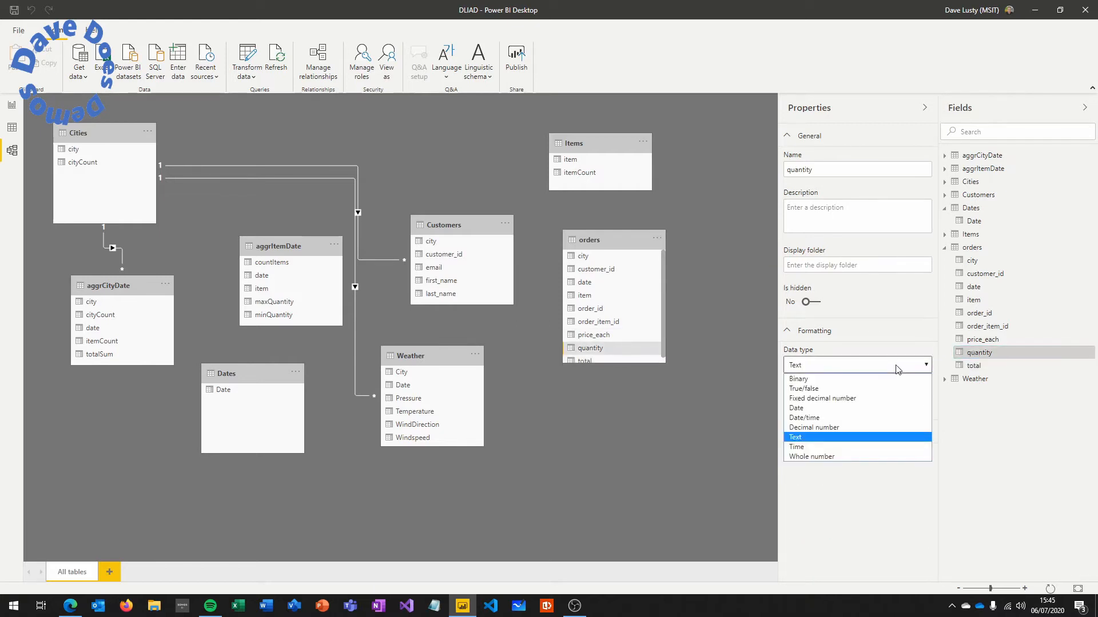
Make quantity a Whole number and price_each a Decimal number with a chosen format
{"action": "left_click", "coordinate": [812, 456]}
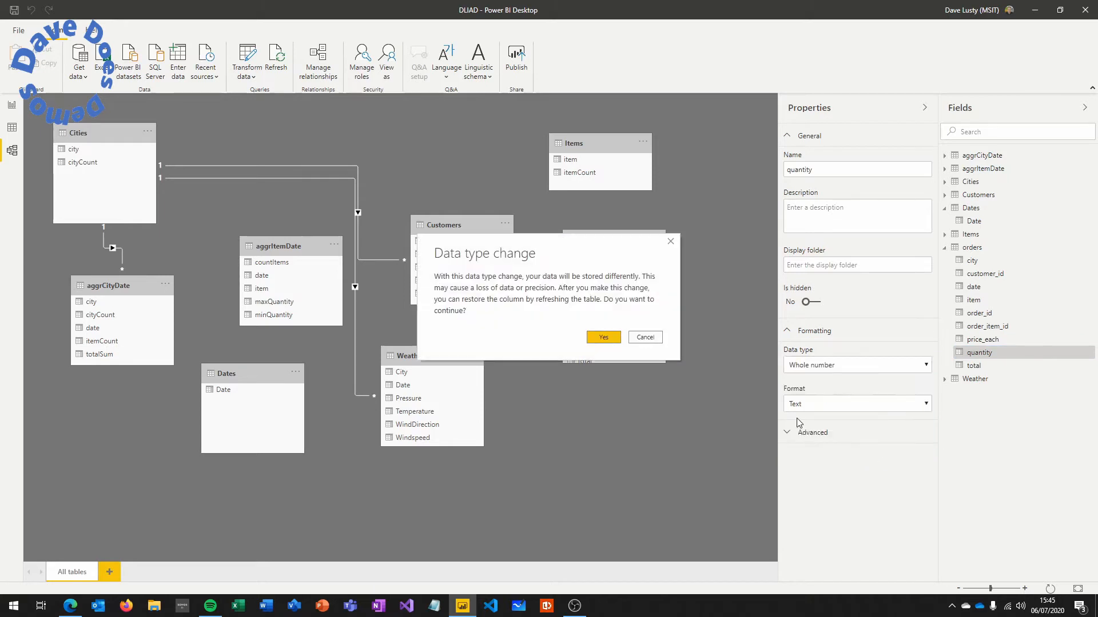
{"action": "left_click", "coordinate": [601, 336]}
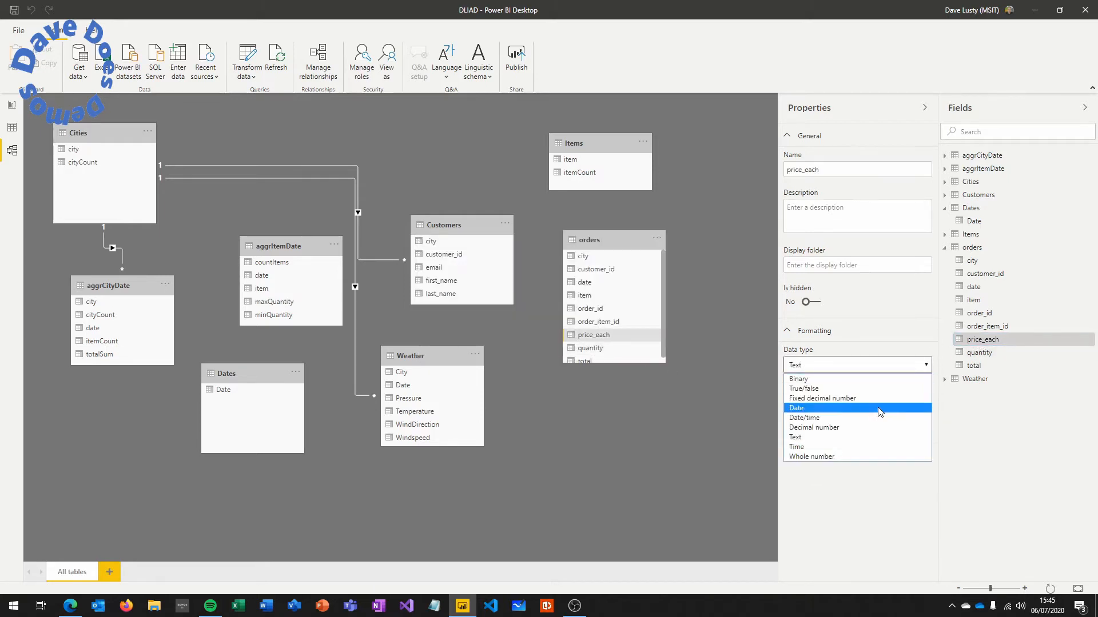
{"action": "left_click", "coordinate": [814, 428]}
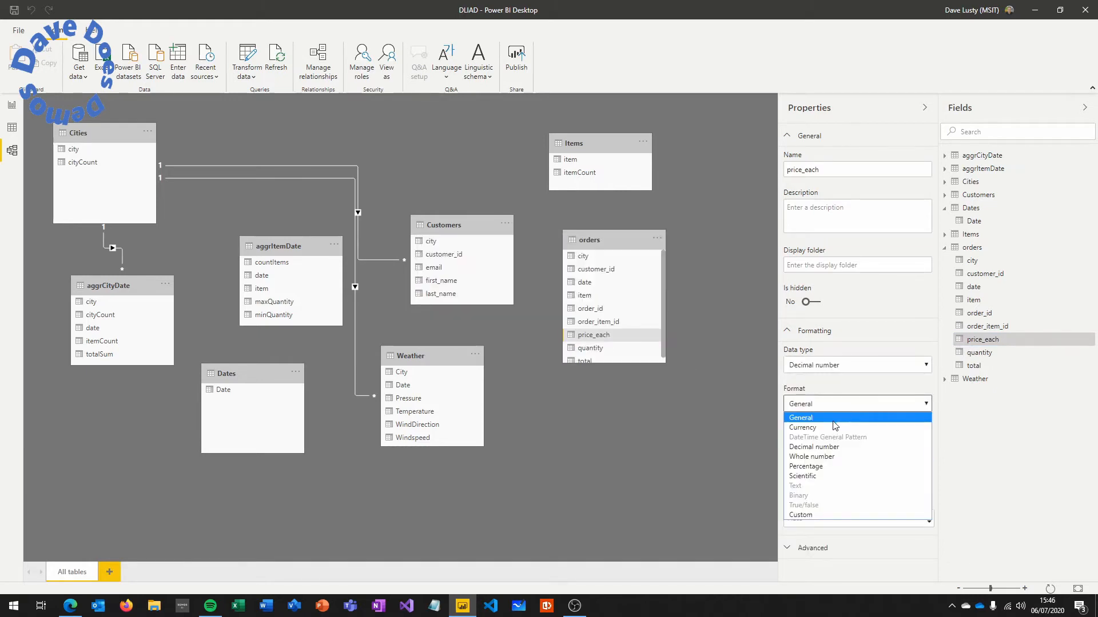
{"action": "left_click", "coordinate": [803, 426]}
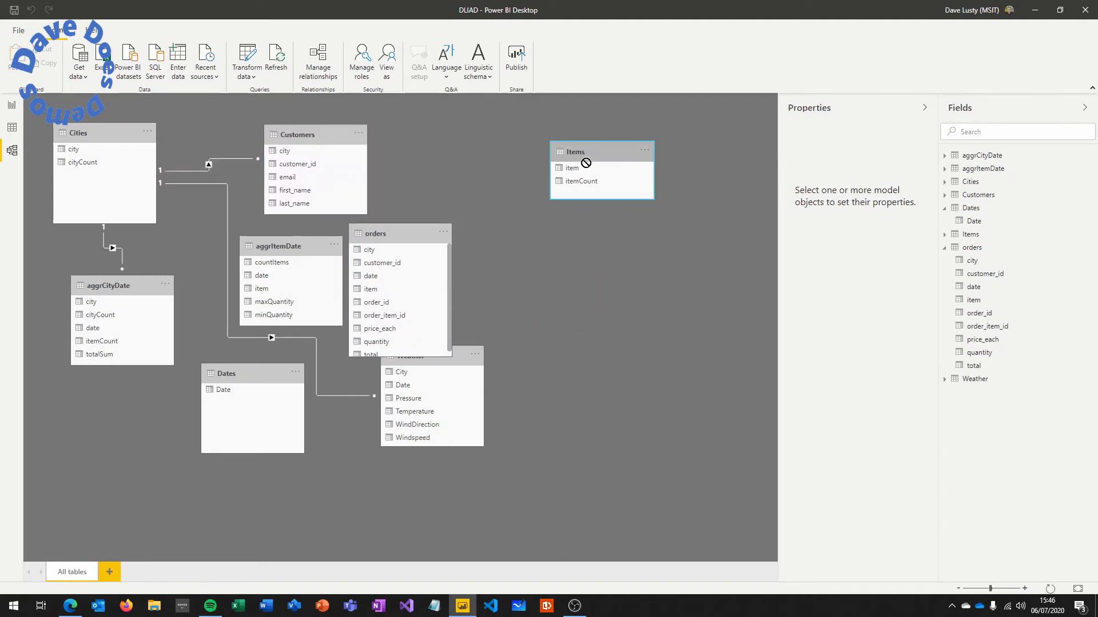
Move Items toward the middle, Weather lower left, and Cities to the centre of the diagram
{"action": "left_click_drag", "start_coordinate": [281, 245], "coordinate": [487, 212]}
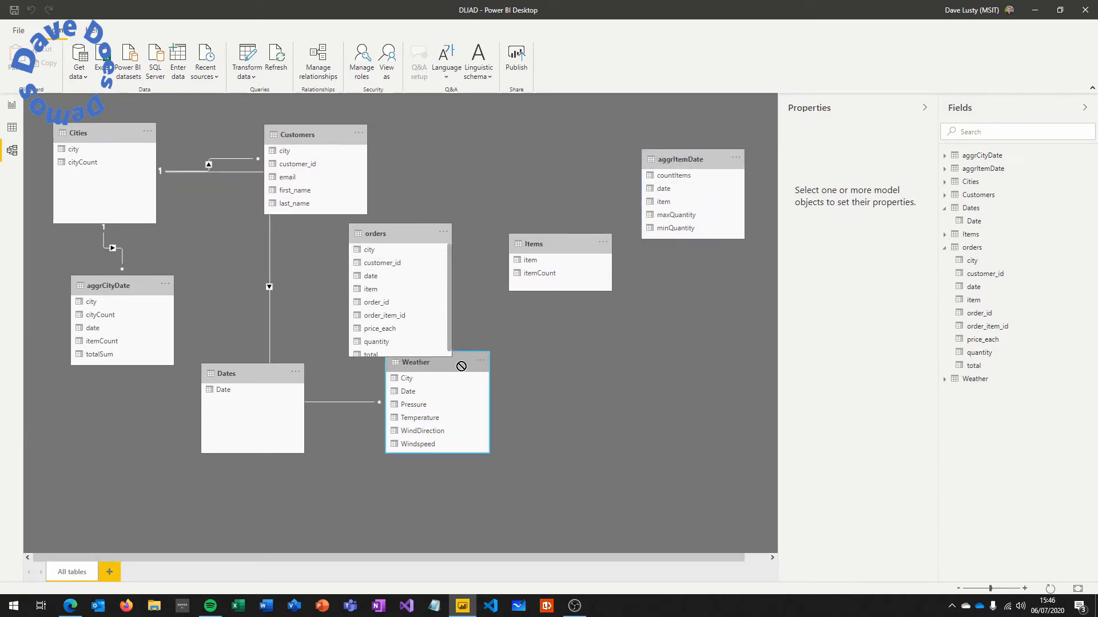
{"action": "left_click_drag", "start_coordinate": [437, 362], "coordinate": [358, 394]}
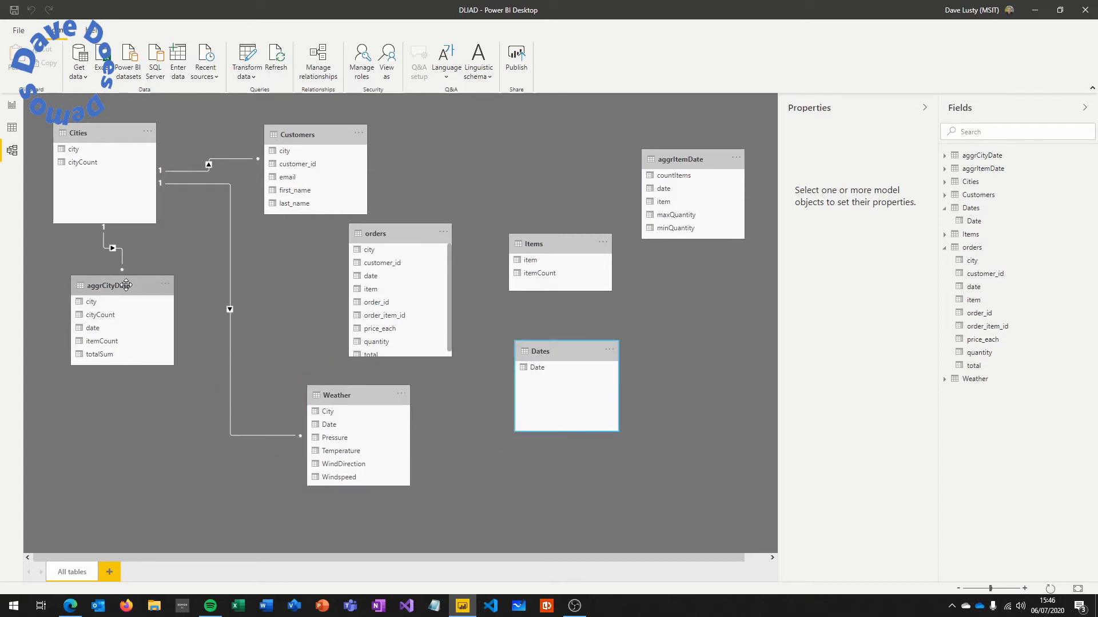
{"action": "left_click_drag", "start_coordinate": [79, 133], "coordinate": [198, 247]}
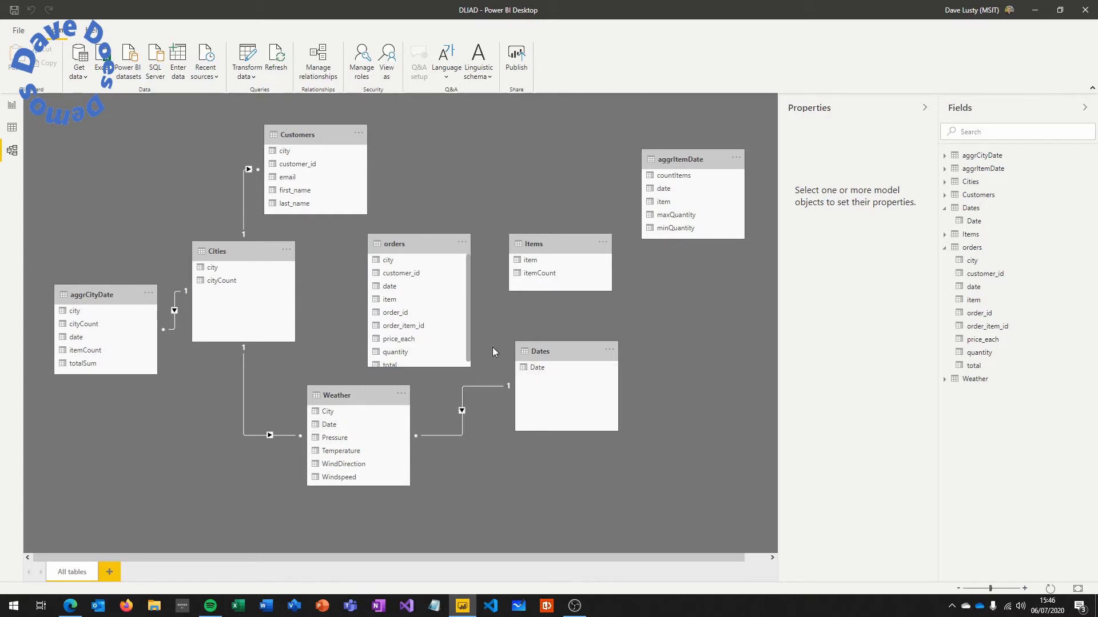
Create relationships orders.date–Dates.Date, orders.item–Items.item and Customers.customer_id–orders.customer_id
{"action": "left_click", "coordinate": [537, 368]}
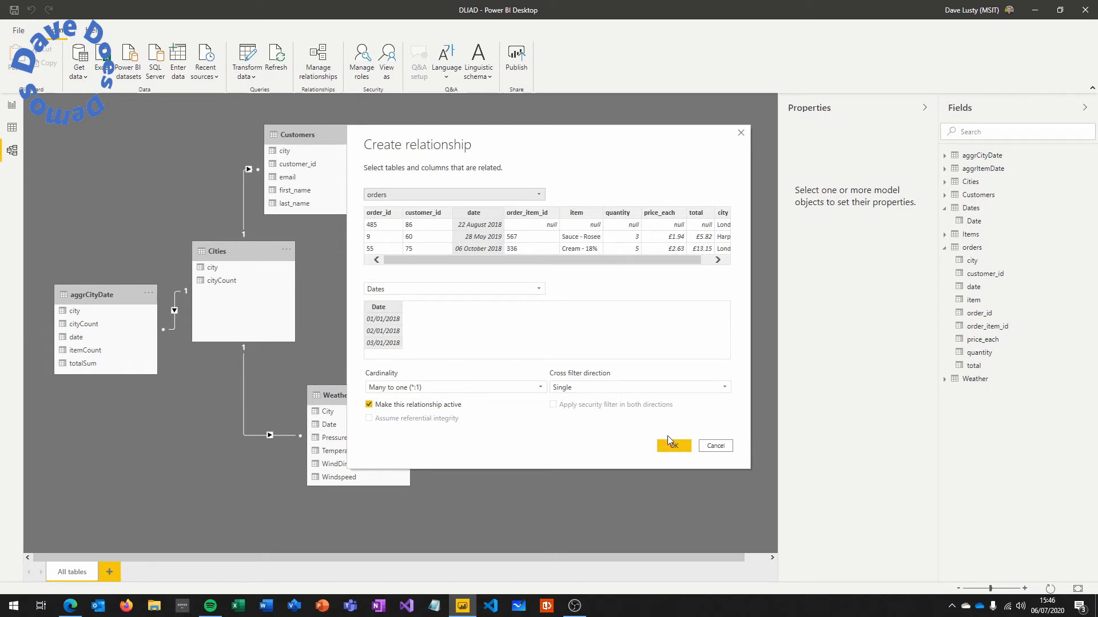
{"action": "left_click", "coordinate": [672, 446]}
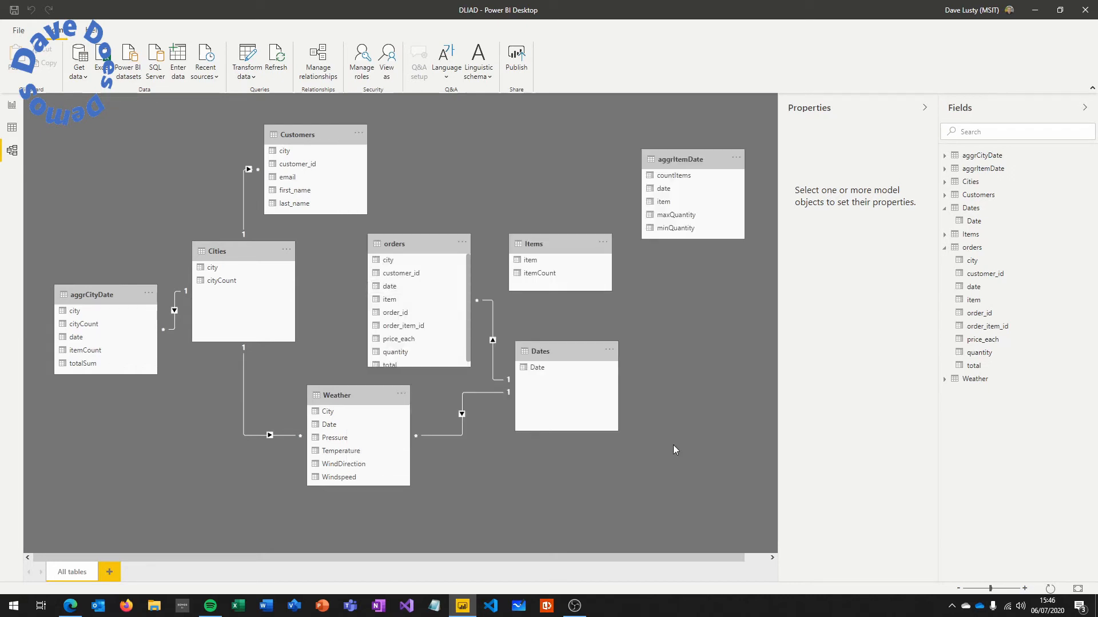
{"action": "mouse_move", "coordinate": [584, 310]}
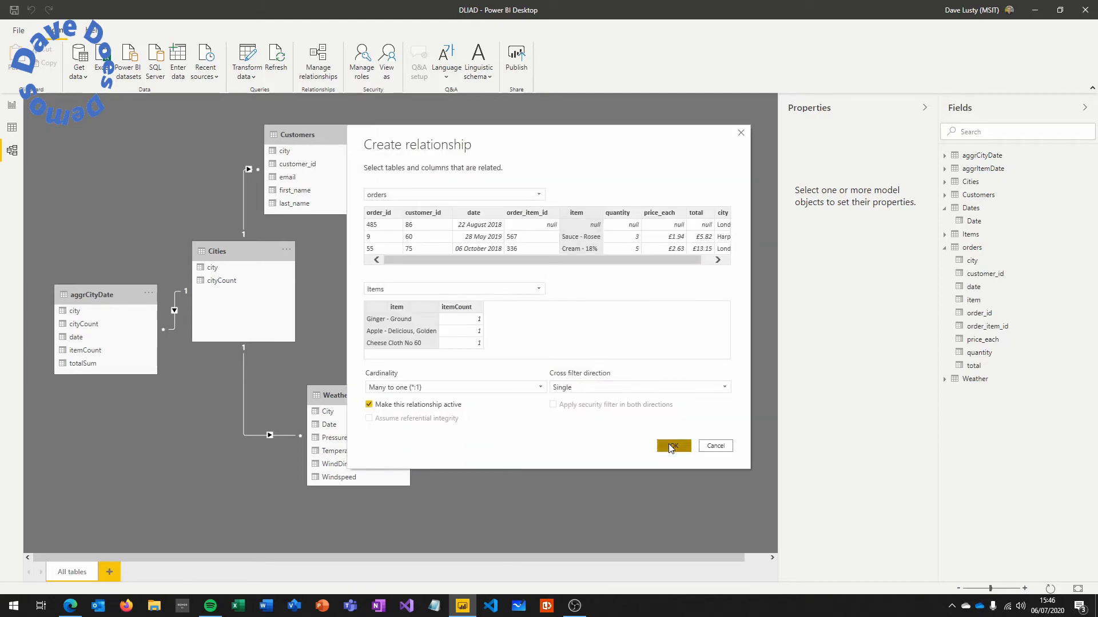
{"action": "left_click", "coordinate": [671, 446]}
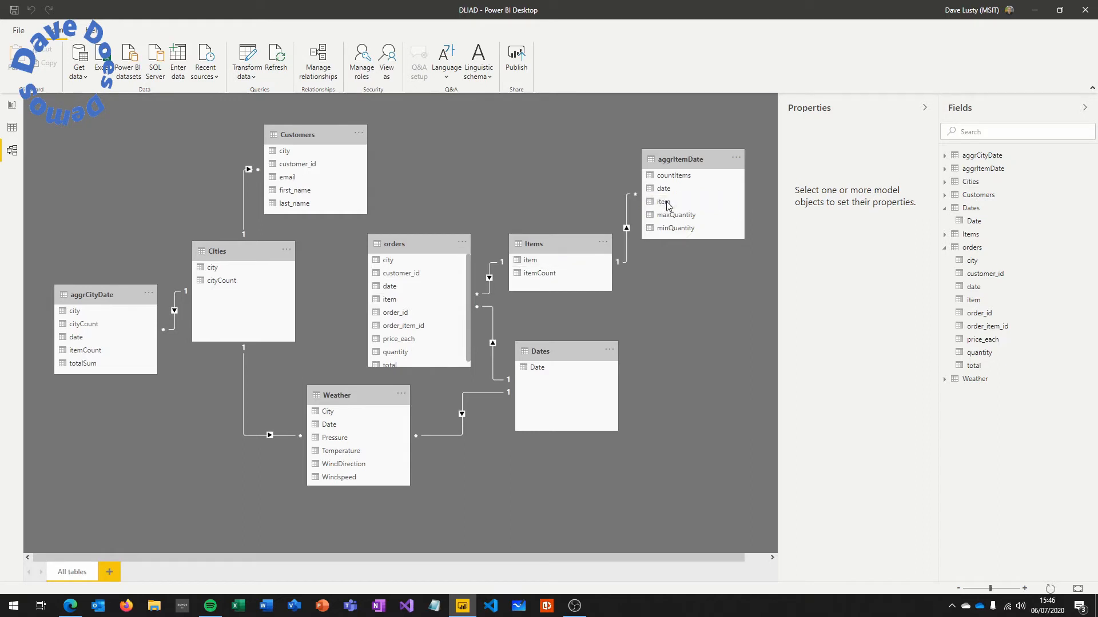
{"action": "mouse_move", "coordinate": [298, 163]}
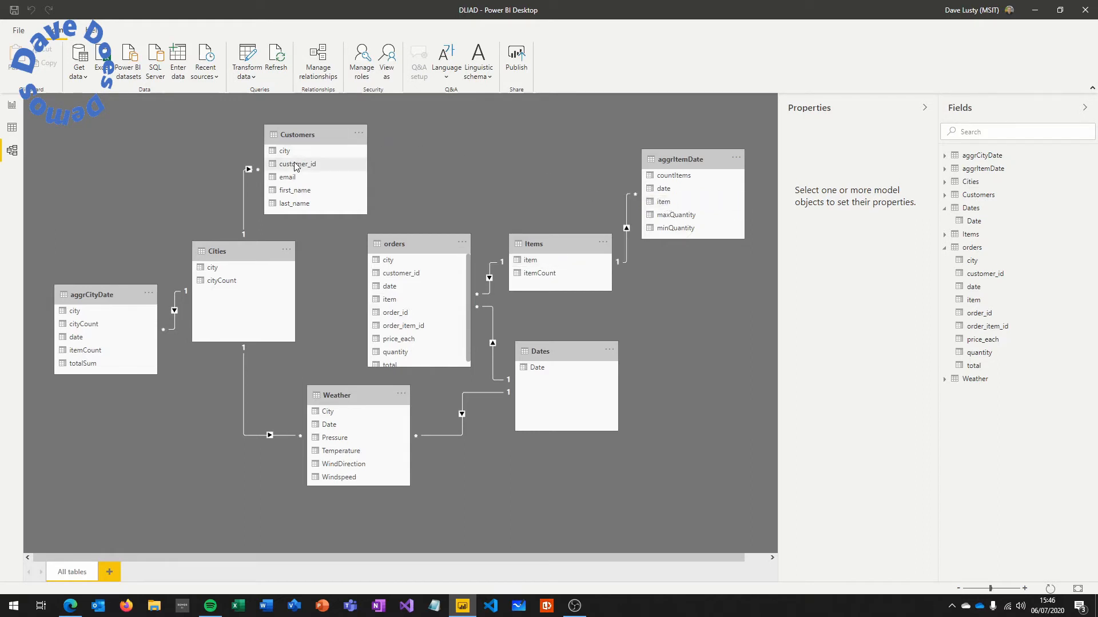
{"action": "mouse_move", "coordinate": [399, 274]}
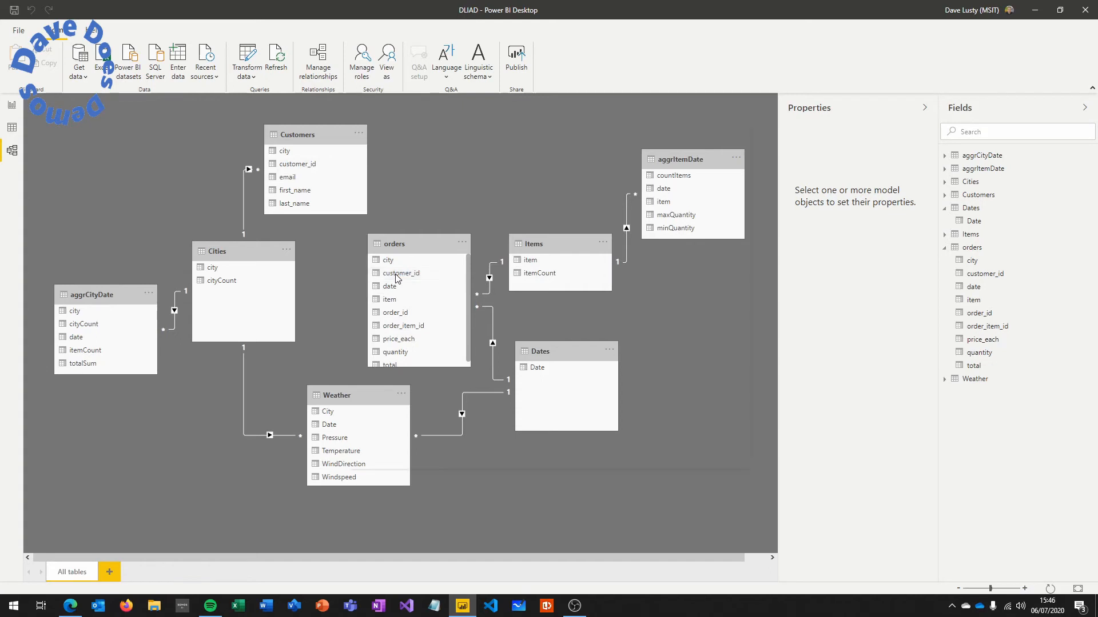
{"action": "left_click", "coordinate": [317, 58]}
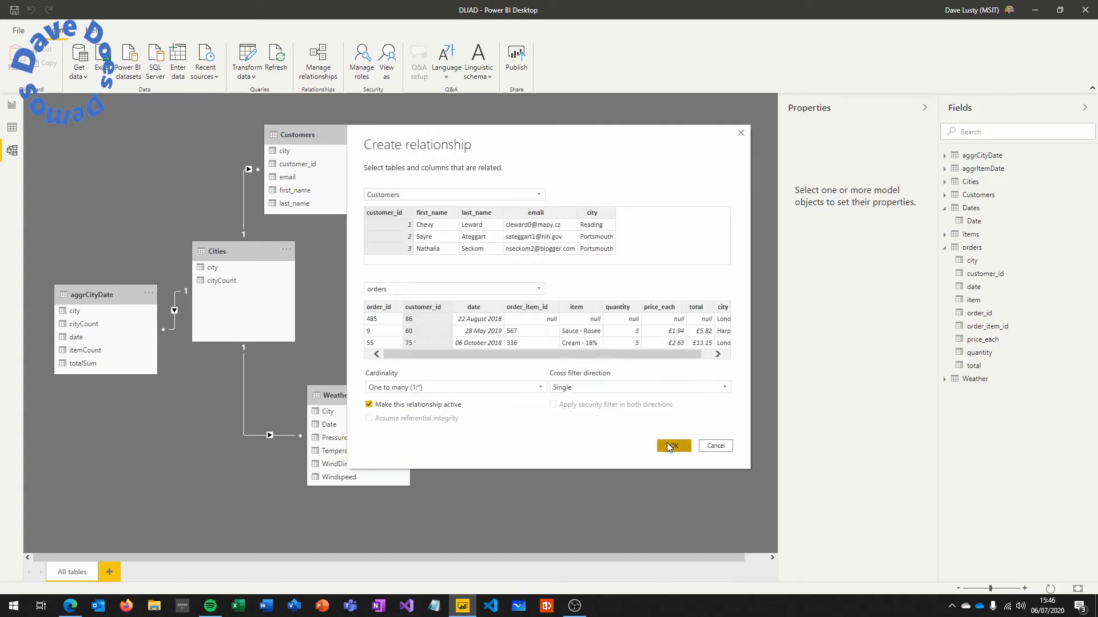
{"action": "left_click", "coordinate": [671, 446]}
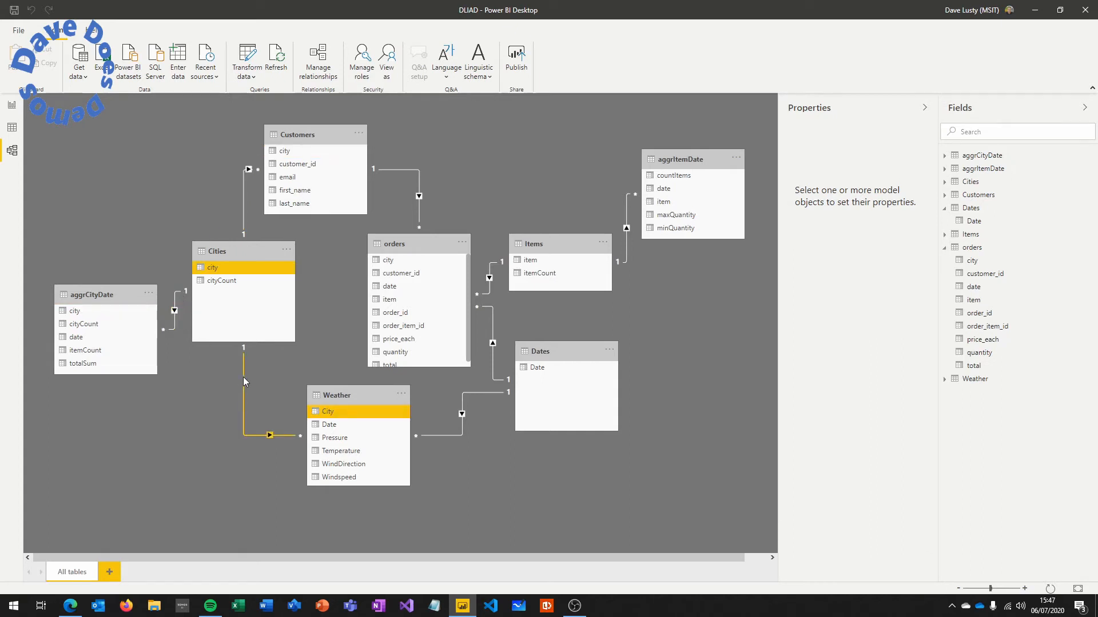
{"action": "left_click", "coordinate": [279, 375]}
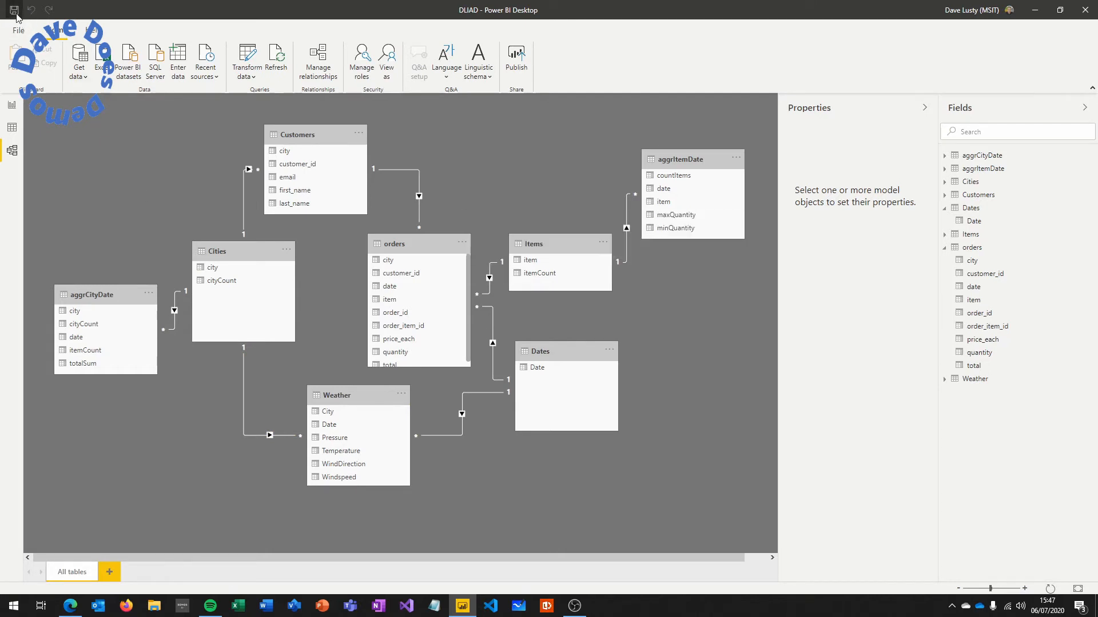
{"action": "mouse_move", "coordinate": [13, 11]}
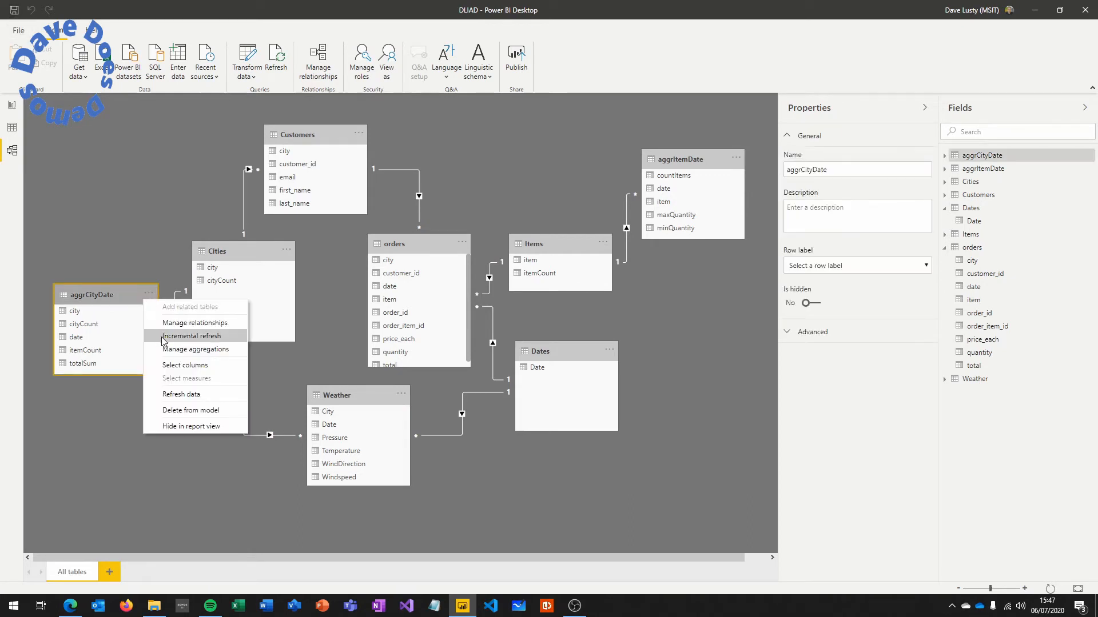
In Manage aggregations for aggrCityDate, map city and date as GroupBy and cityCount as Count of orders city
{"action": "left_click", "coordinate": [198, 350]}
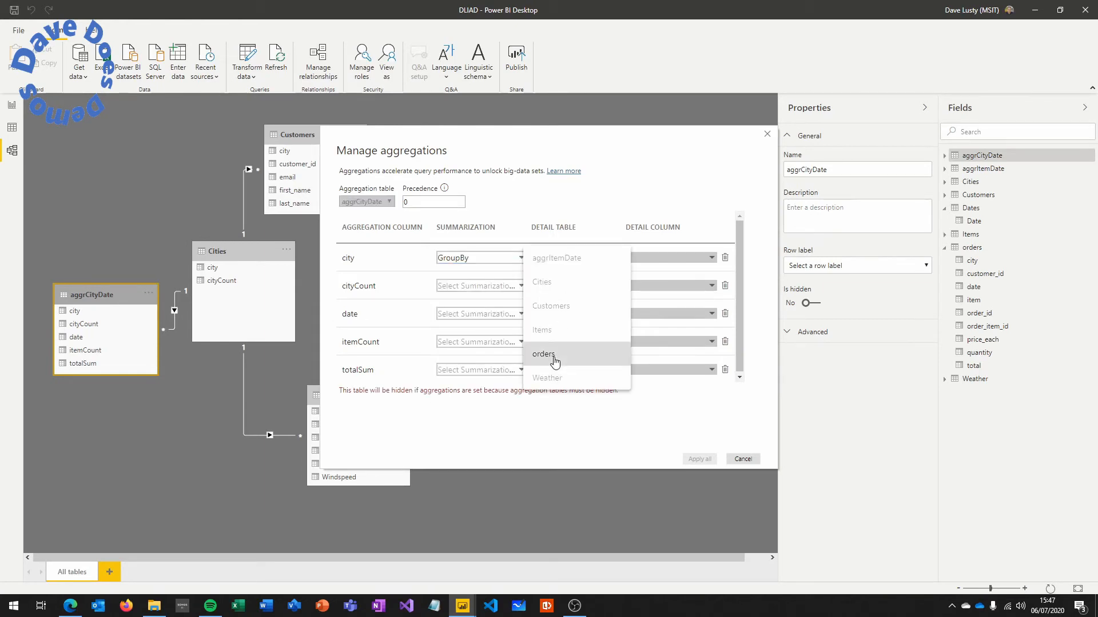
{"action": "left_click", "coordinate": [542, 353]}
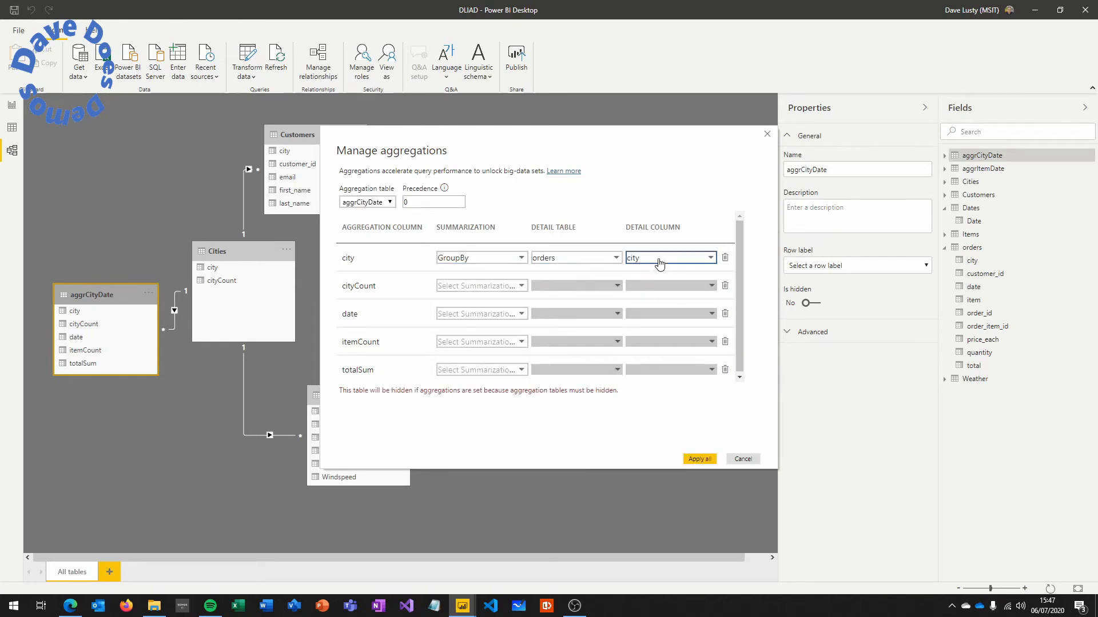
{"action": "left_click", "coordinate": [481, 286]}
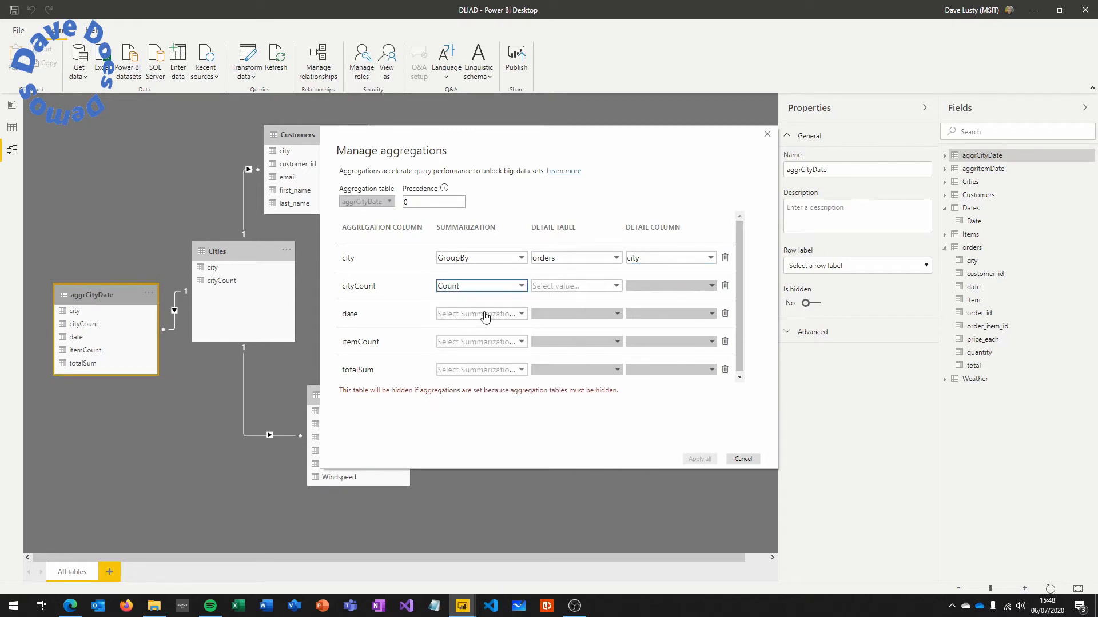
{"action": "left_click", "coordinate": [574, 286]}
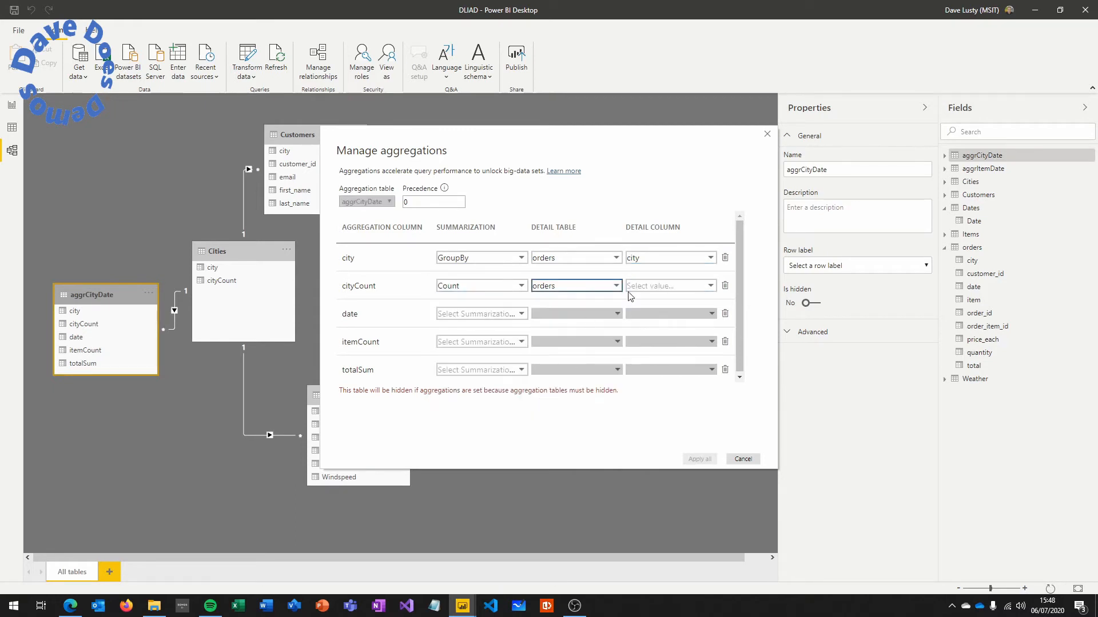
{"action": "left_click", "coordinate": [665, 286]}
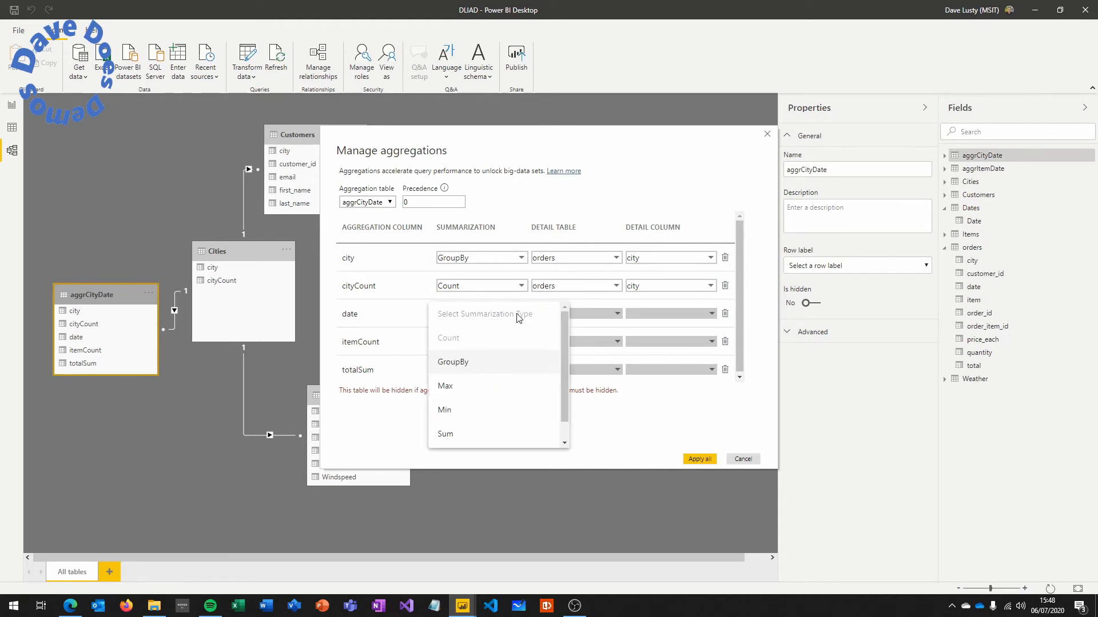
{"action": "left_click", "coordinate": [453, 363]}
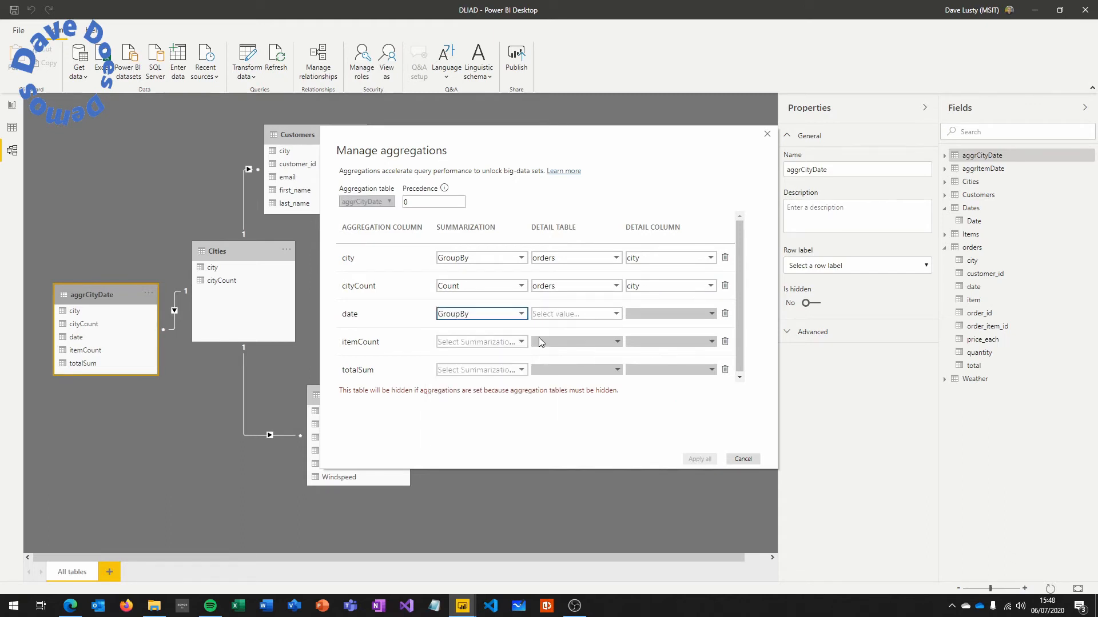
{"action": "left_click", "coordinate": [574, 313]}
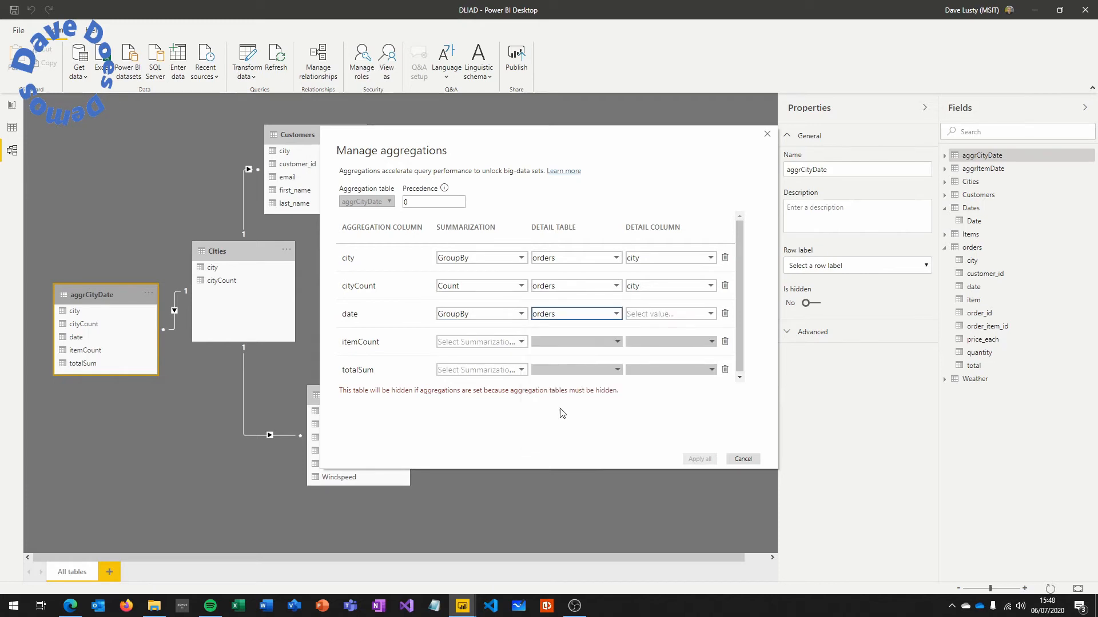
{"action": "left_click", "coordinate": [669, 314]}
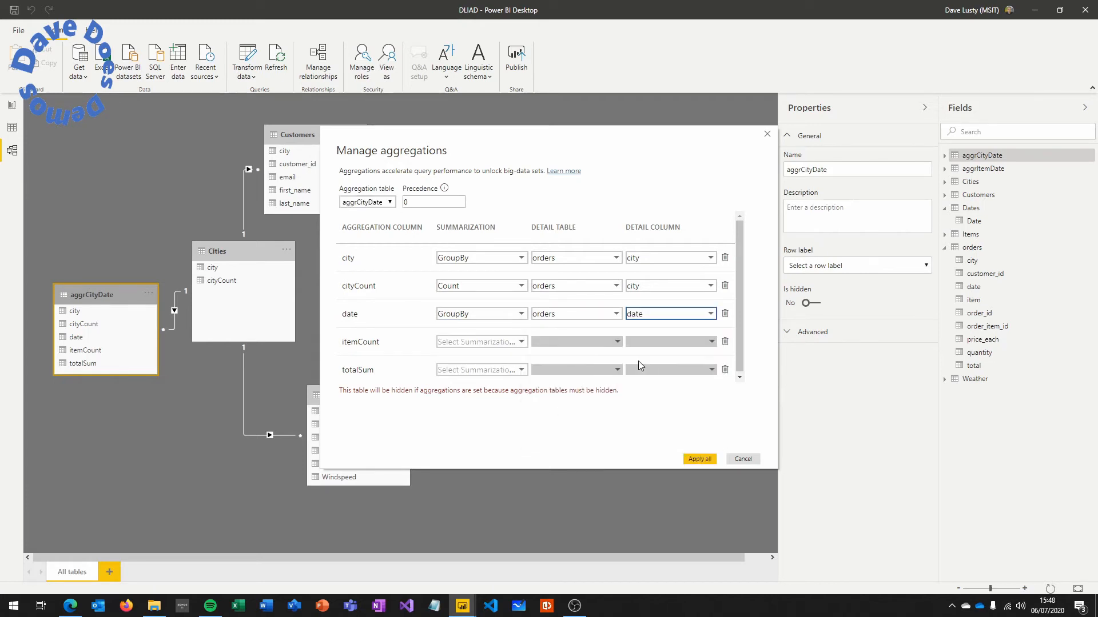
Map itemCount as Count of orders item and totalSum as Sum of orders total, then Apply all
{"action": "left_click", "coordinate": [480, 342]}
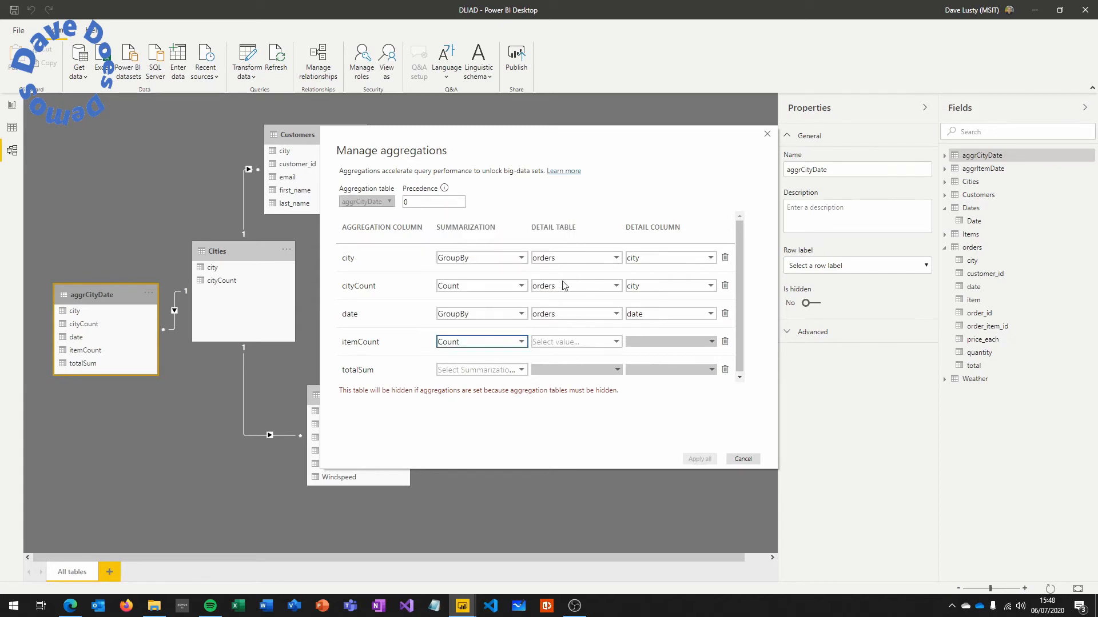
{"action": "left_click", "coordinate": [576, 342]}
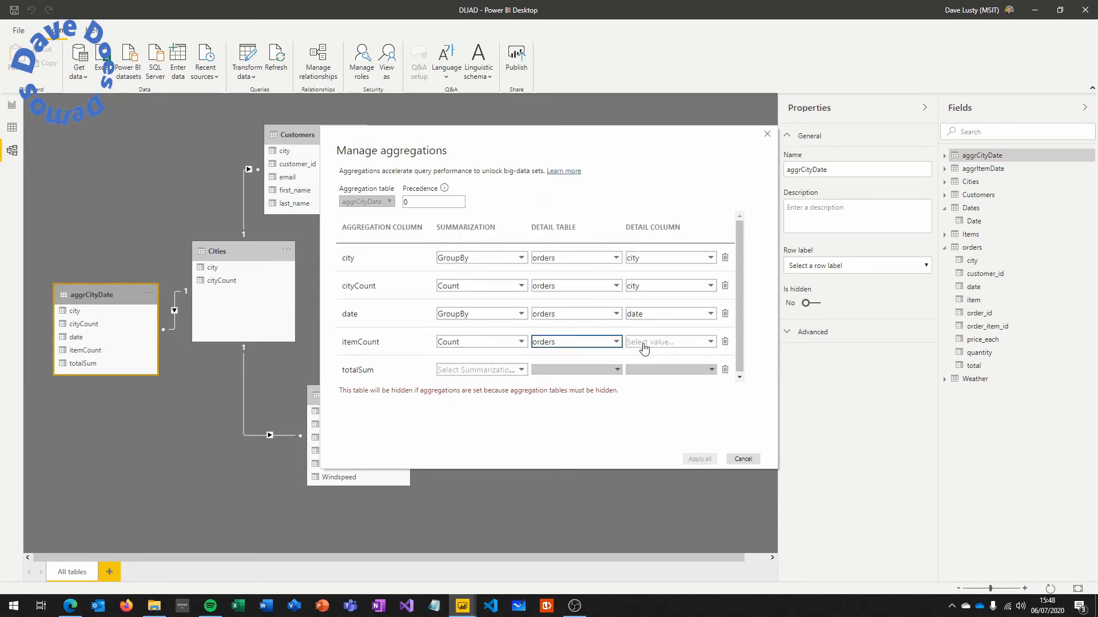
{"action": "left_click", "coordinate": [665, 342]}
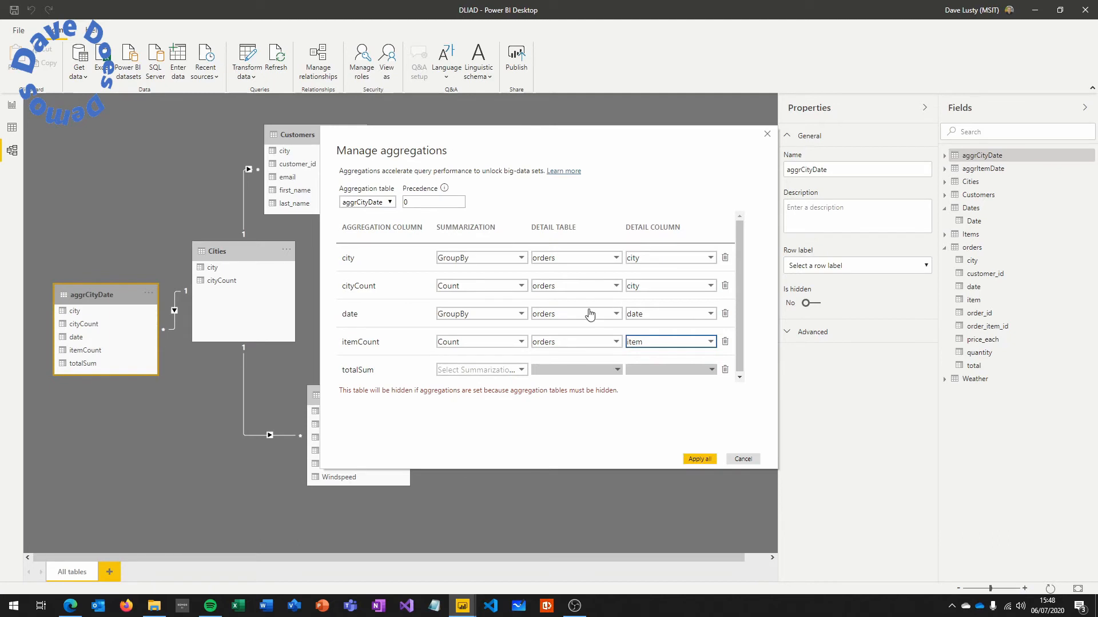
{"action": "left_click", "coordinate": [481, 369]}
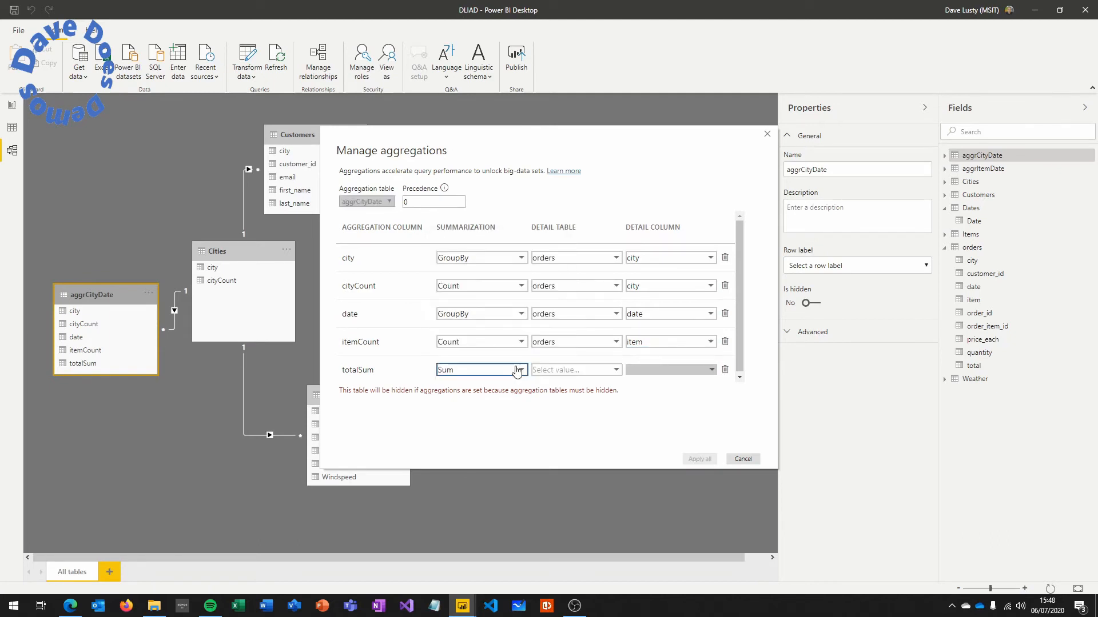
{"action": "left_click", "coordinate": [571, 370]}
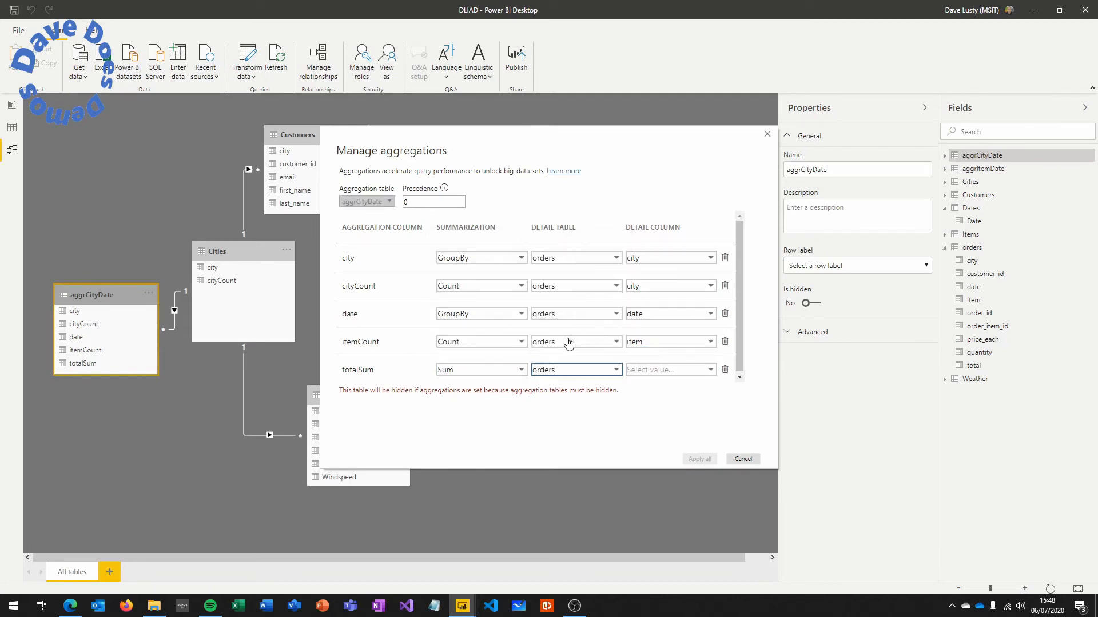
{"action": "left_click", "coordinate": [665, 369]}
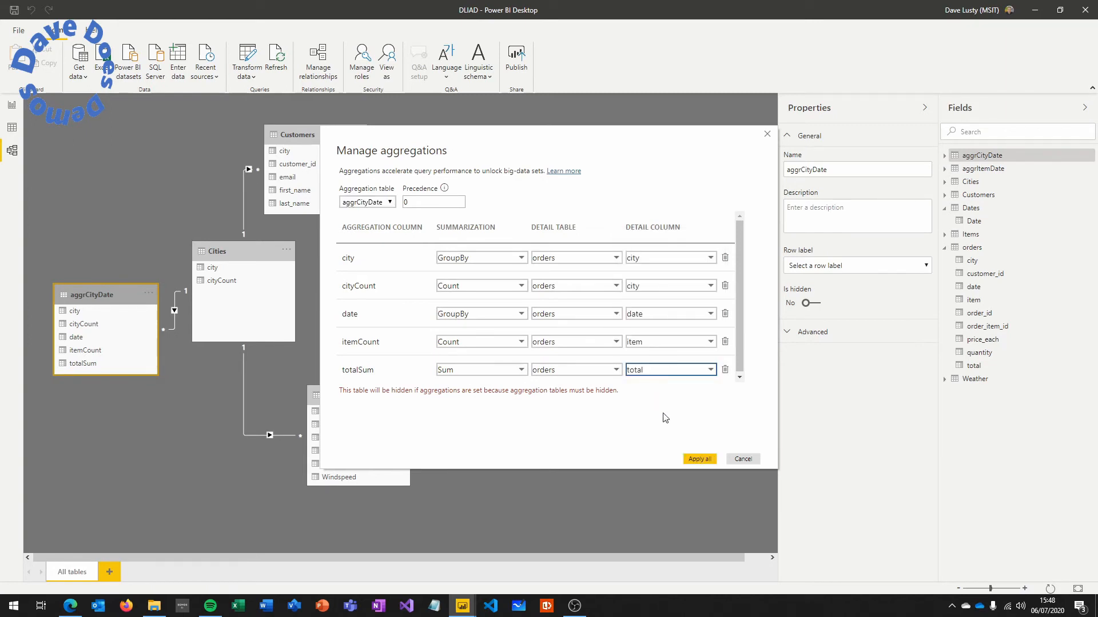
{"action": "left_click", "coordinate": [697, 459]}
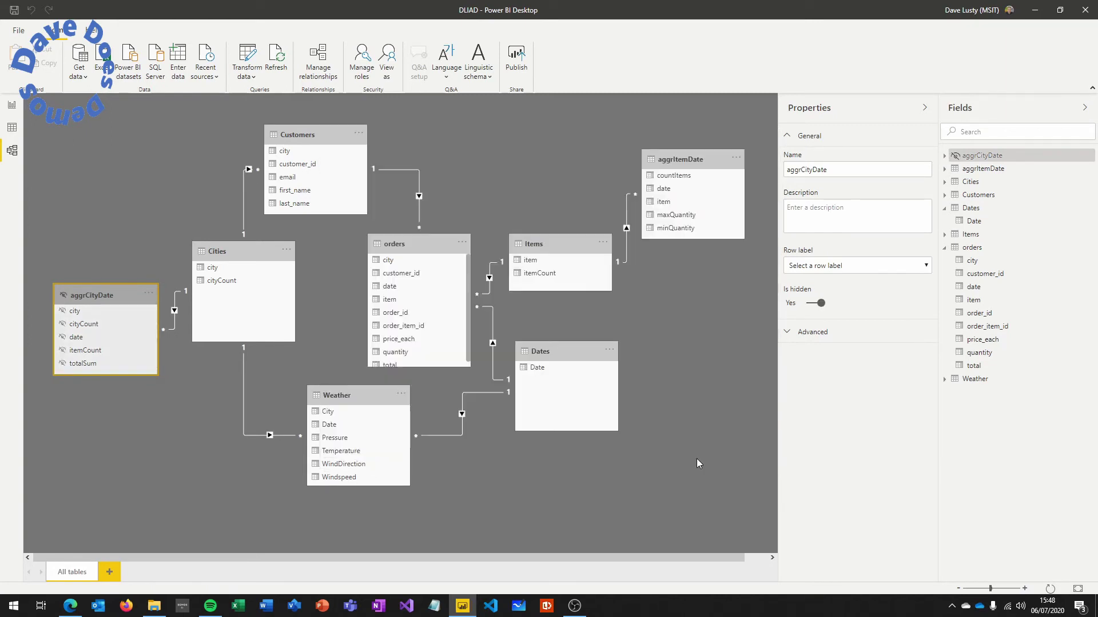
{"action": "left_click", "coordinate": [735, 160]}
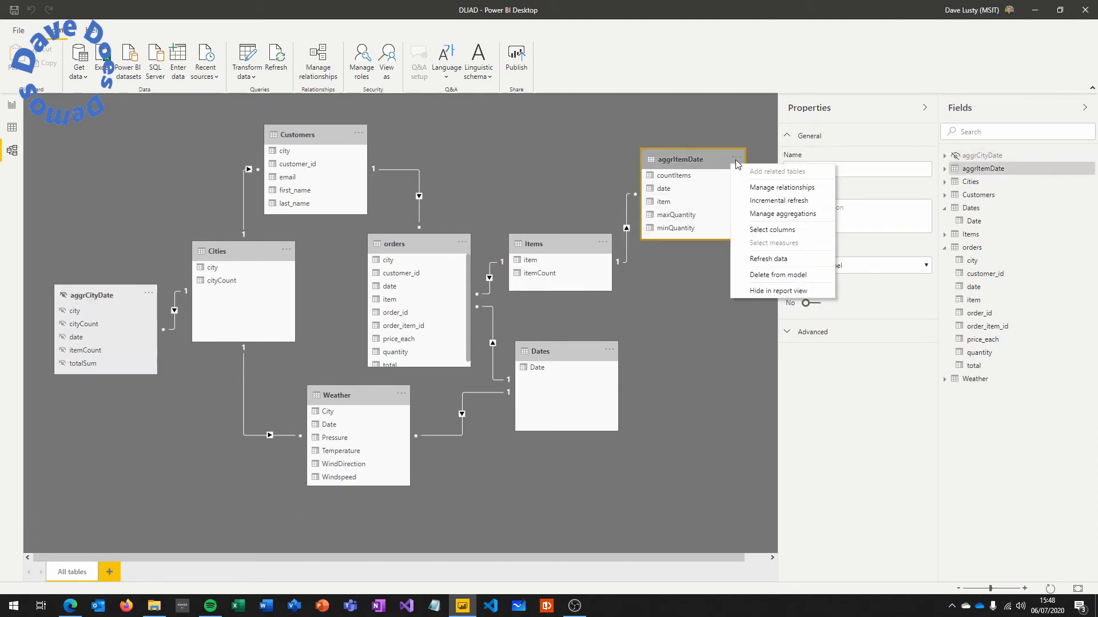
In Manage aggregations for aggrItemDate, map countItems as Count of orders item and date as GroupBy on orders date
{"action": "left_click", "coordinate": [782, 214]}
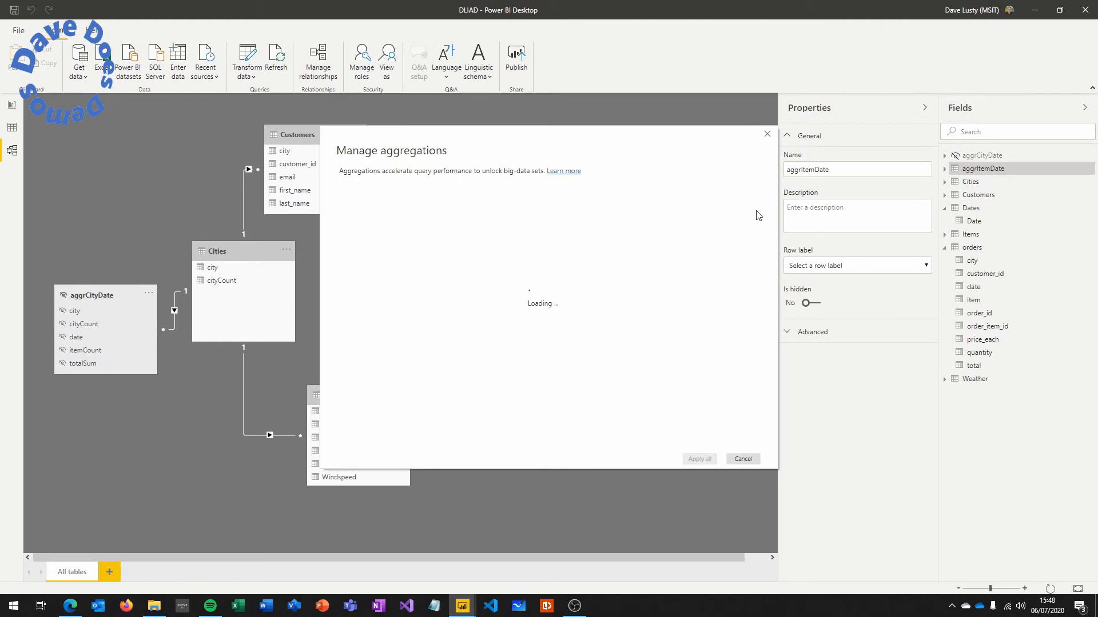
{"action": "left_click", "coordinate": [504, 257]}
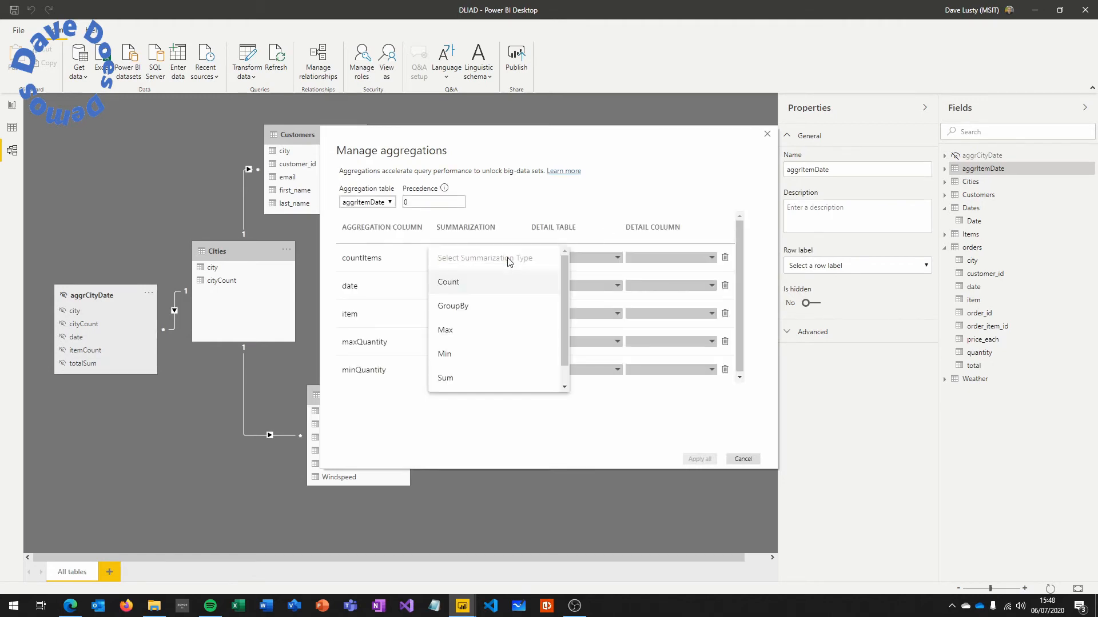
{"action": "left_click", "coordinate": [447, 281]}
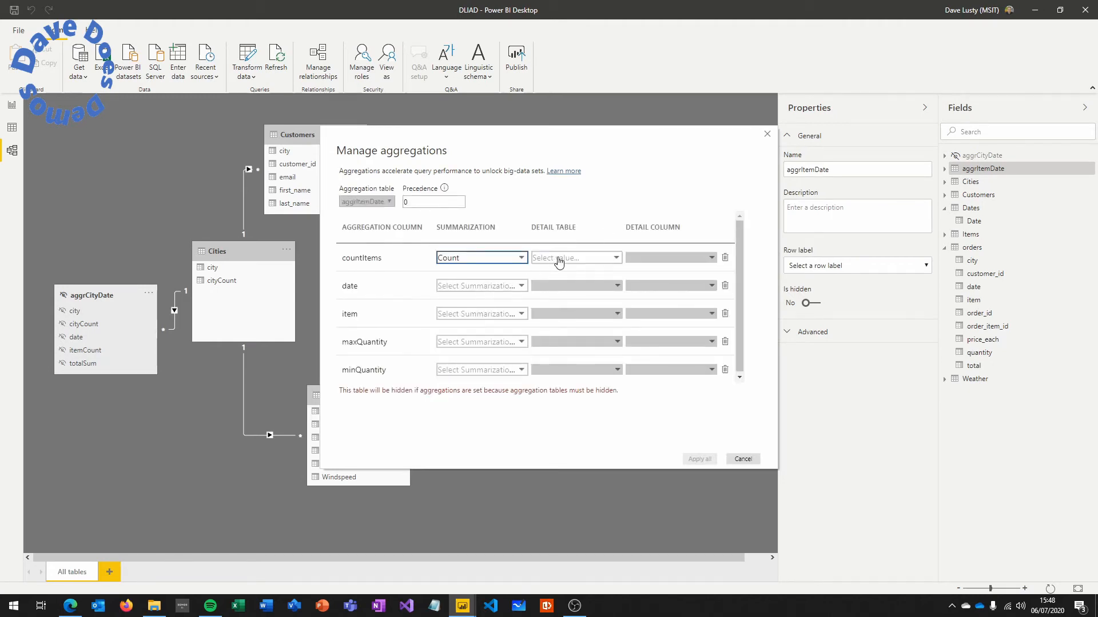
{"action": "left_click", "coordinate": [574, 258]}
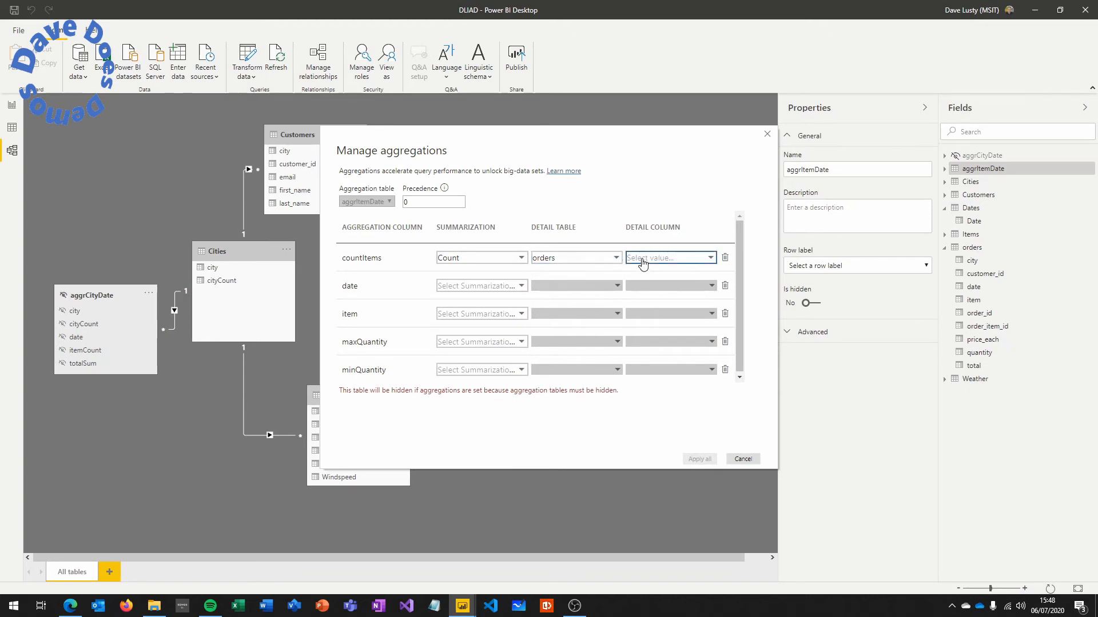
{"action": "left_click", "coordinate": [665, 257]}
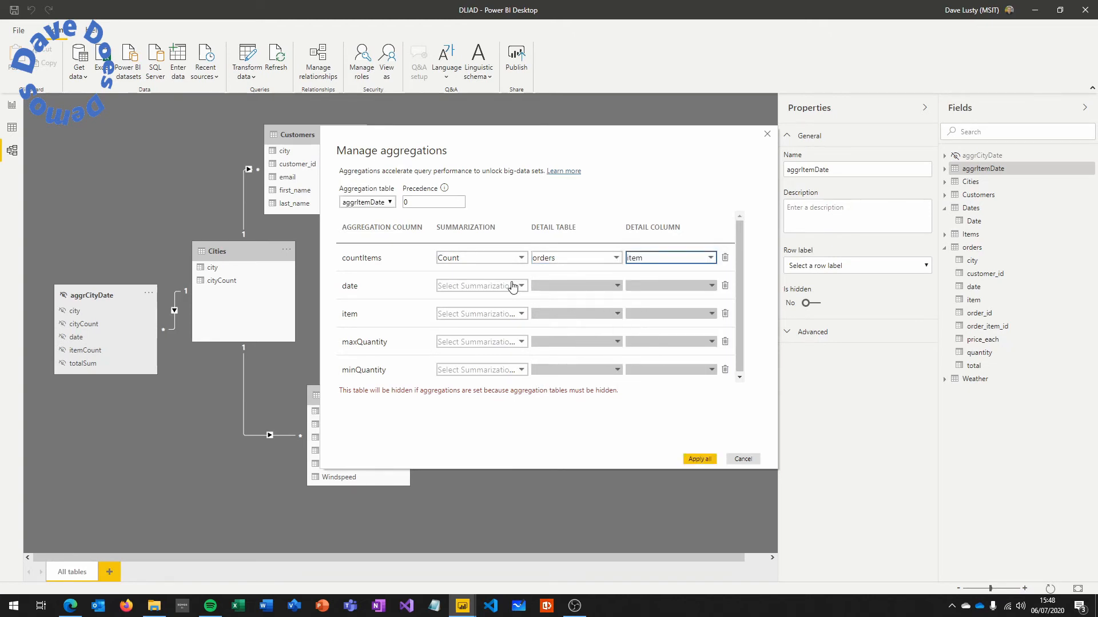
{"action": "left_click", "coordinate": [482, 285]}
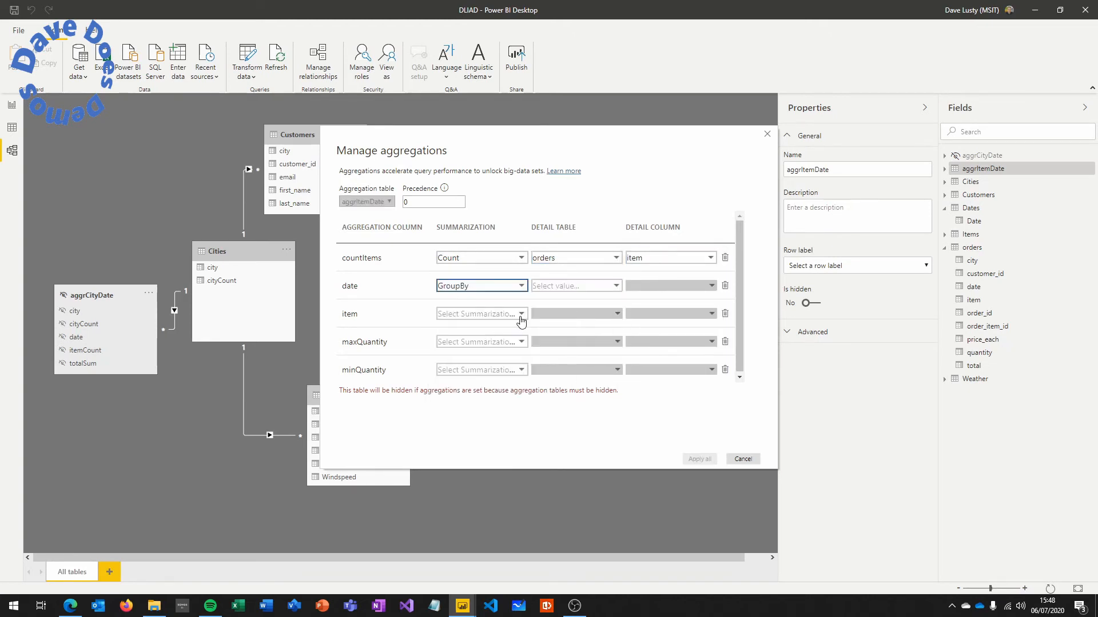
{"action": "left_click", "coordinate": [574, 286]}
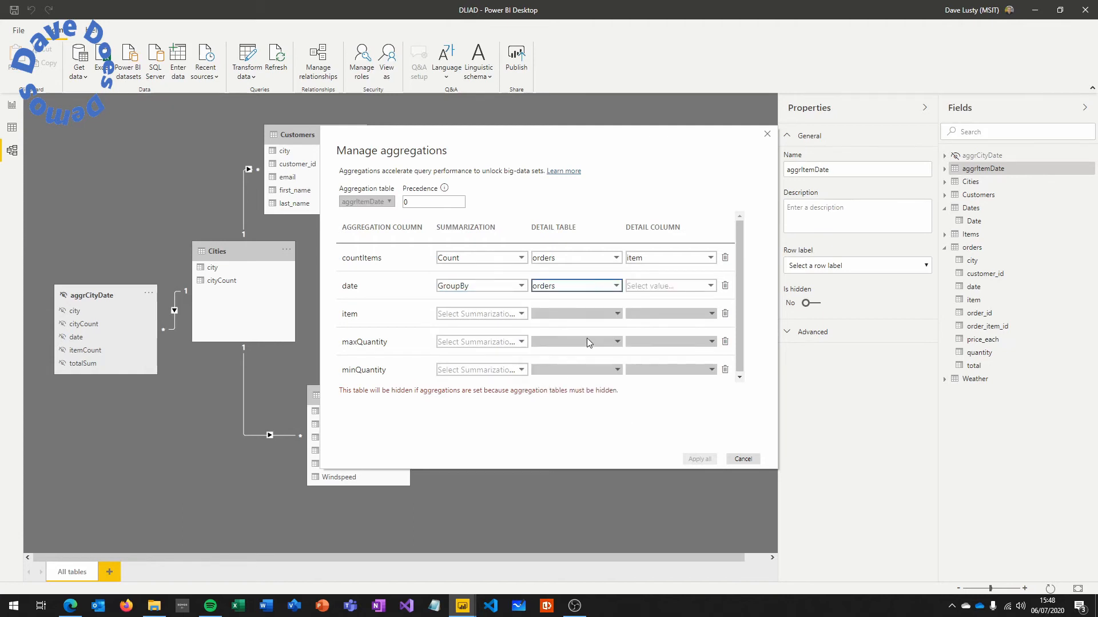
{"action": "left_click", "coordinate": [665, 285]}
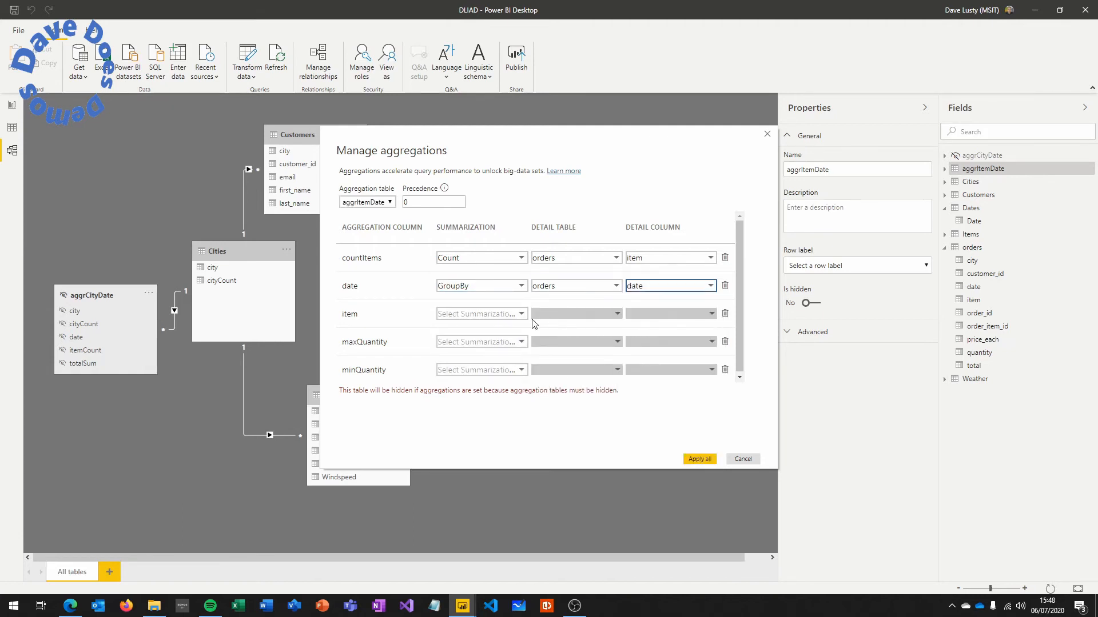
Map item as GroupBy, maxQuantity as Max and minQuantity as Min of orders quantity, Apply all, and return to Report view
{"action": "left_click", "coordinate": [479, 314]}
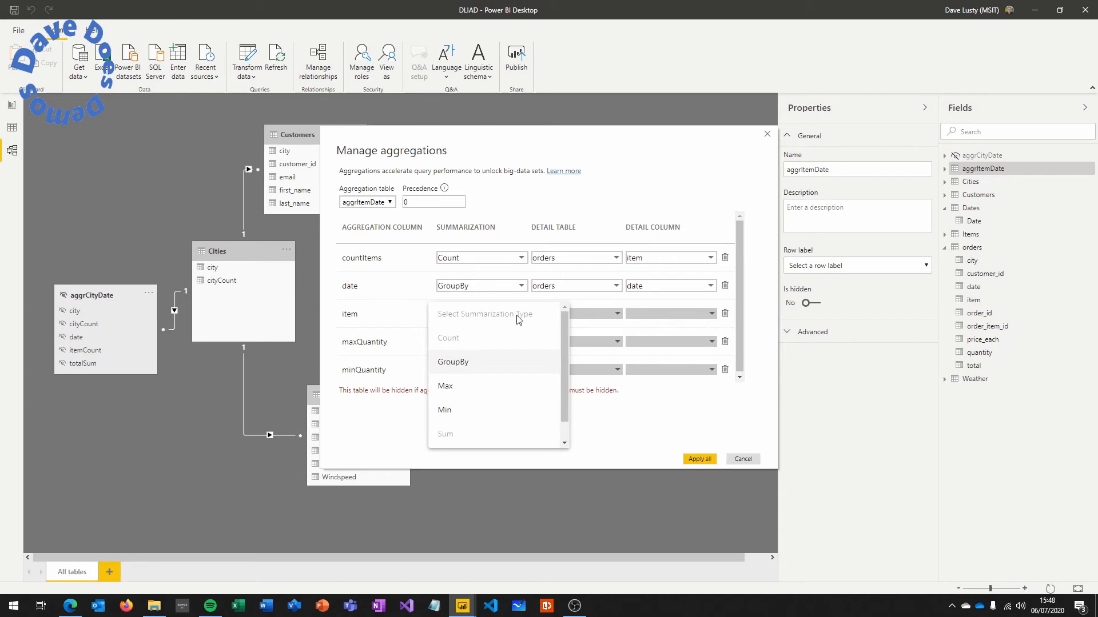
{"action": "mouse_move", "coordinate": [494, 367]}
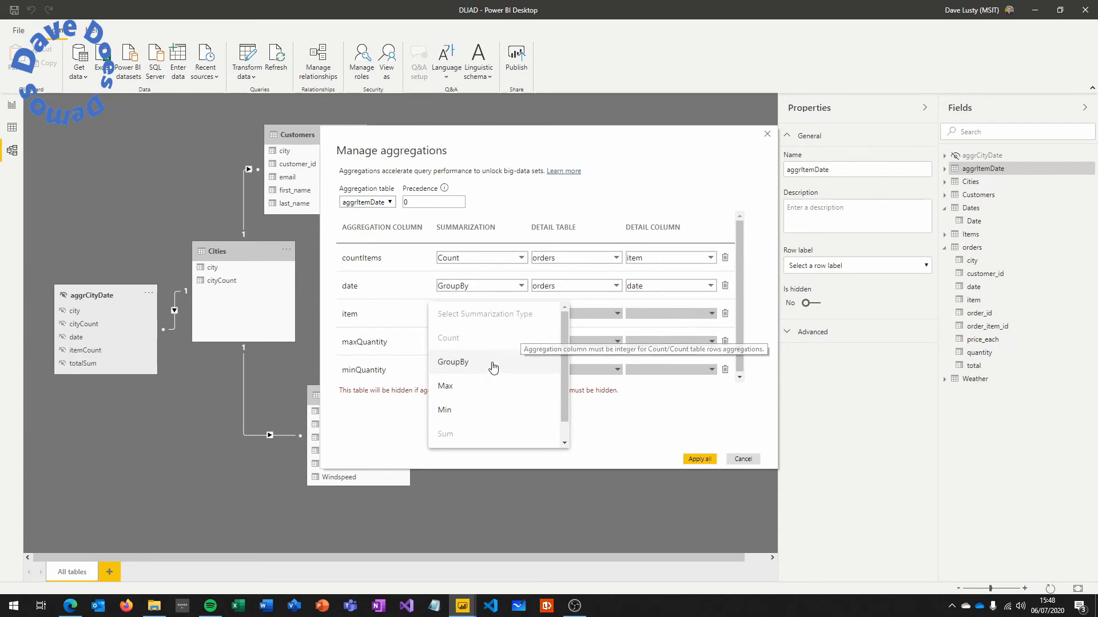
{"action": "left_click", "coordinate": [453, 362]}
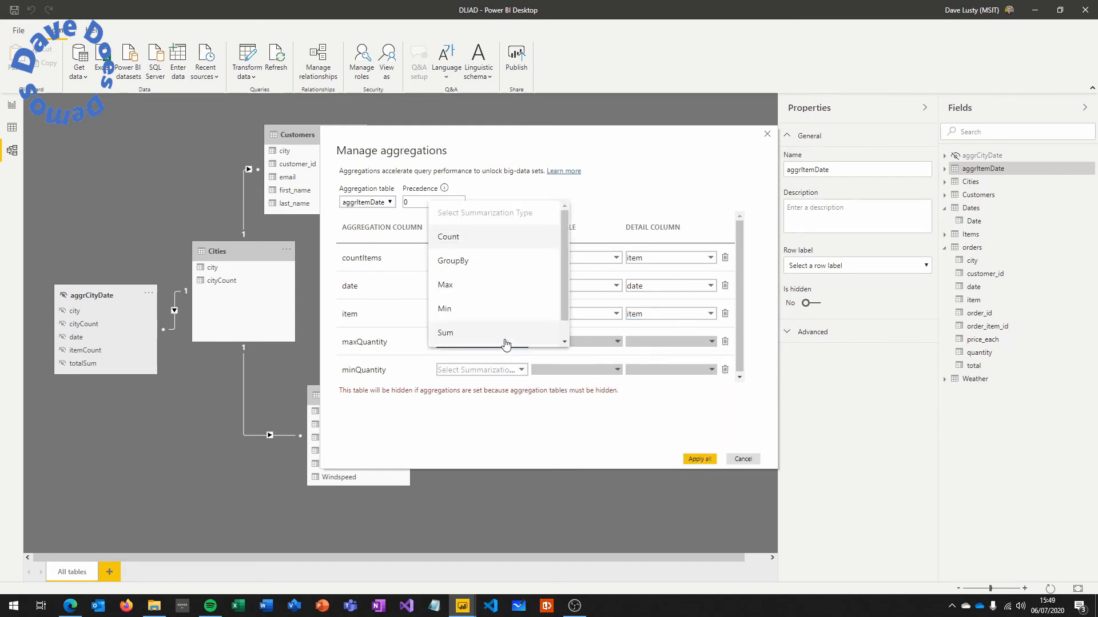
{"action": "left_click", "coordinate": [444, 342]}
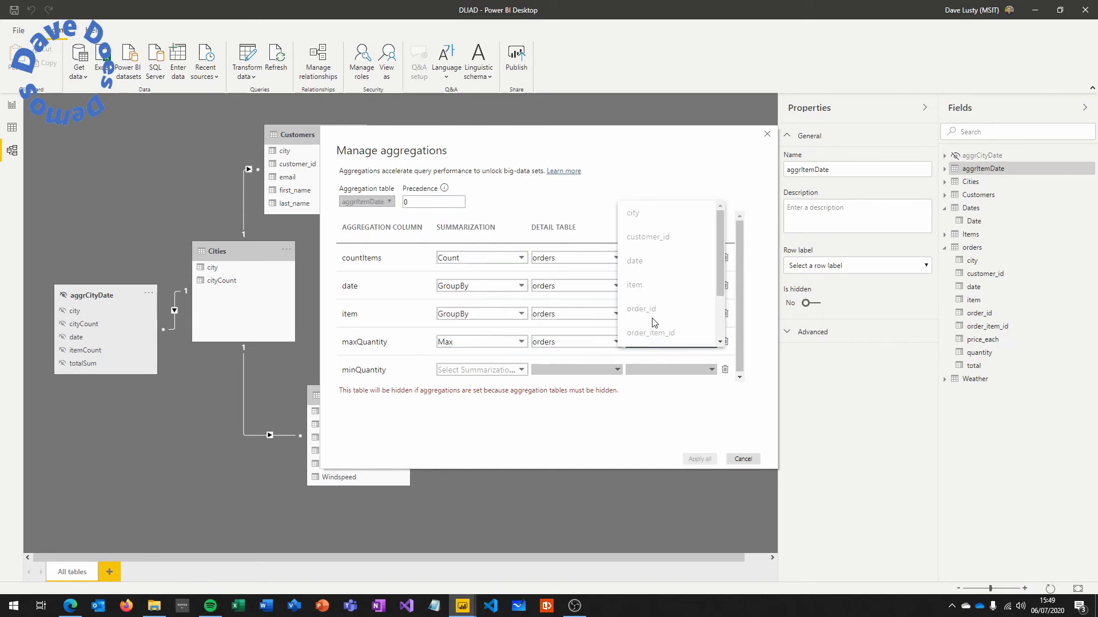
{"action": "left_click", "coordinate": [669, 341]}
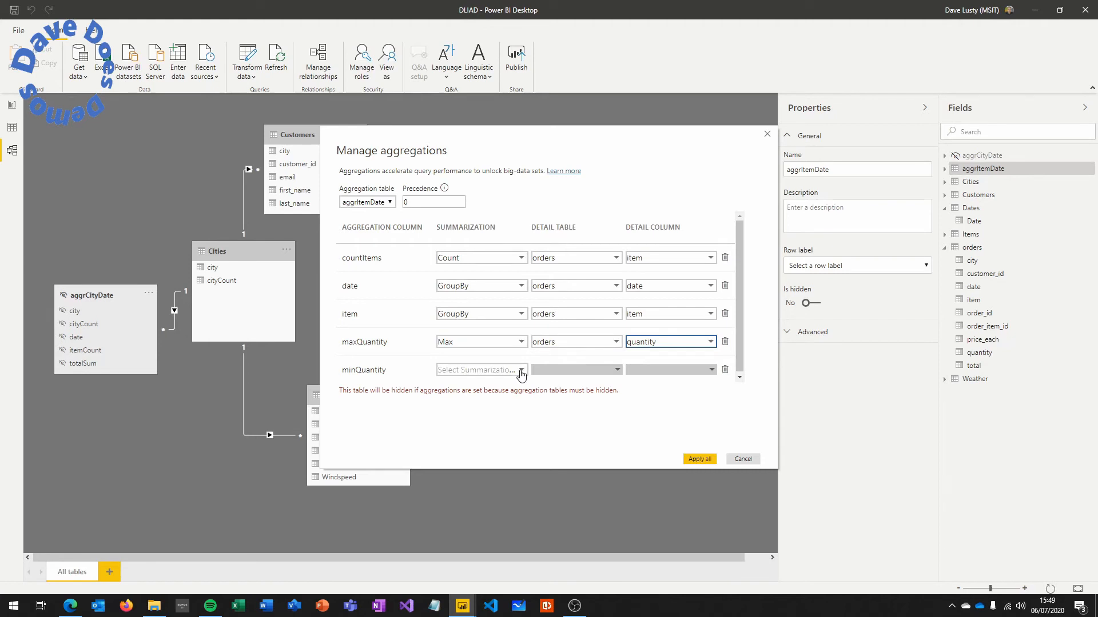
{"action": "left_click", "coordinate": [481, 369]}
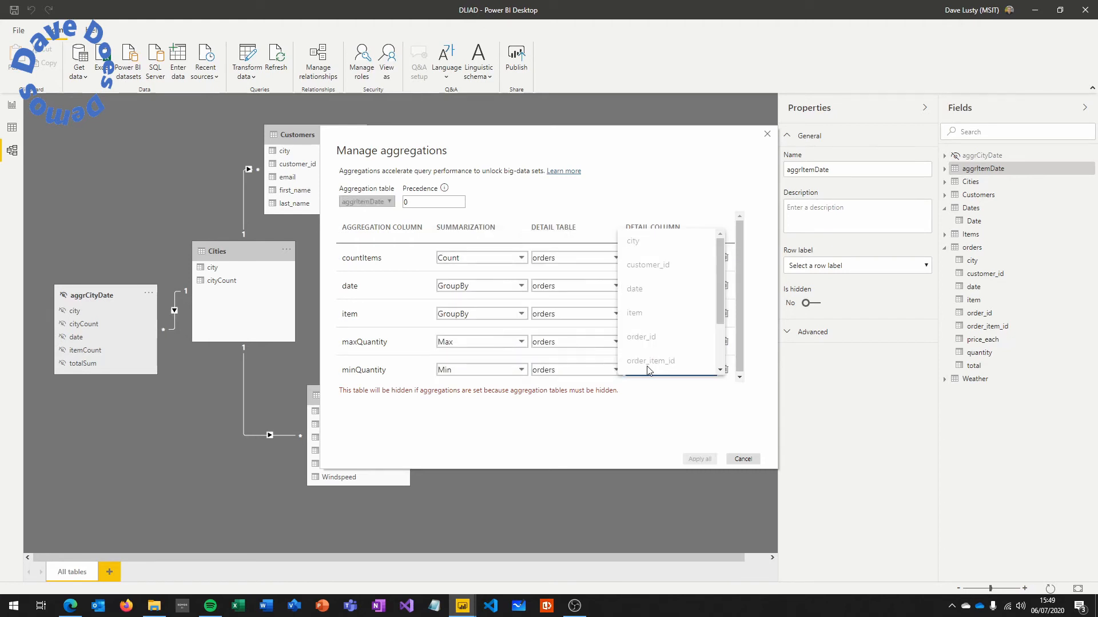
{"action": "left_click", "coordinate": [650, 360]}
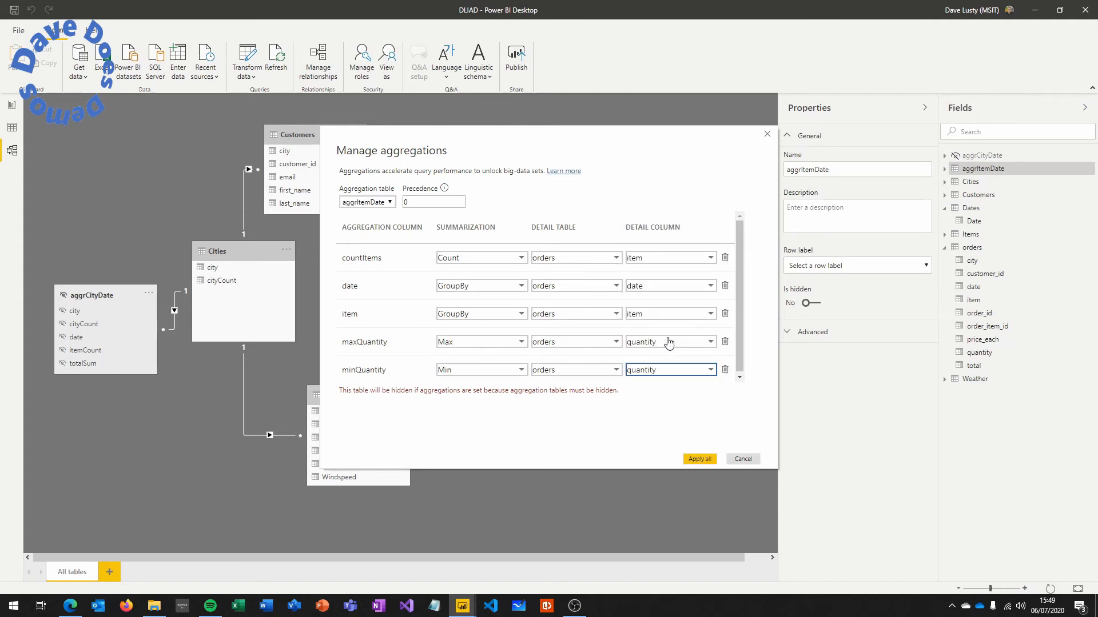
{"action": "left_click", "coordinate": [697, 458]}
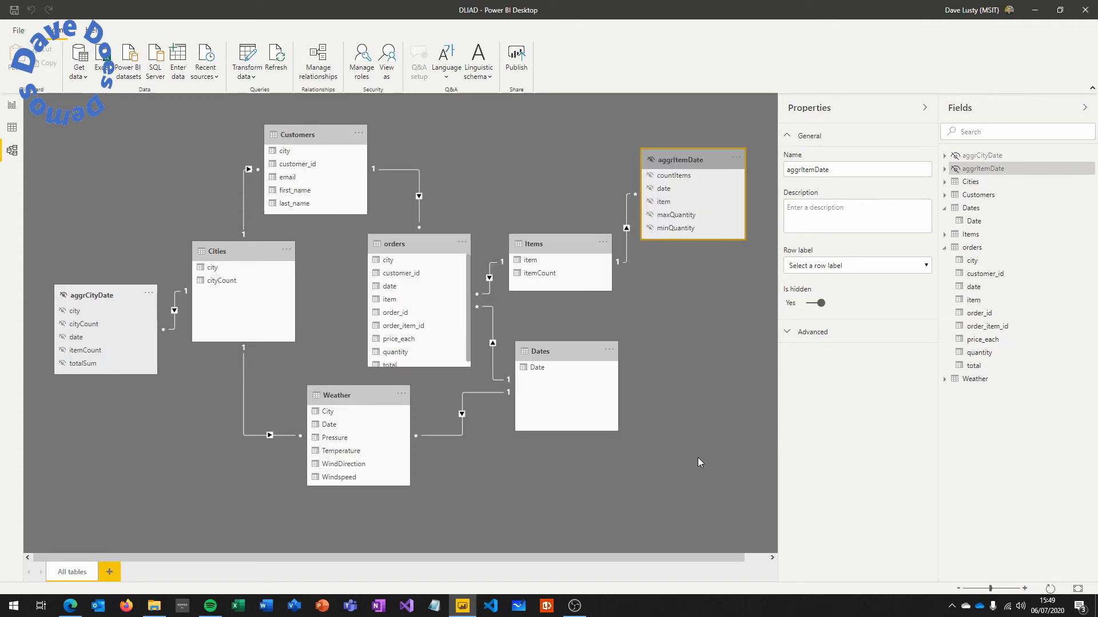
{"action": "mouse_move", "coordinate": [453, 376]}
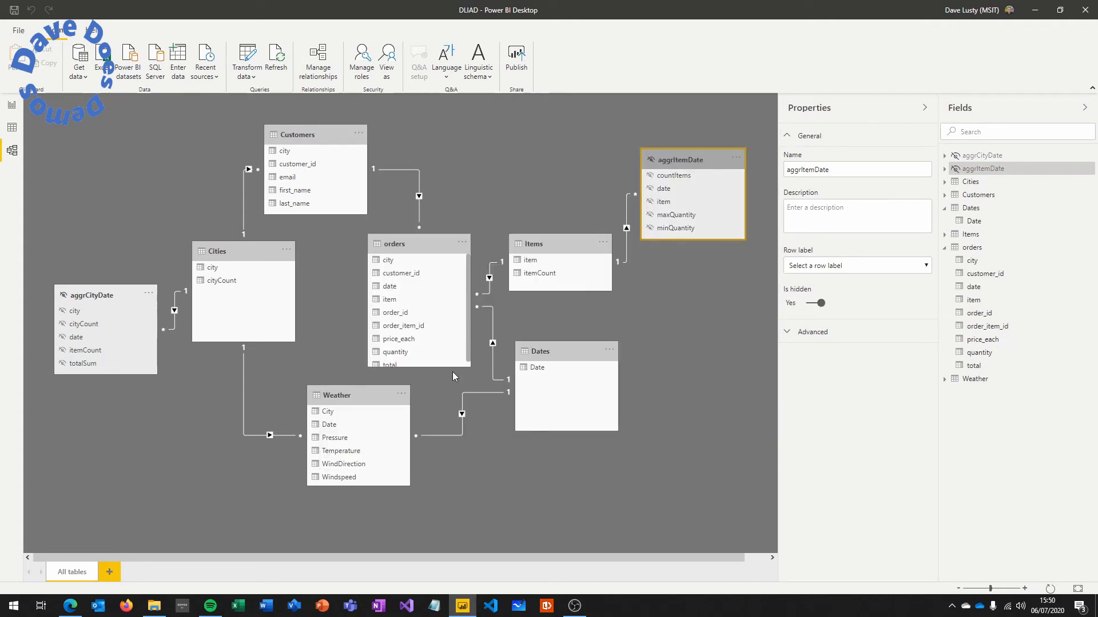
{"action": "left_click", "coordinate": [11, 109]}
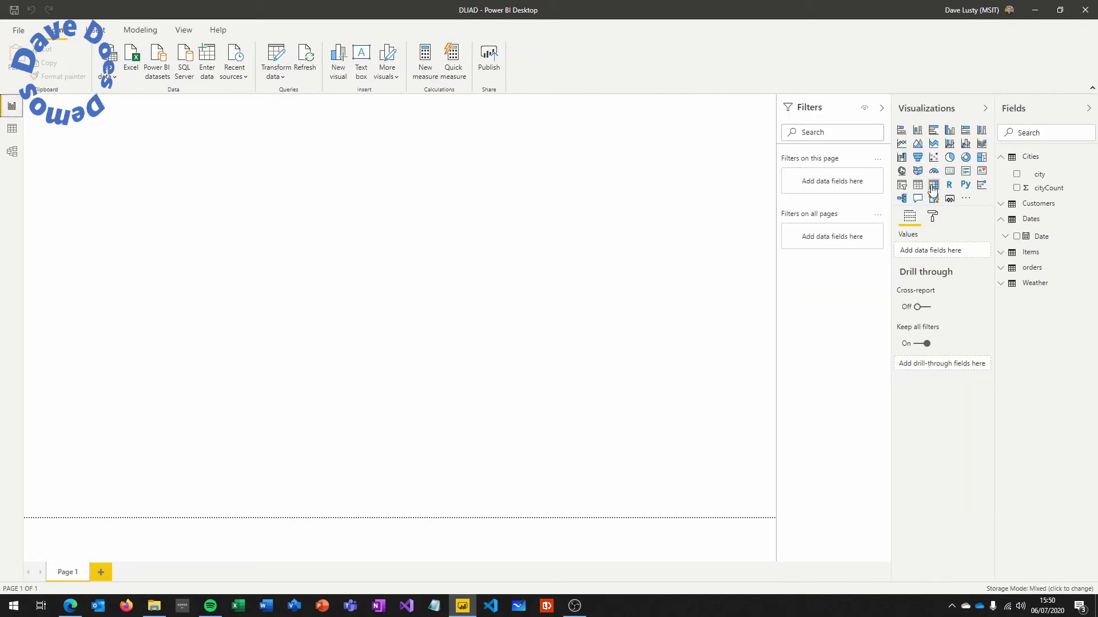
Add a matrix visual with city and plain Date (no hierarchy) as its row fields
{"action": "left_click", "coordinate": [933, 185]}
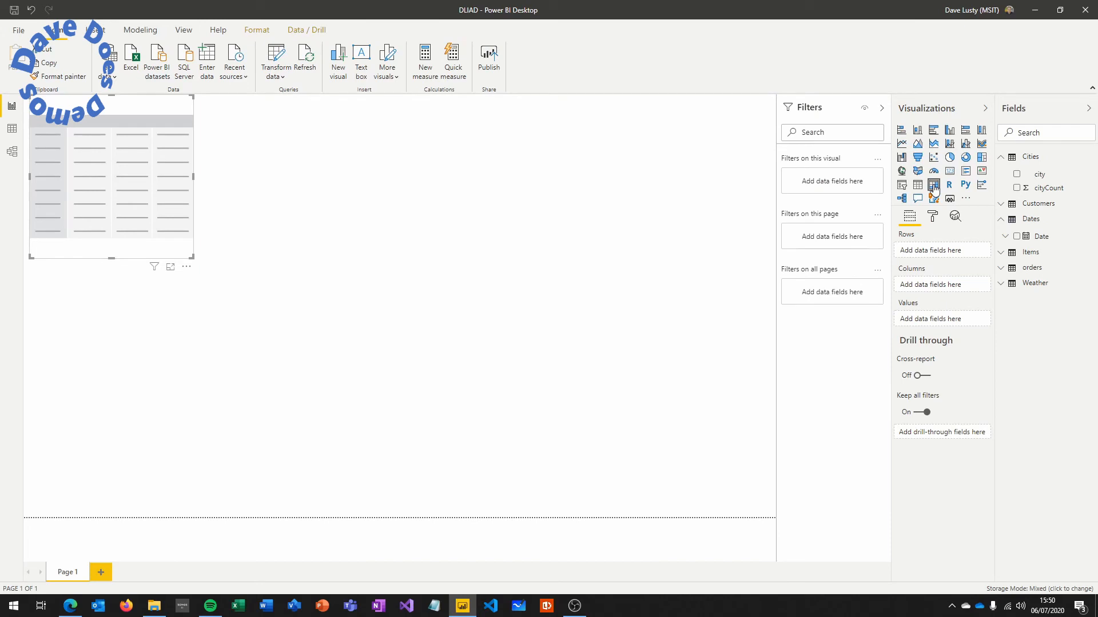
{"action": "mouse_move", "coordinate": [1027, 180]}
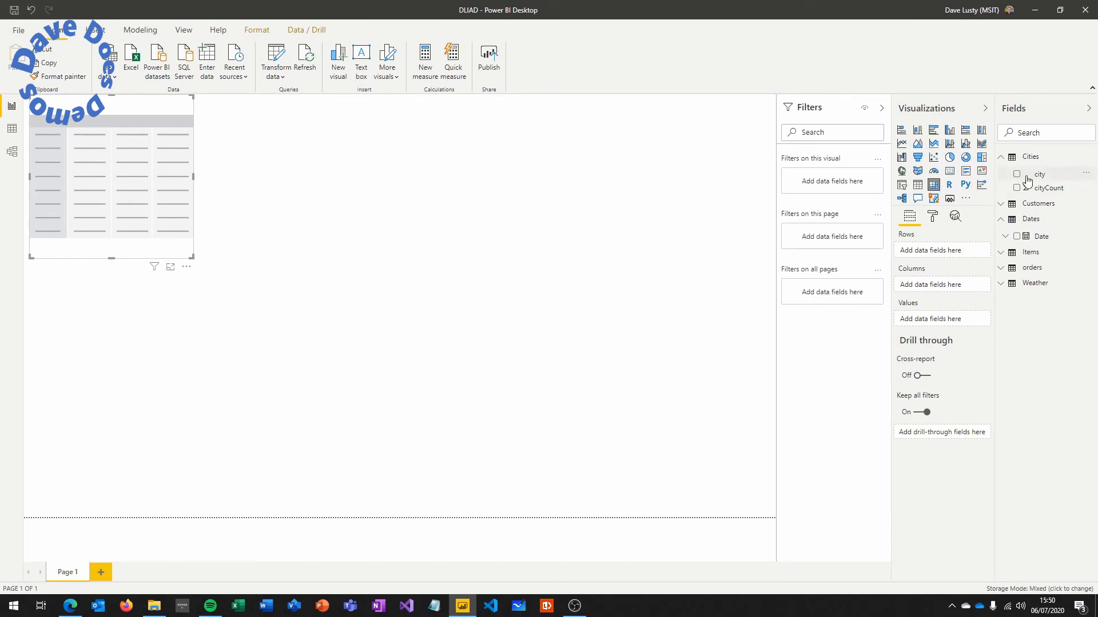
{"action": "left_click", "coordinate": [1016, 174]}
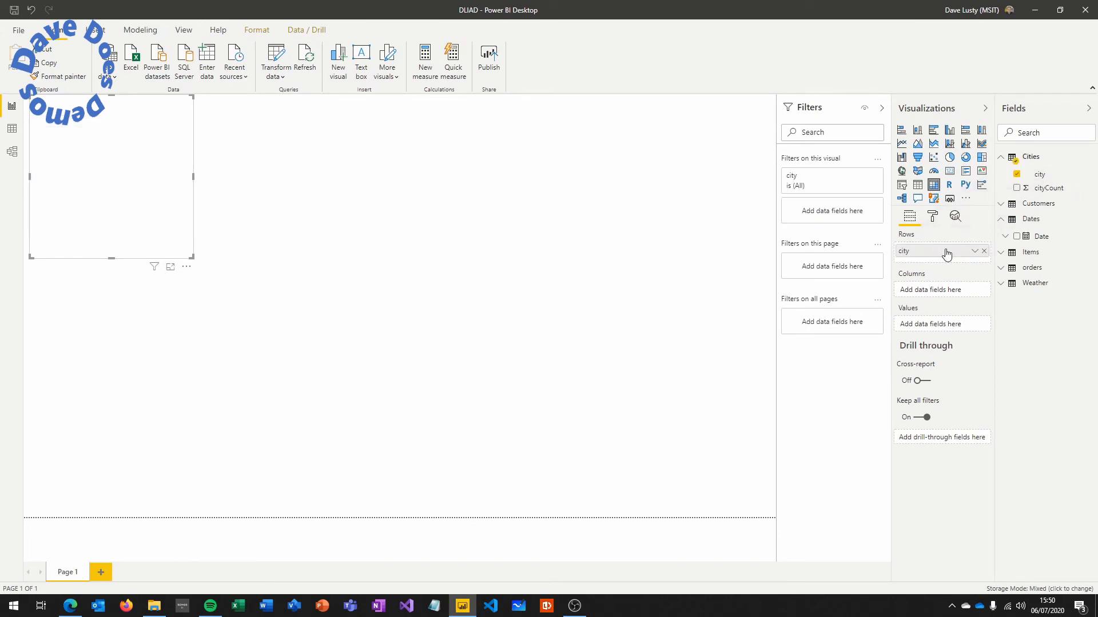
{"action": "left_click", "coordinate": [109, 175]}
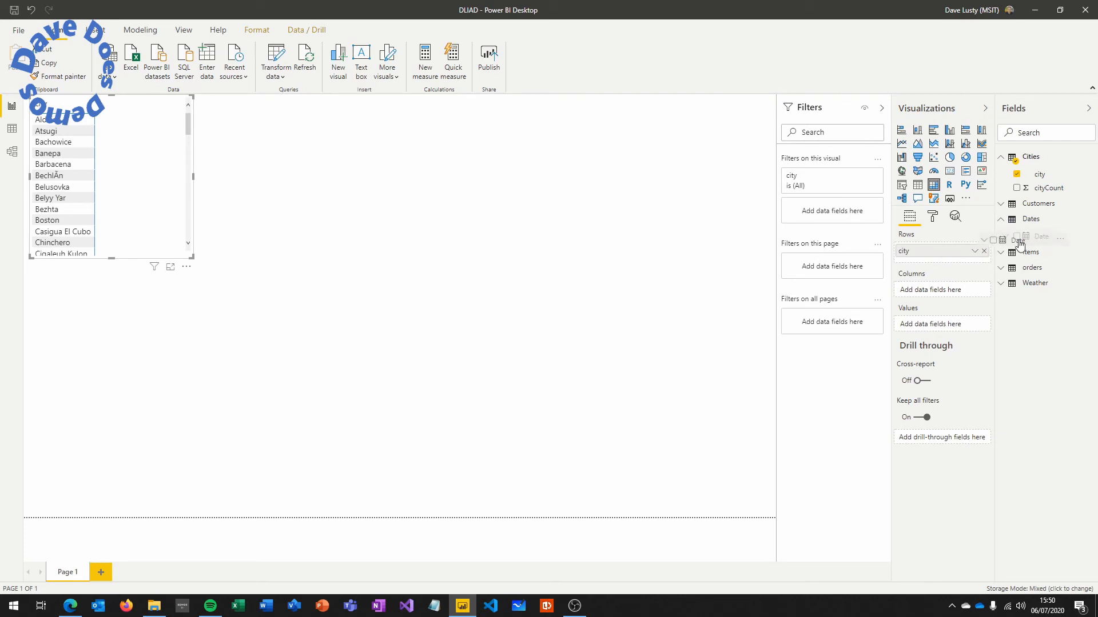
{"action": "left_click", "coordinate": [1014, 237]}
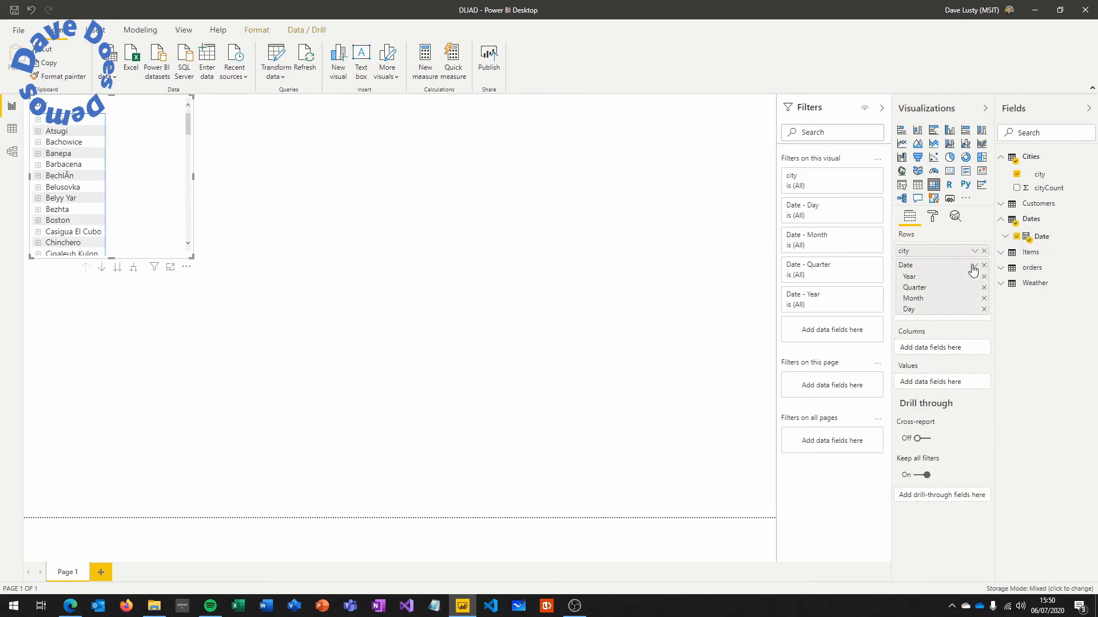
{"action": "left_click", "coordinate": [971, 269]}
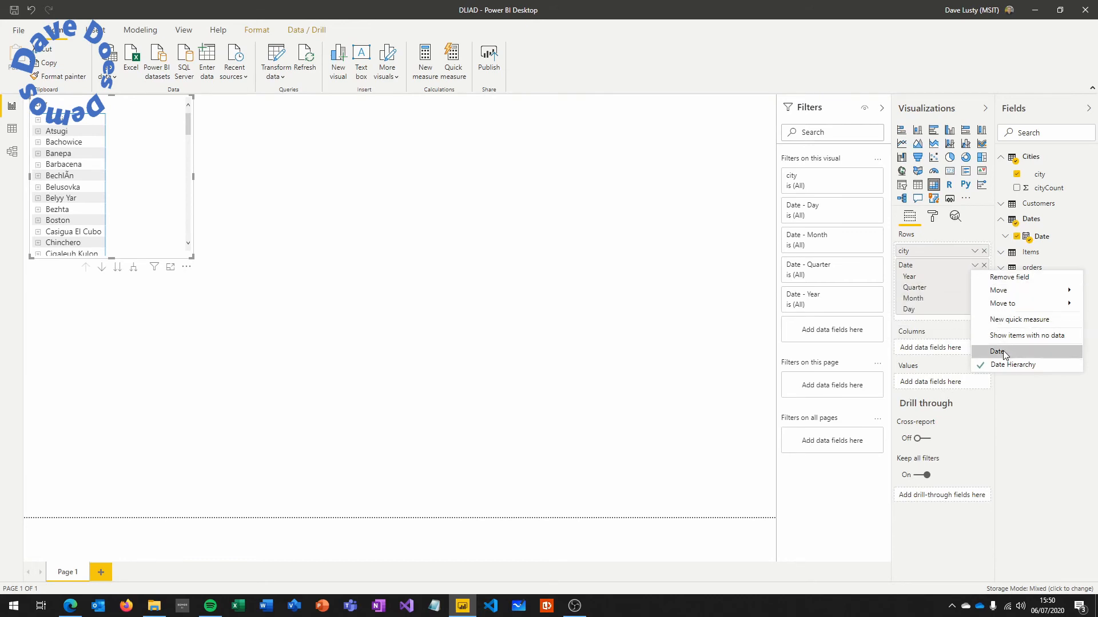
{"action": "left_click", "coordinate": [997, 351]}
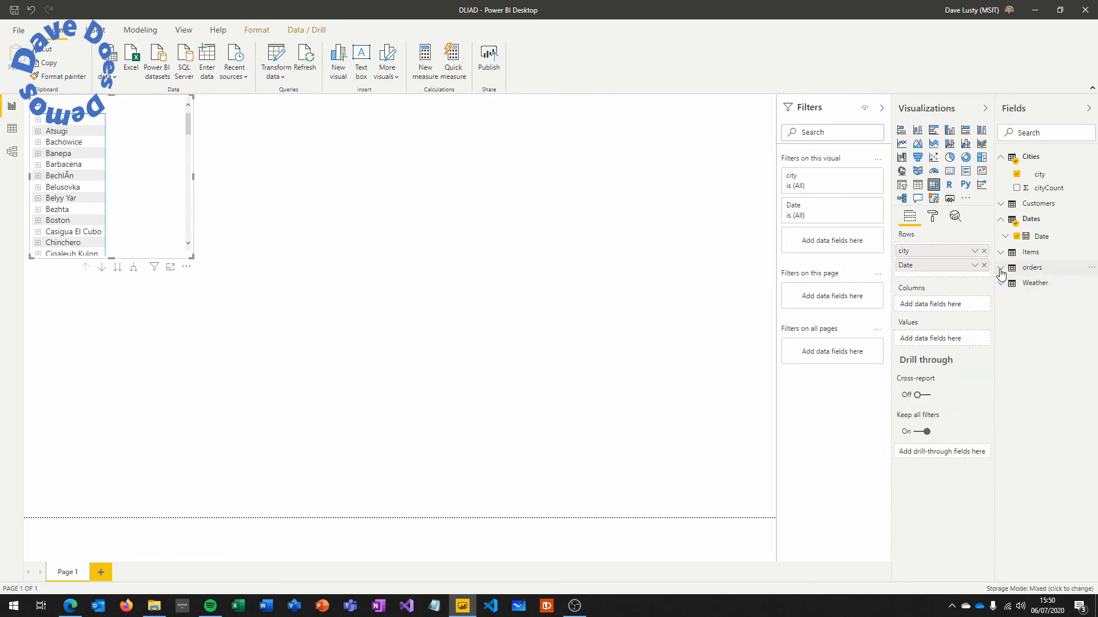
Add orders order_id as the next row level and item as a value summarised by Count
{"action": "left_click", "coordinate": [1003, 268]}
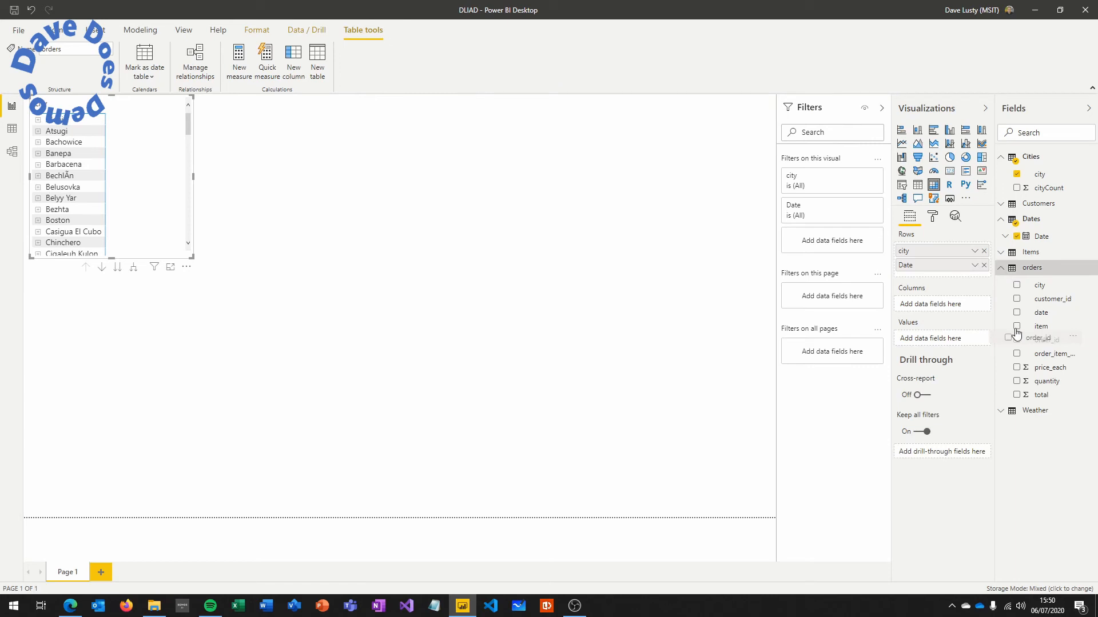
{"action": "left_click", "coordinate": [1017, 340]}
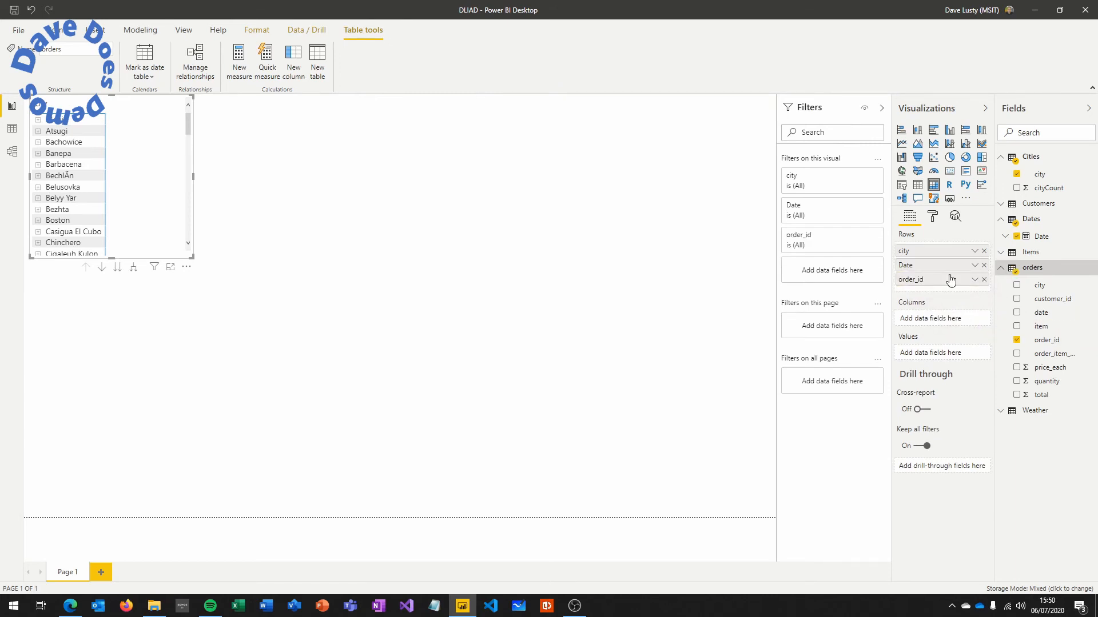
{"action": "mouse_move", "coordinate": [1041, 312]}
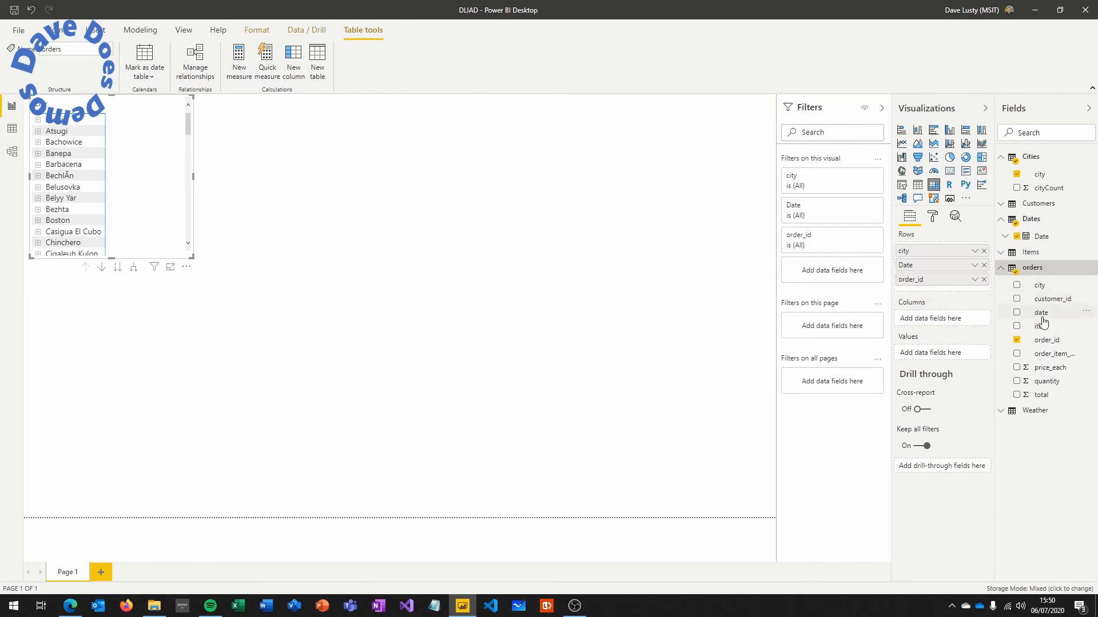
{"action": "left_click", "coordinate": [1017, 326]}
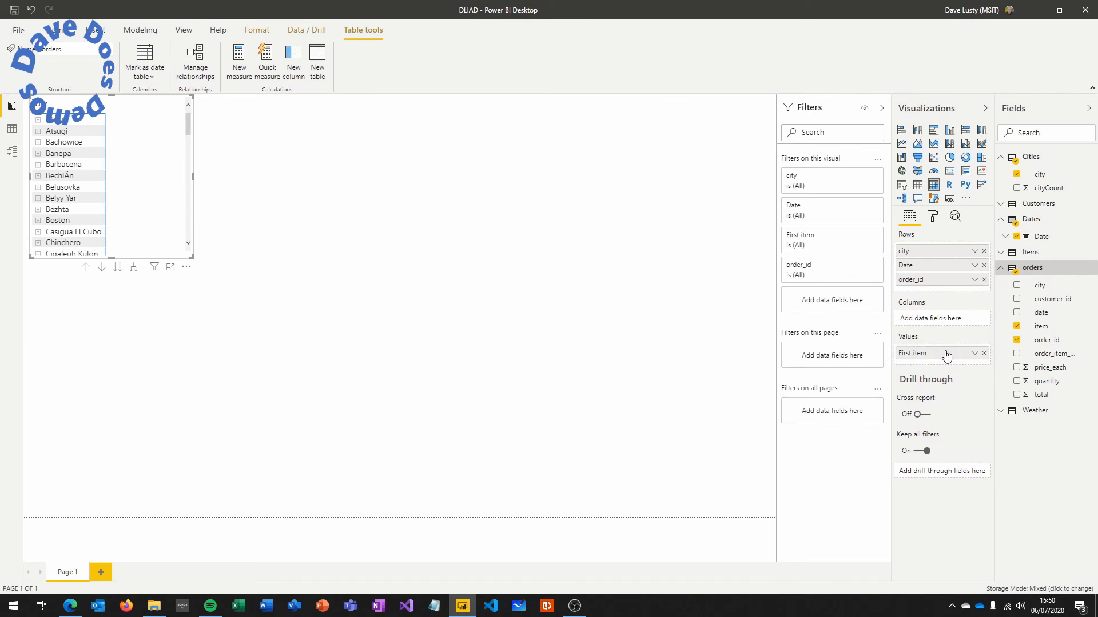
{"action": "left_click", "coordinate": [972, 353]}
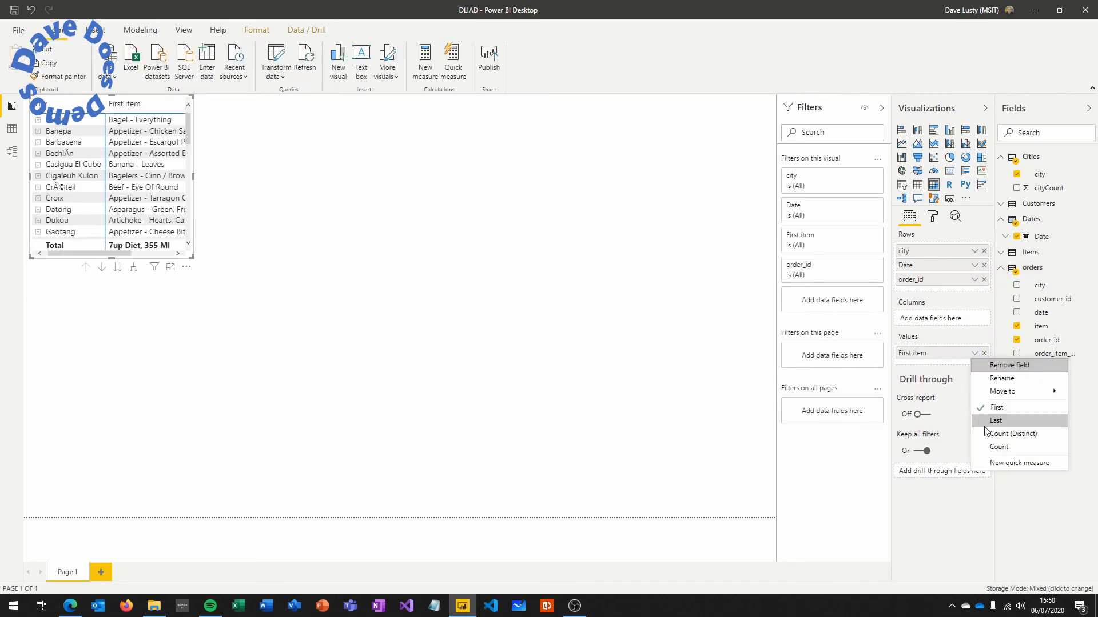
{"action": "left_click", "coordinate": [999, 447]}
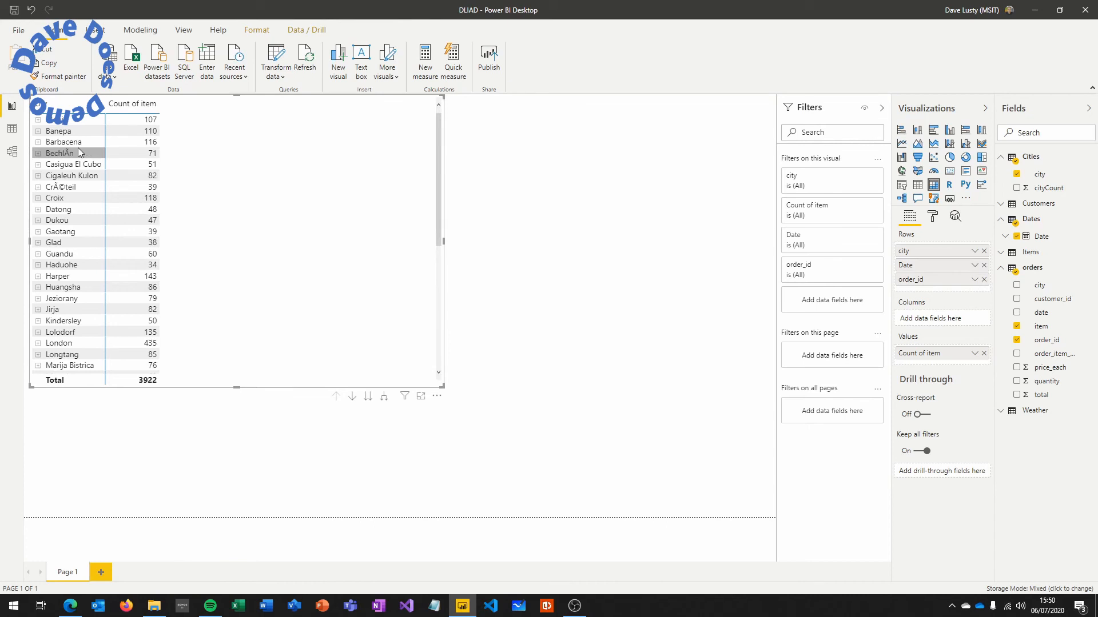
{"action": "mouse_move", "coordinate": [63, 142]}
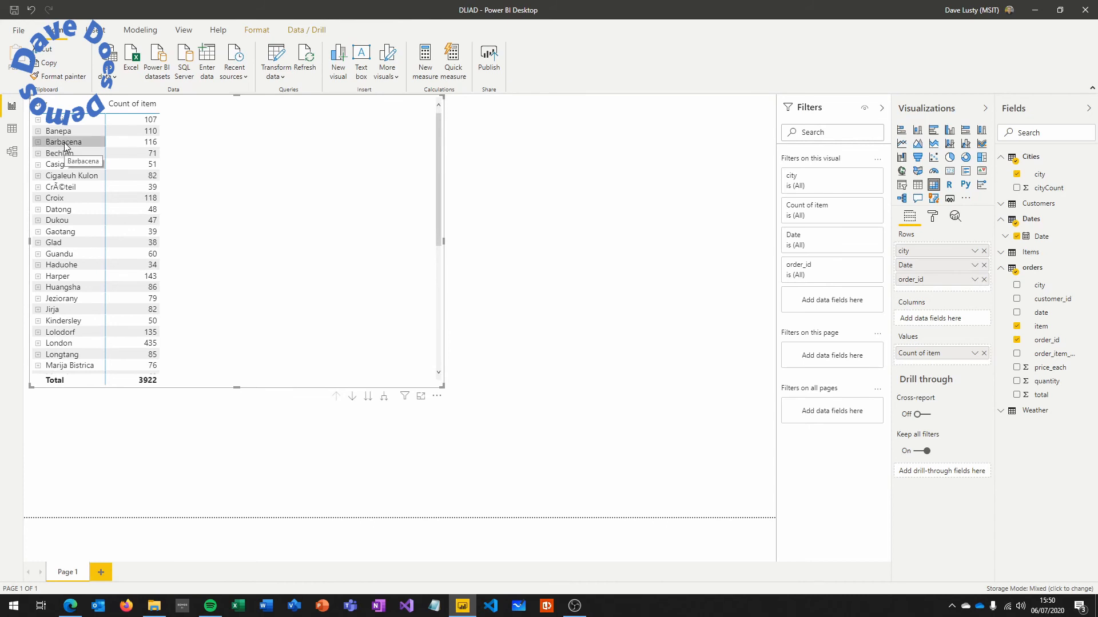
Use Include on the Barbacena row to filter the matrix to that city only
{"action": "right_click", "coordinate": [63, 142]}
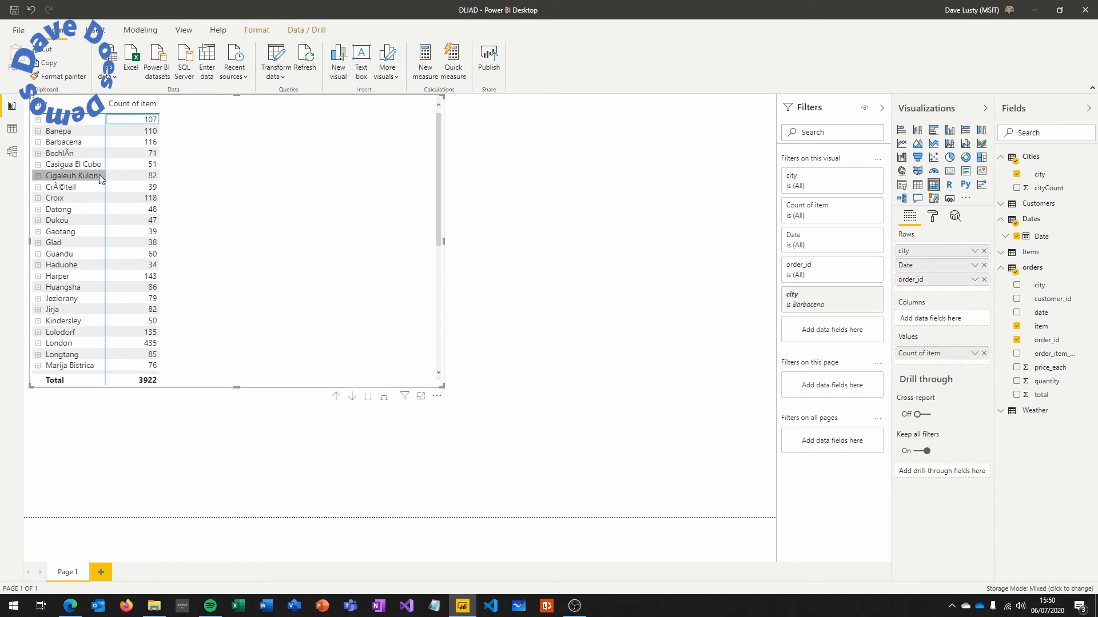
{"action": "left_click", "coordinate": [39, 175]}
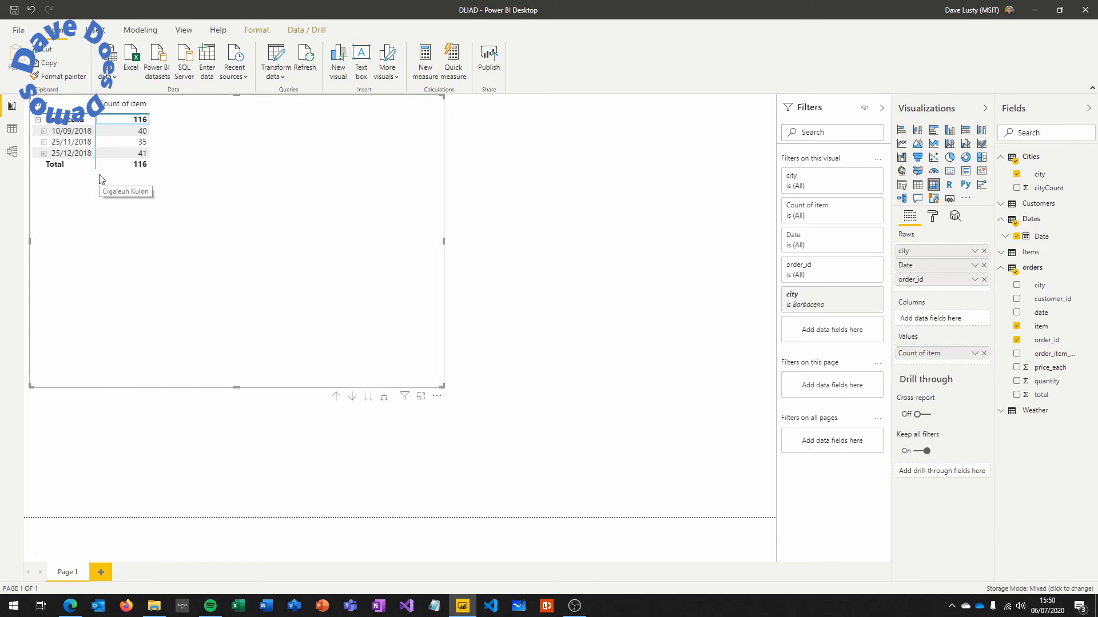
{"action": "mouse_move", "coordinate": [69, 606]}
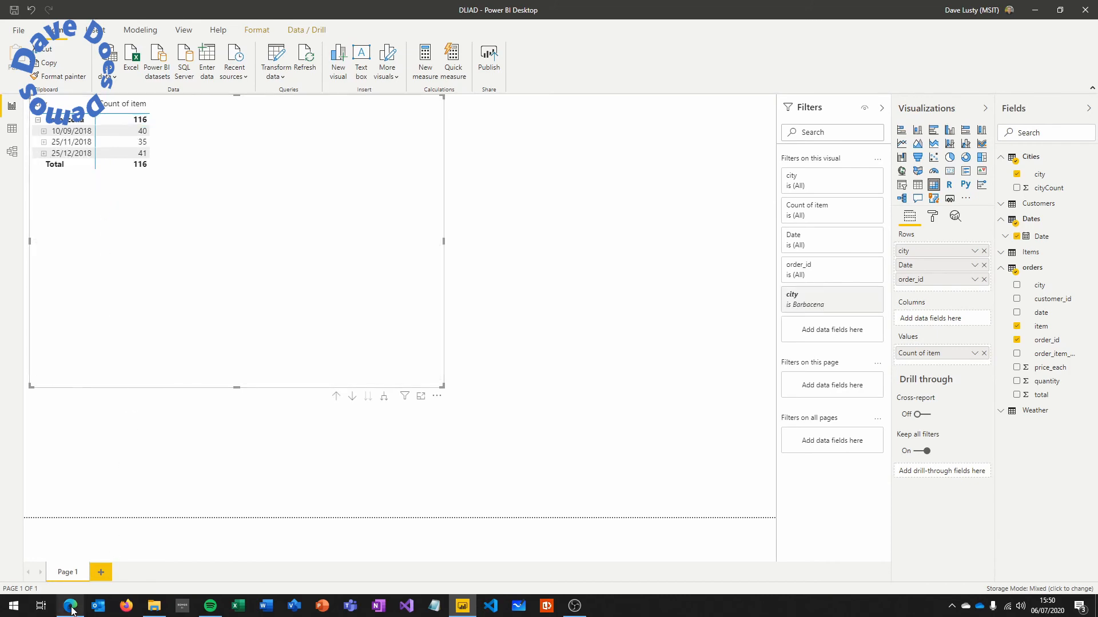
In the Azure portal, view the SQL of dw01's newest query in Query activity, then minimise the browser
{"action": "left_click", "coordinate": [68, 606]}
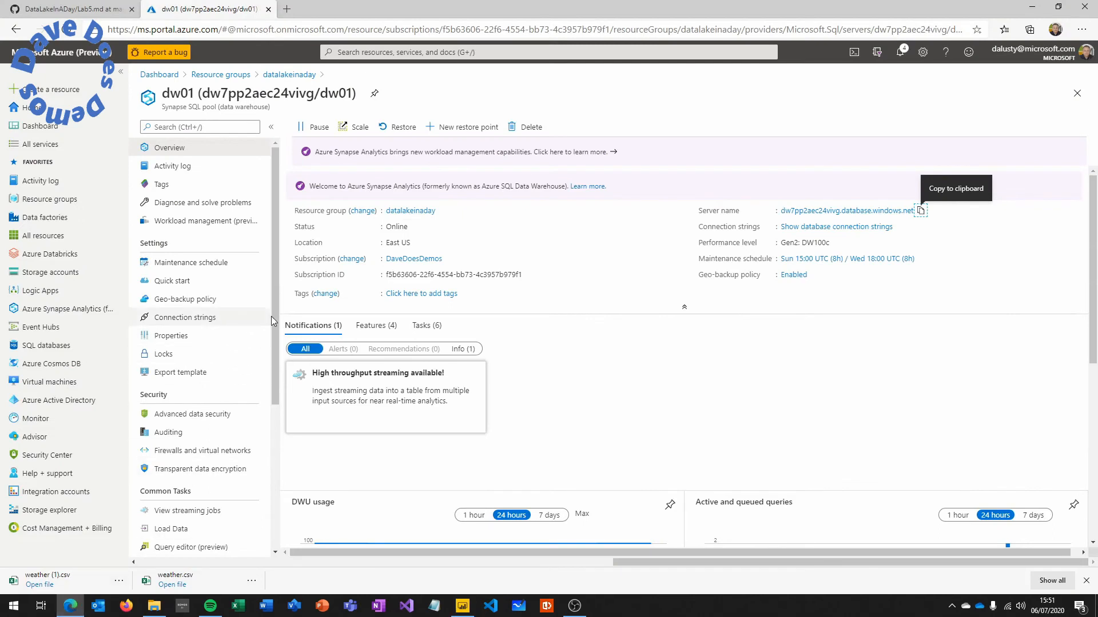
{"action": "scroll", "scroll_direction": "down", "scroll_amount": 3}
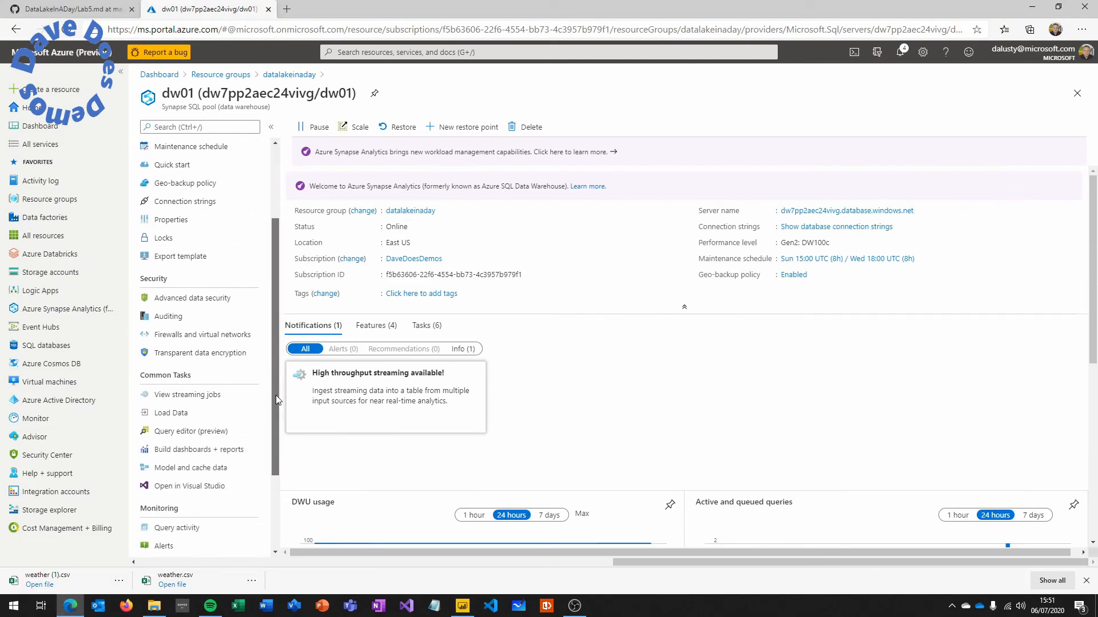
{"action": "left_click", "coordinate": [176, 452]}
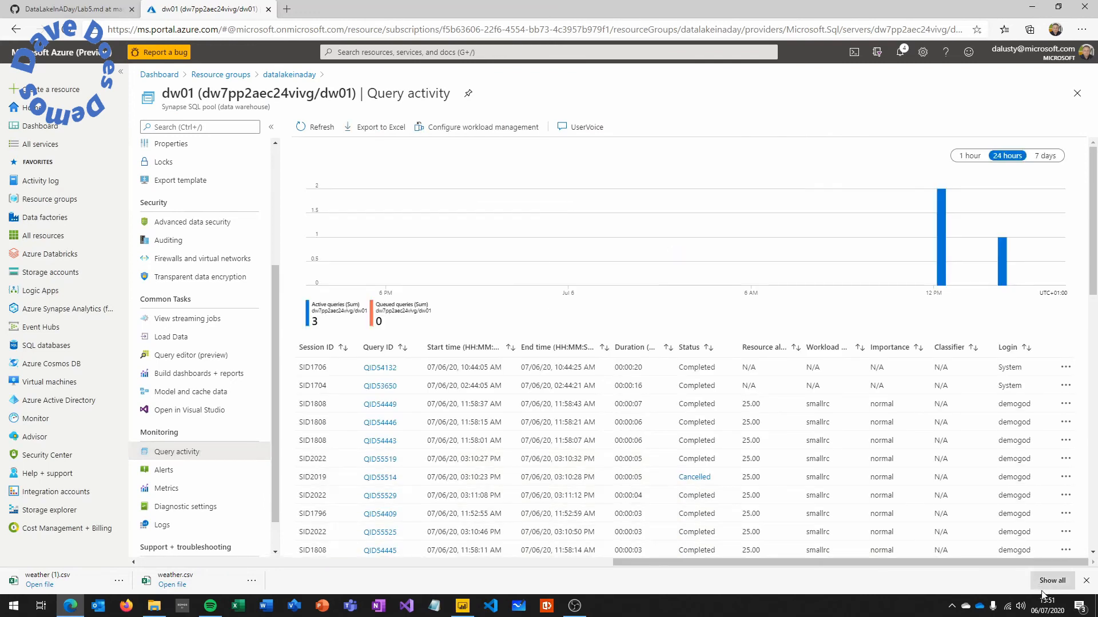
{"action": "mouse_move", "coordinate": [899, 553]}
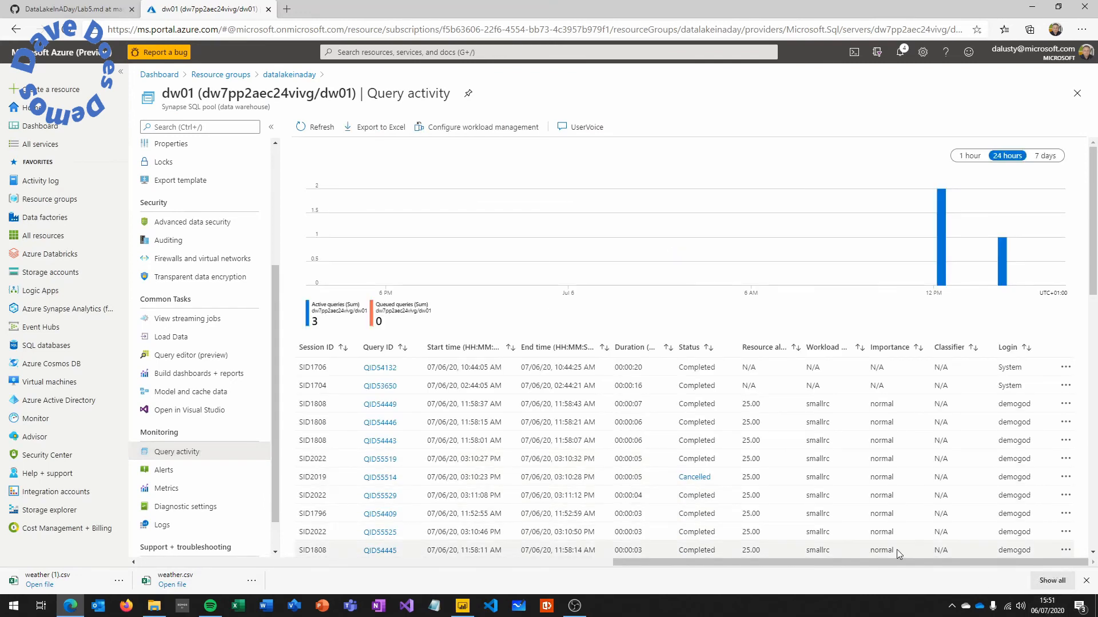
{"action": "left_click", "coordinate": [462, 348]}
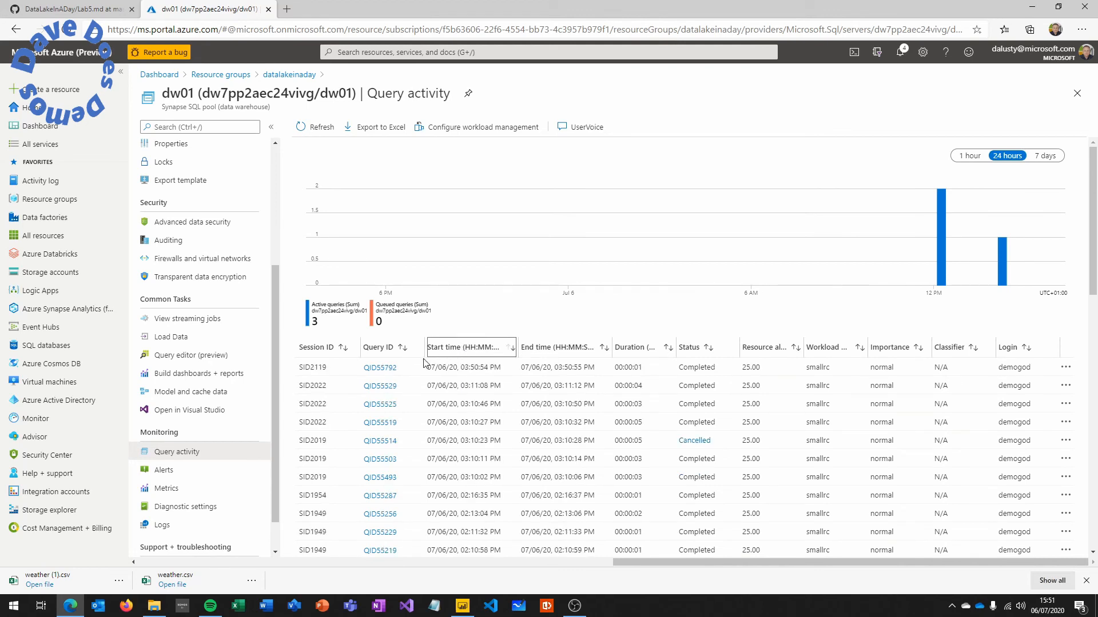
{"action": "left_click", "coordinate": [380, 367]}
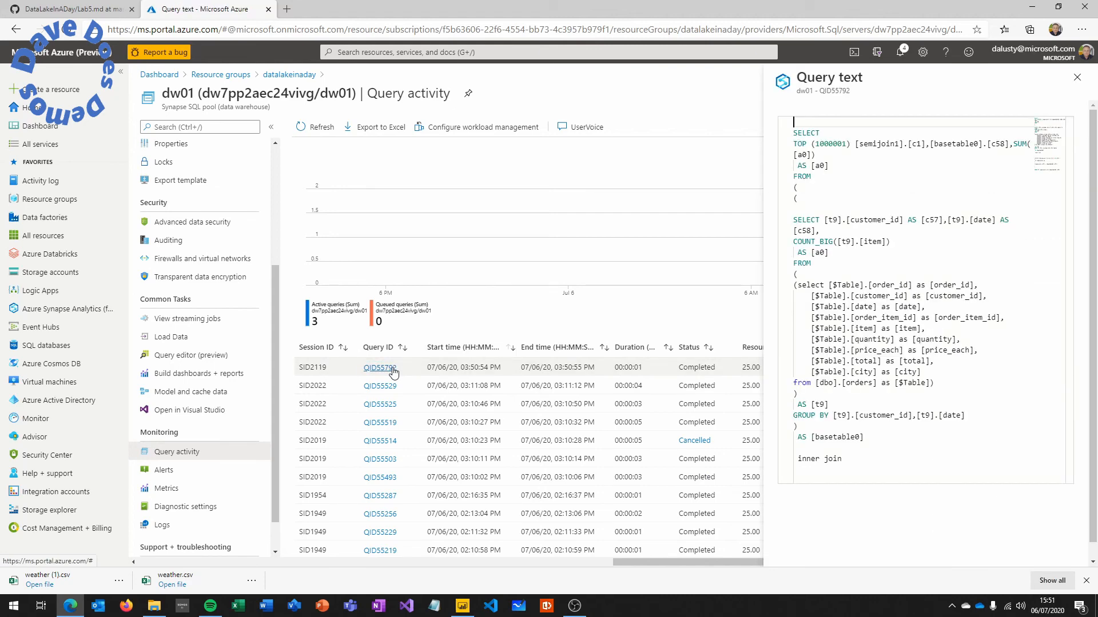
{"action": "mouse_move", "coordinate": [690, 209]}
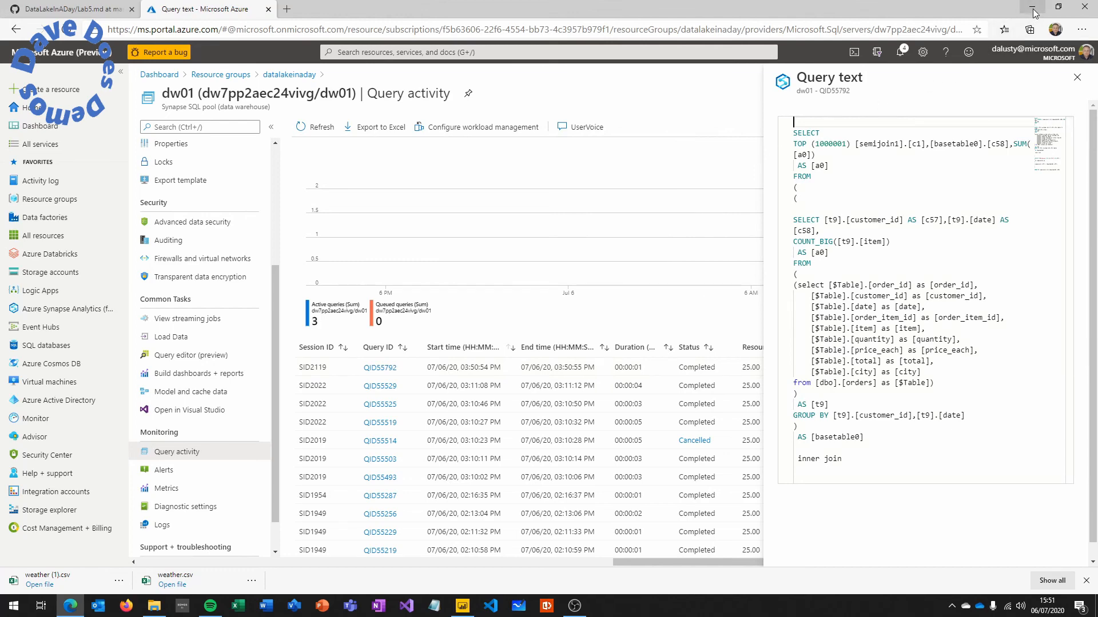
{"action": "left_click", "coordinate": [461, 606]}
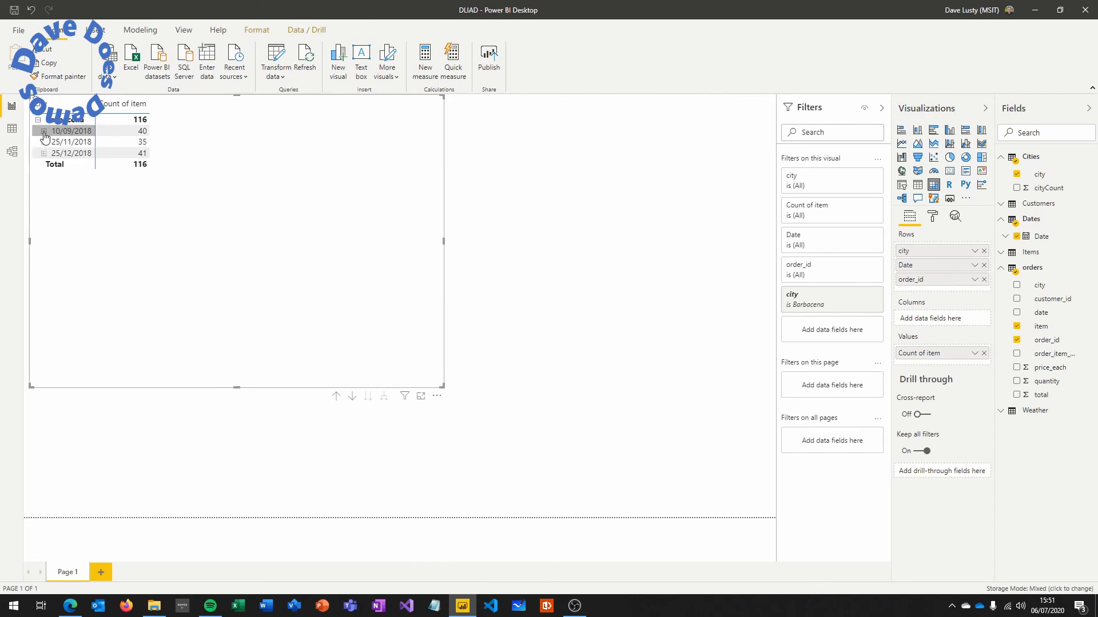
Expand the 10/09/2018 row and show Temperature in the matrix values as an Average instead of a Sum
{"action": "left_click", "coordinate": [43, 131]}
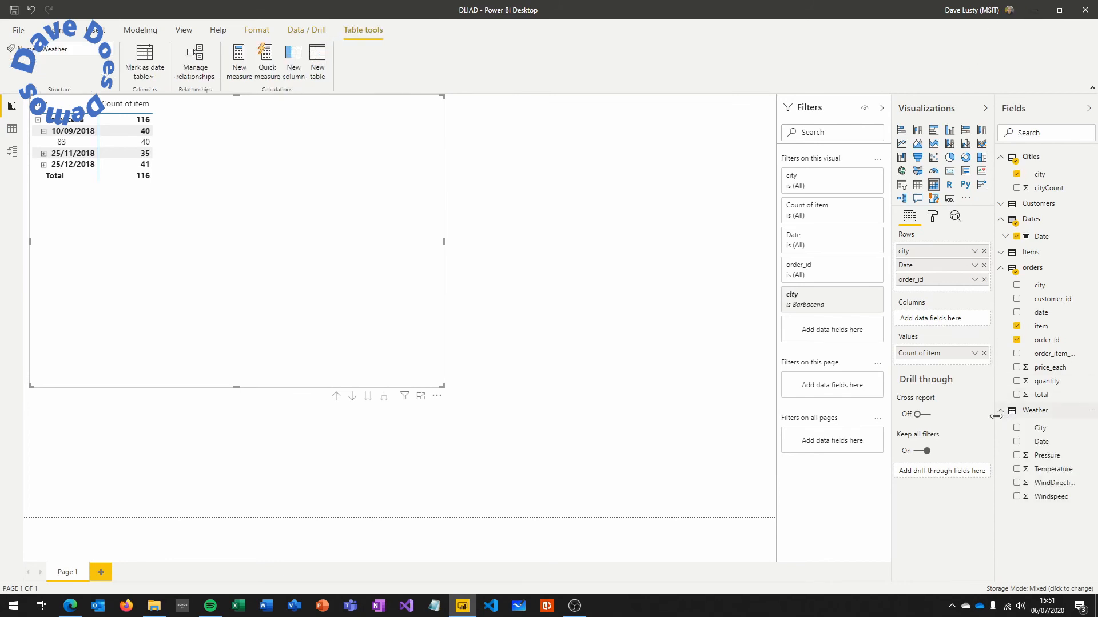
{"action": "mouse_move", "coordinate": [1055, 473]}
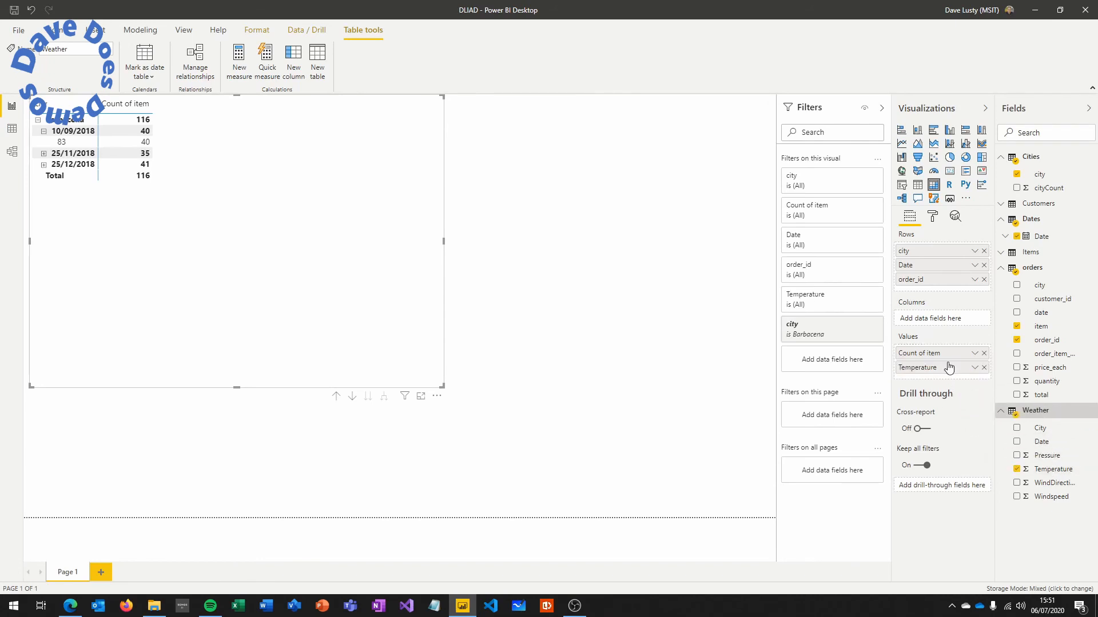
{"action": "left_click", "coordinate": [970, 367]}
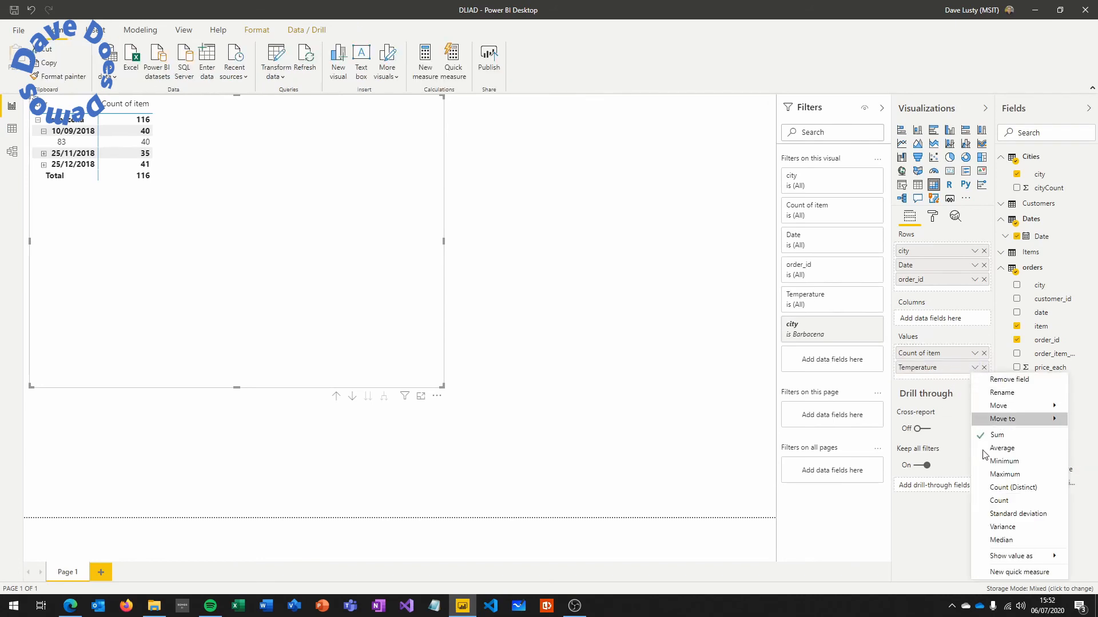
{"action": "left_click", "coordinate": [1000, 448]}
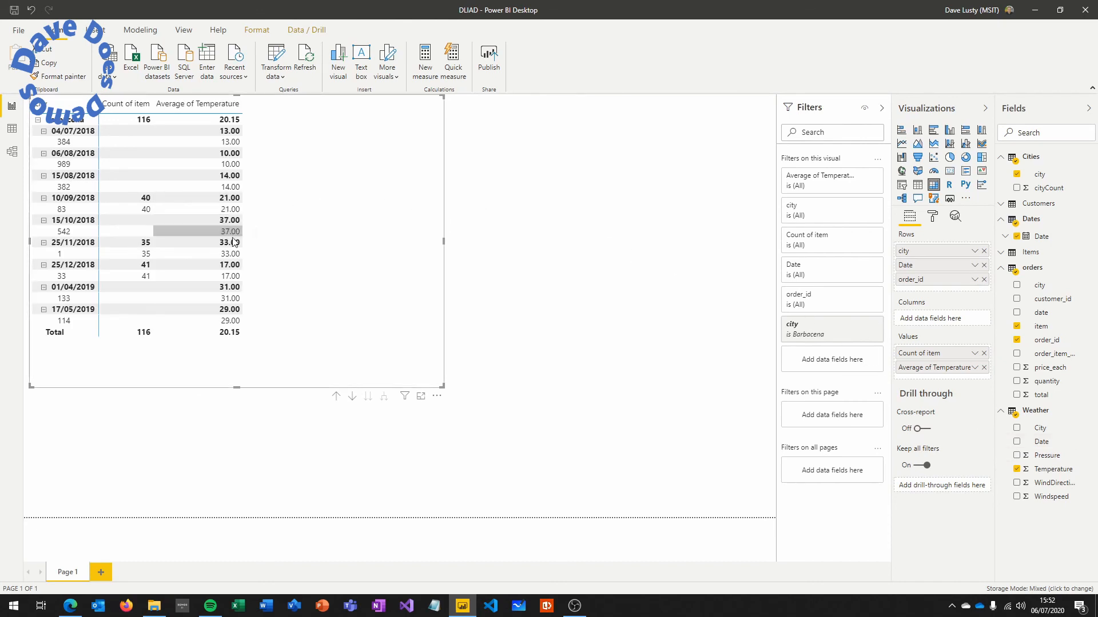
{"action": "mouse_move", "coordinate": [234, 268]}
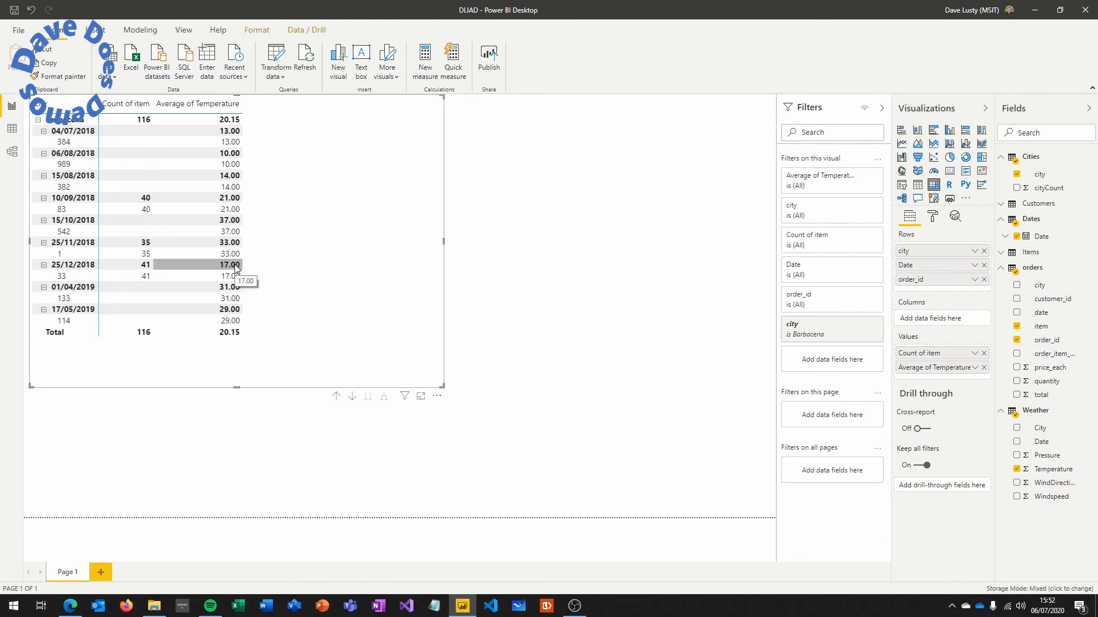
{"action": "mouse_move", "coordinate": [441, 420]}
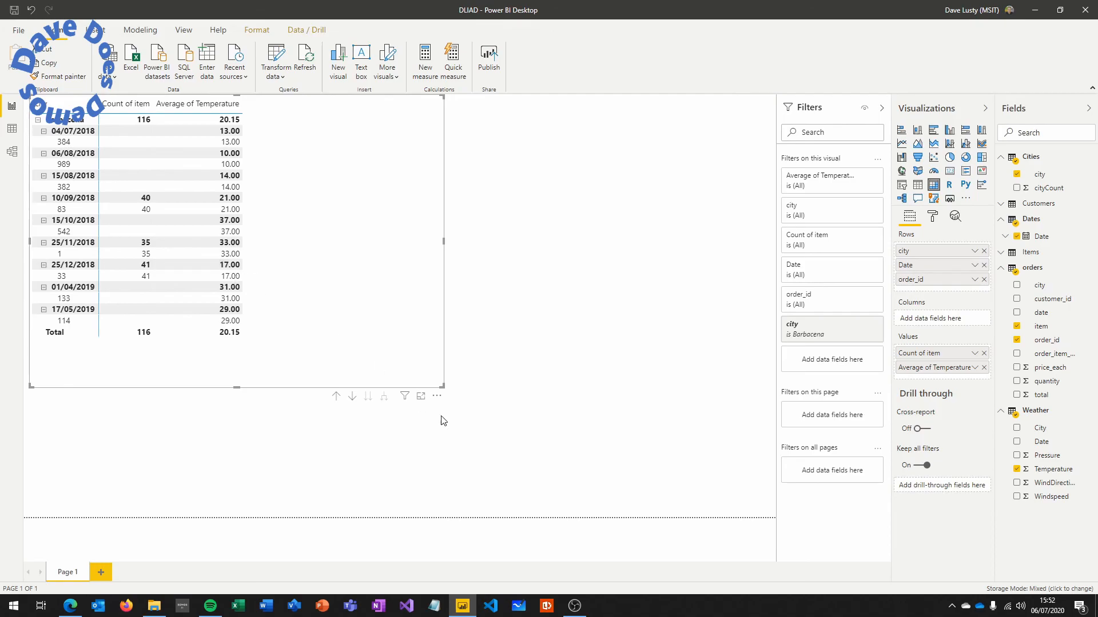